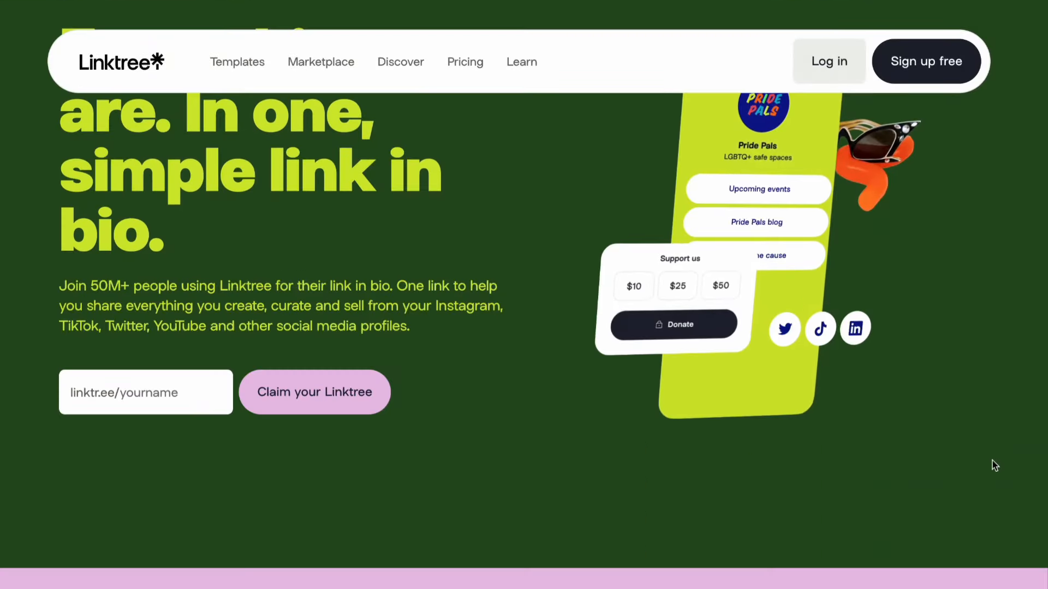
# Step: Scroll down the Elementor hosting page through its feature sections toward the Link in Bio layouts
pyautogui.scroll(-3)
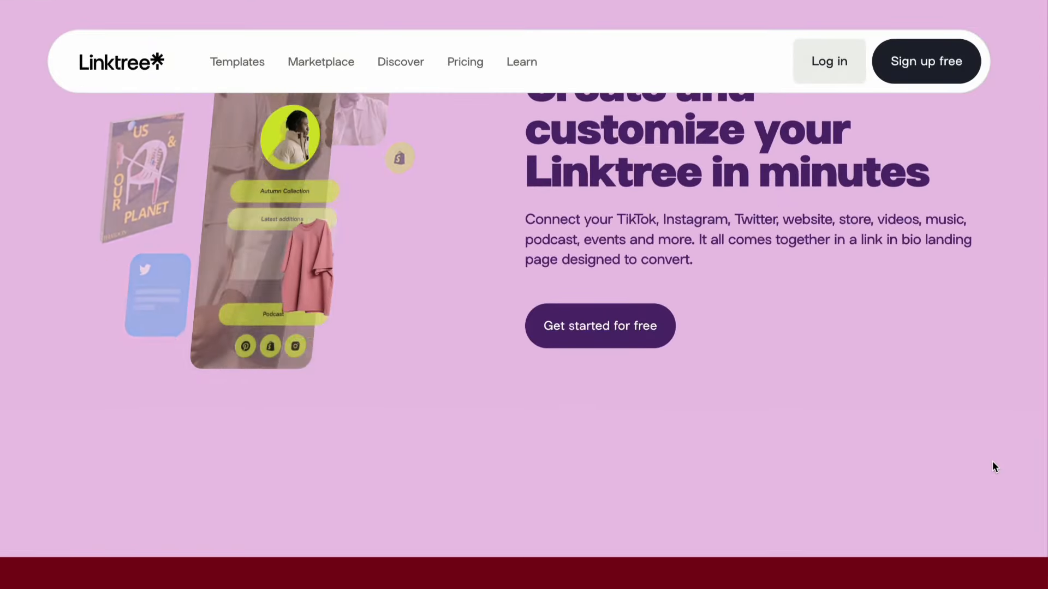
pyautogui.scroll(-3)
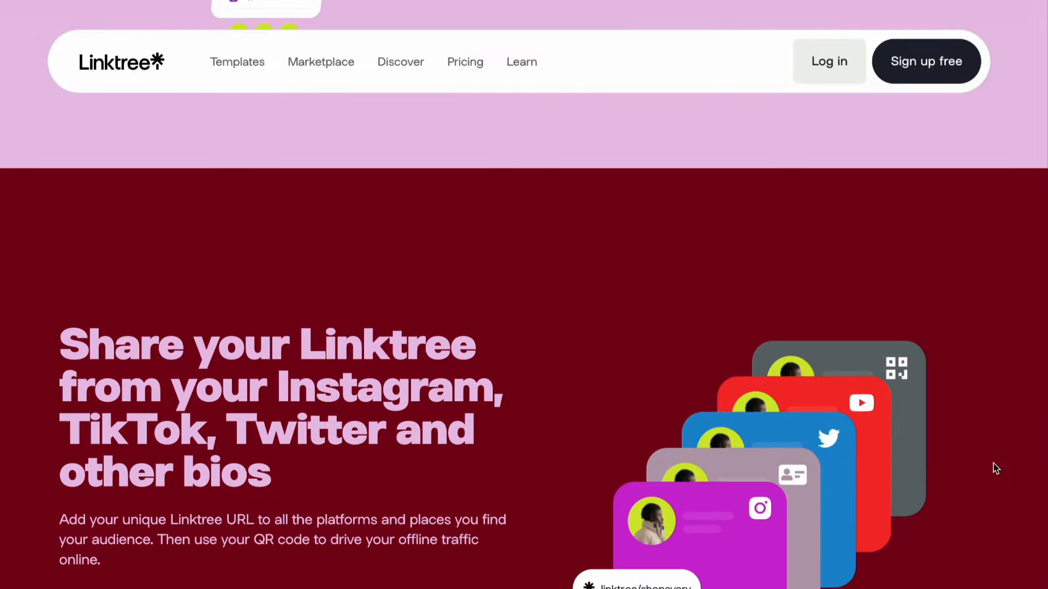
pyautogui.scroll(-3)
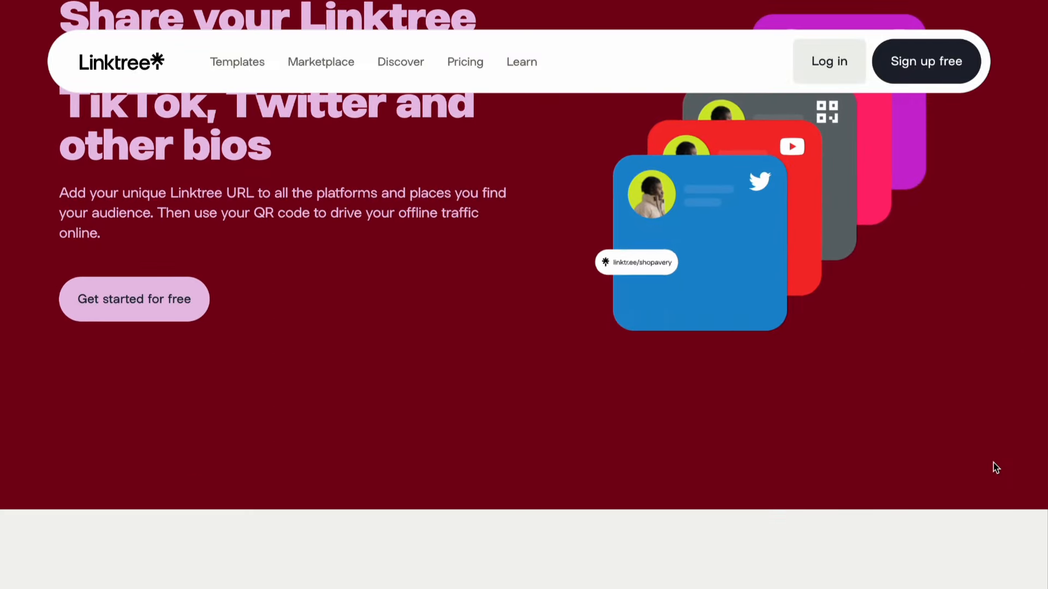
pyautogui.scroll(-3)
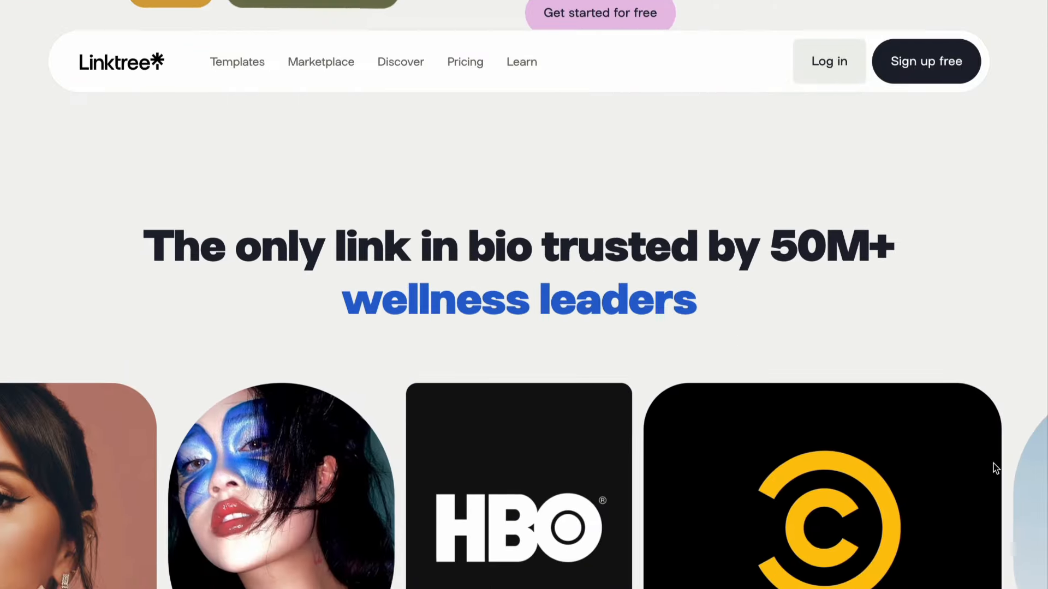
pyautogui.scroll(-3)
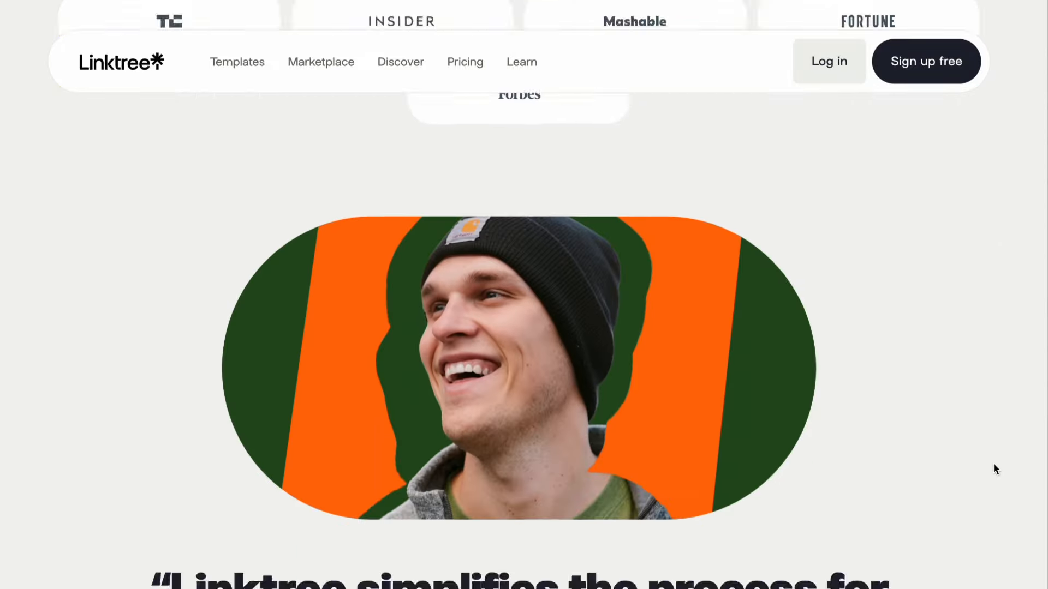
pyautogui.scroll(-3)
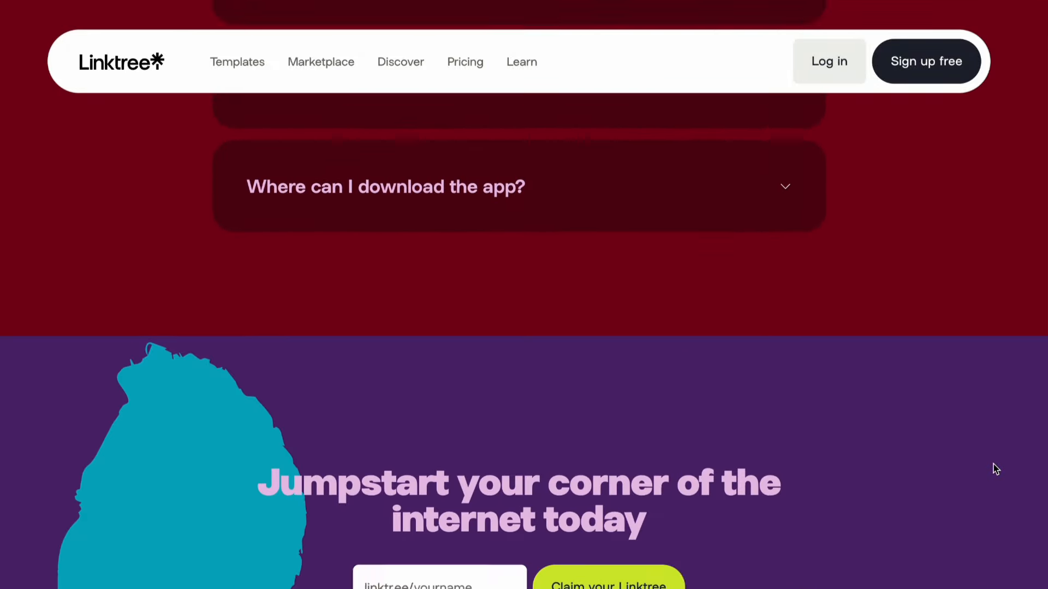
pyautogui.scroll(-3)
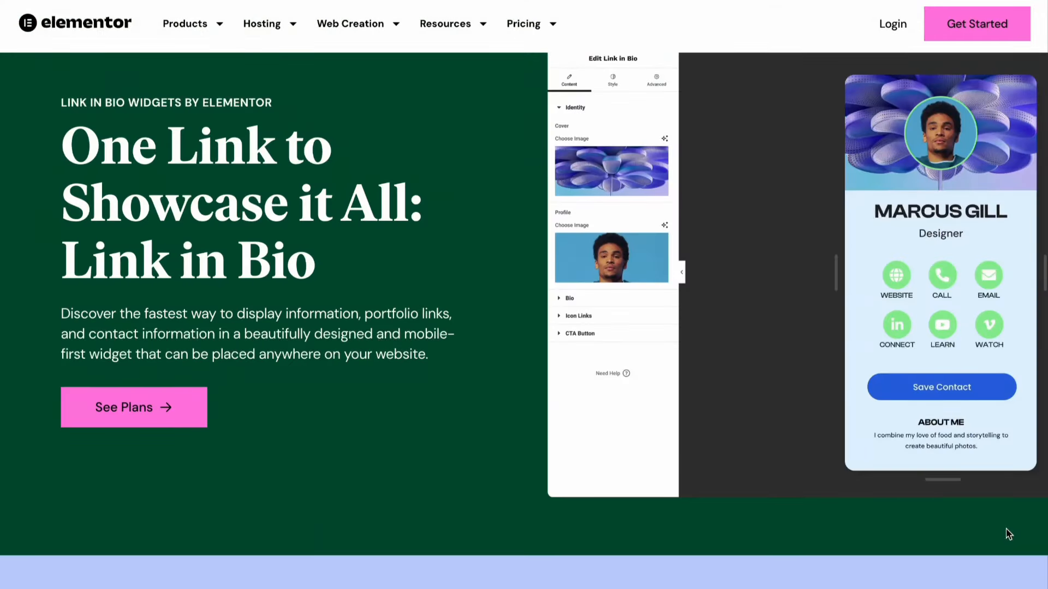
pyautogui.scroll(-3)
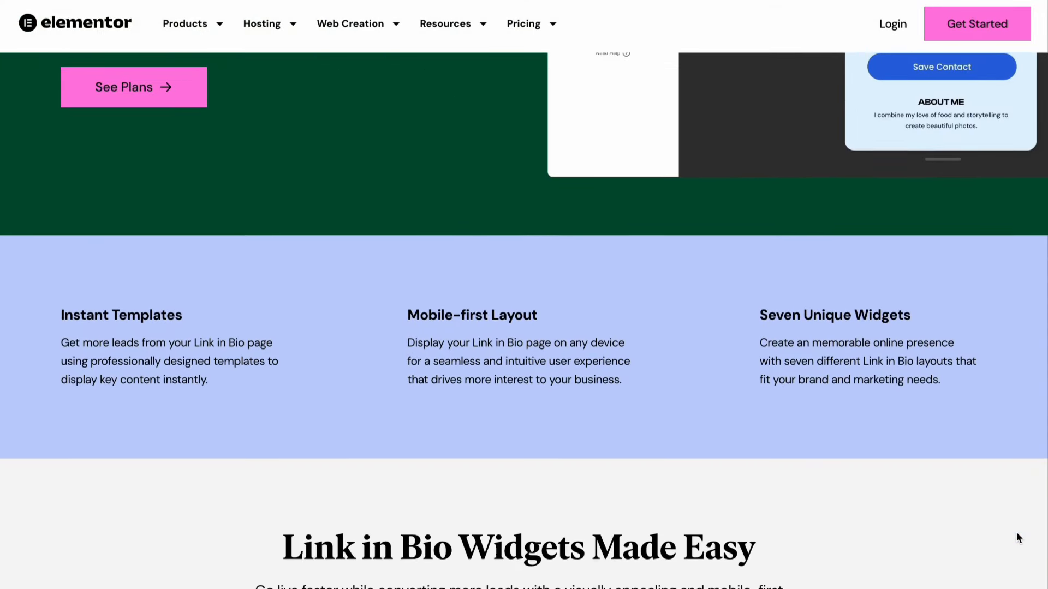
pyautogui.scroll(-3)
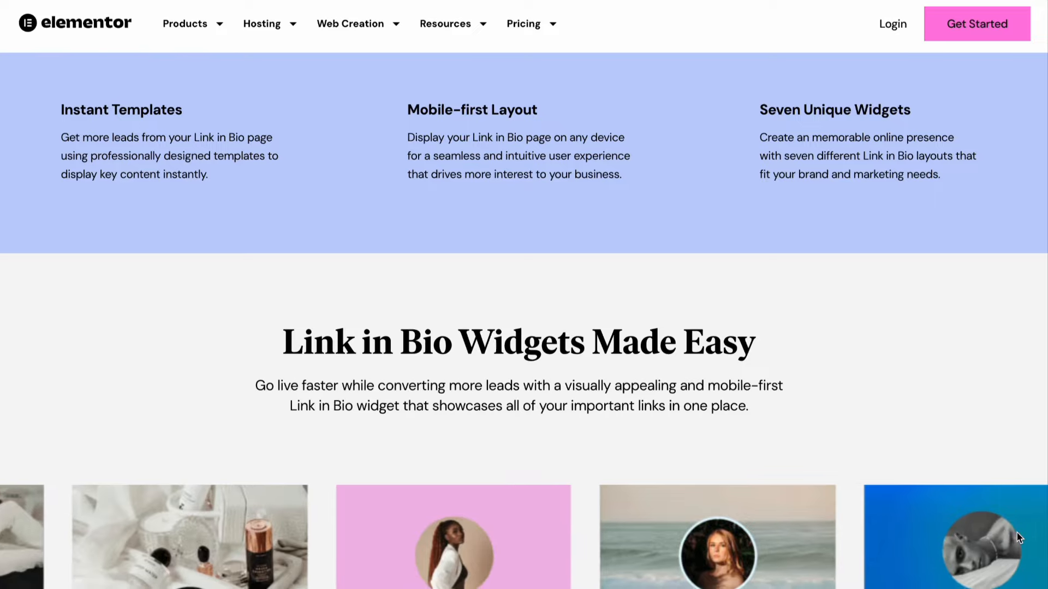
pyautogui.scroll(-3)
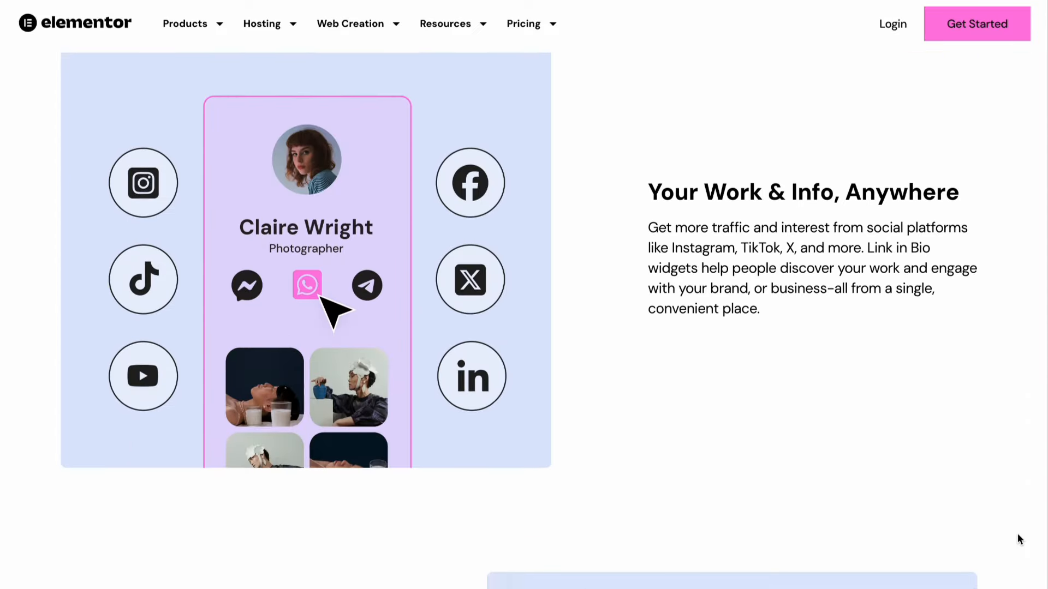
pyautogui.scroll(-3)
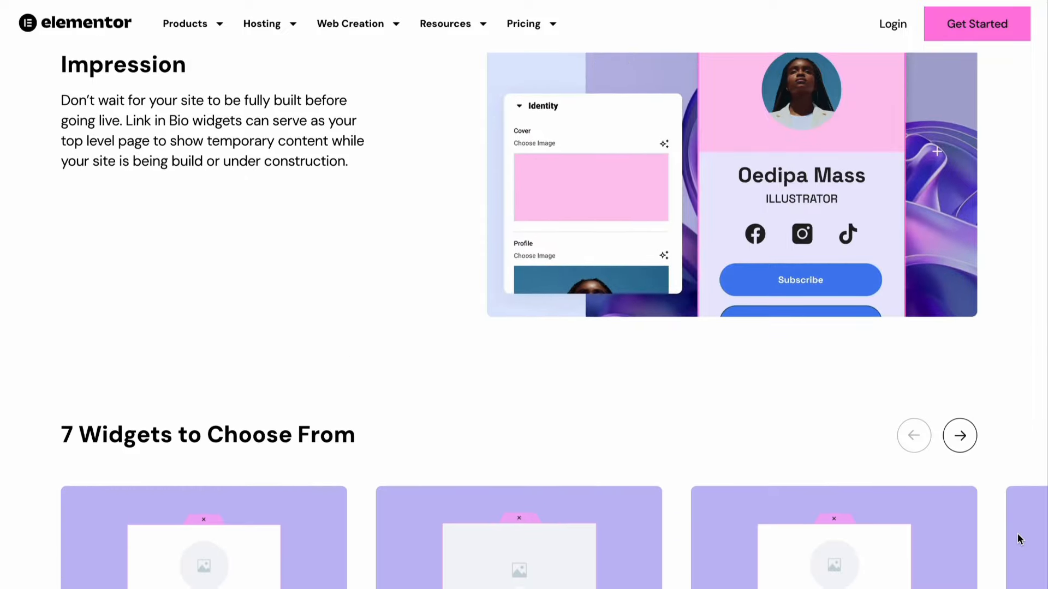
pyautogui.scroll(-3)
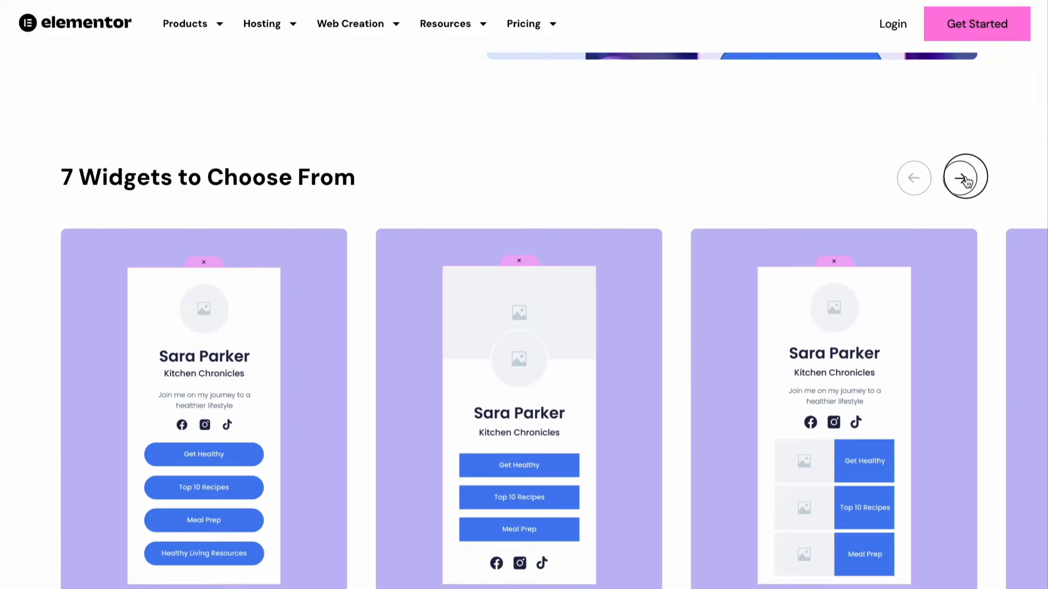
# Step: Browse the Link in Bio widget layouts carousel forward and back
pyautogui.click(964, 178)
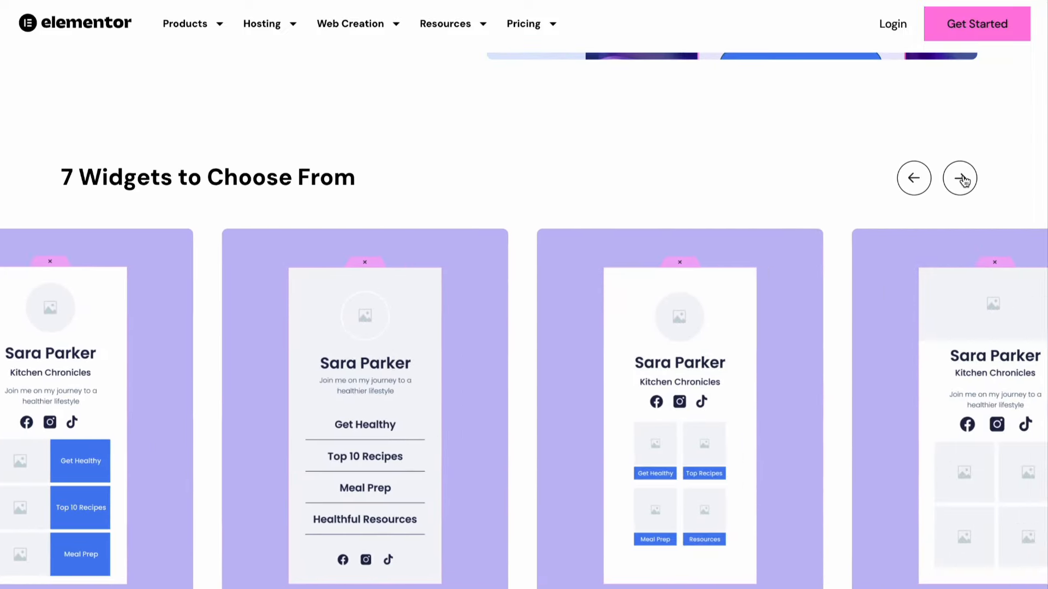
pyautogui.click(960, 178)
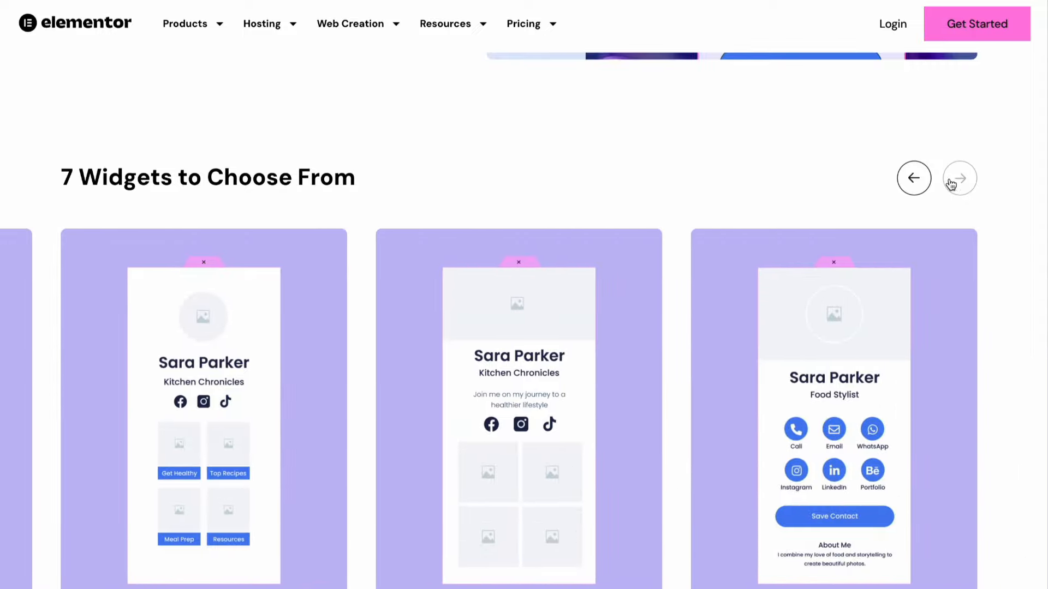
pyautogui.click(960, 178)
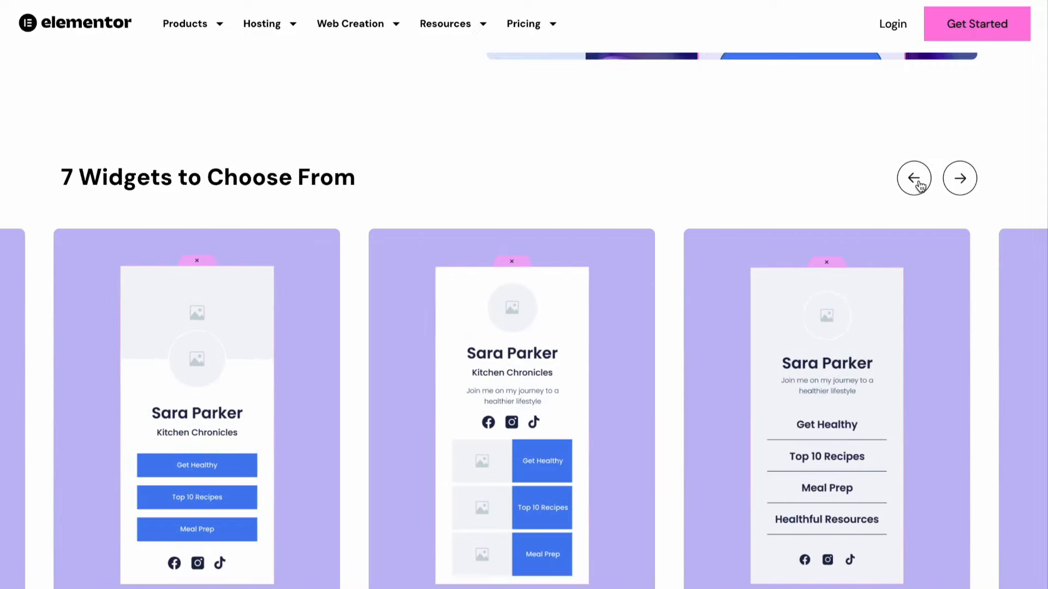
pyautogui.scroll(-3)
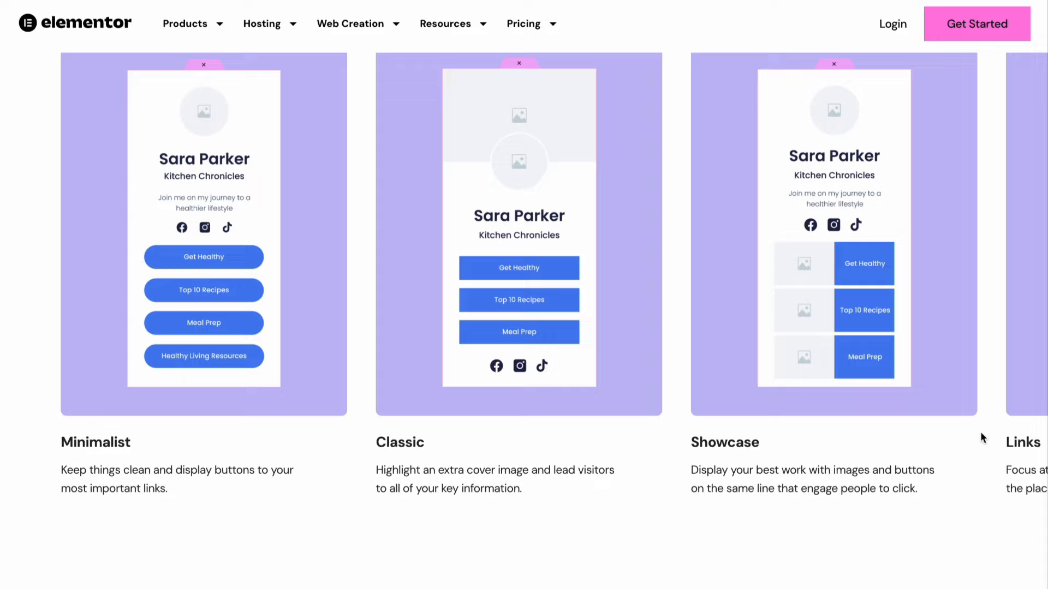
pyautogui.scroll(-3)
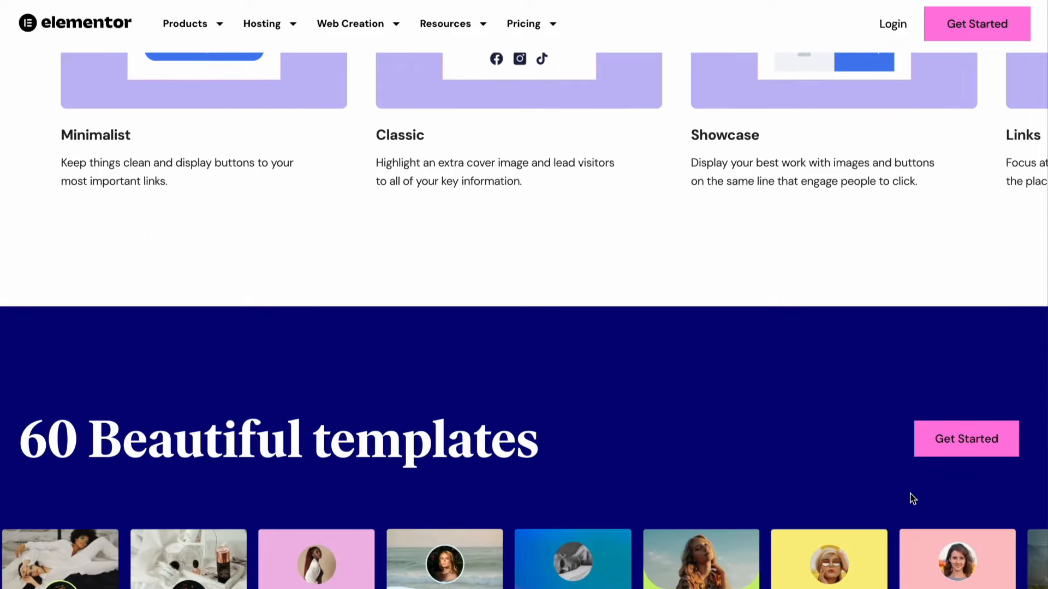
pyautogui.scroll(-3)
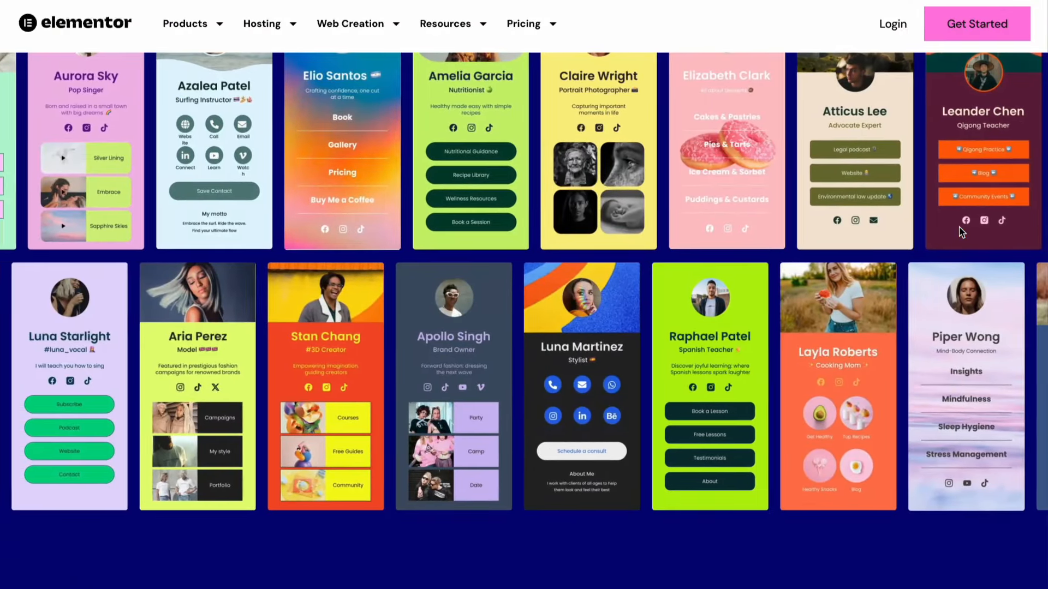
pyautogui.scroll(3)
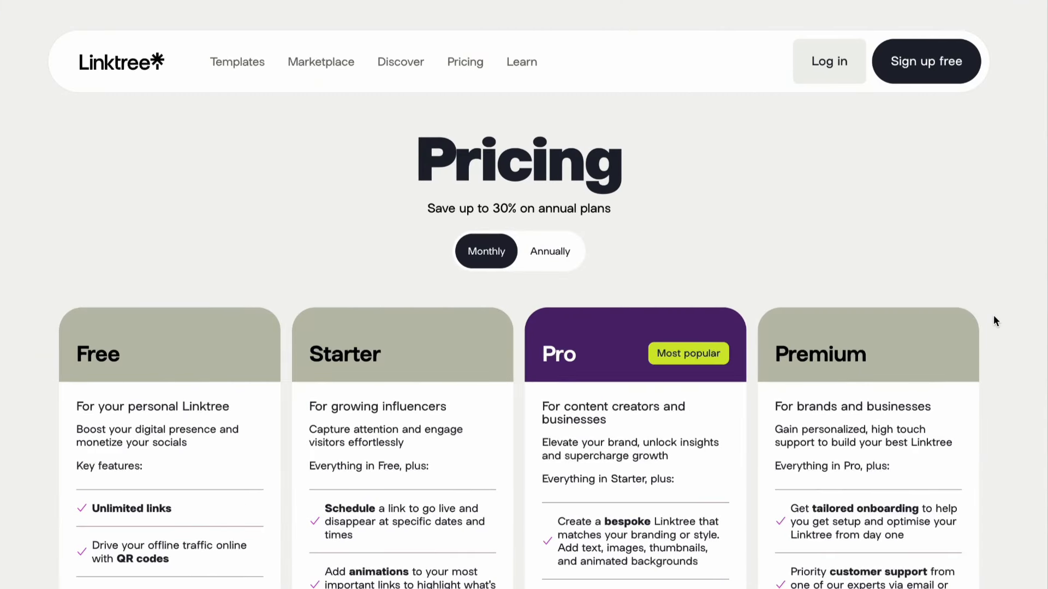
# Step: Scroll down to the eCommerce Hosting Plans cards for Sell Core, Sell Pro and Sell Pro+
pyautogui.scroll(-3)
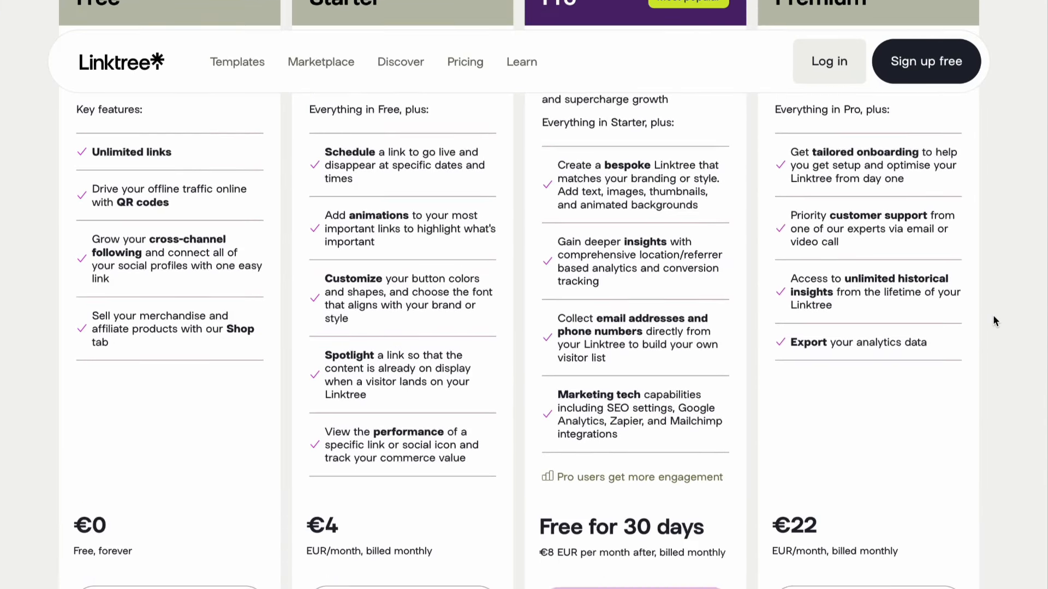
pyautogui.scroll(-3)
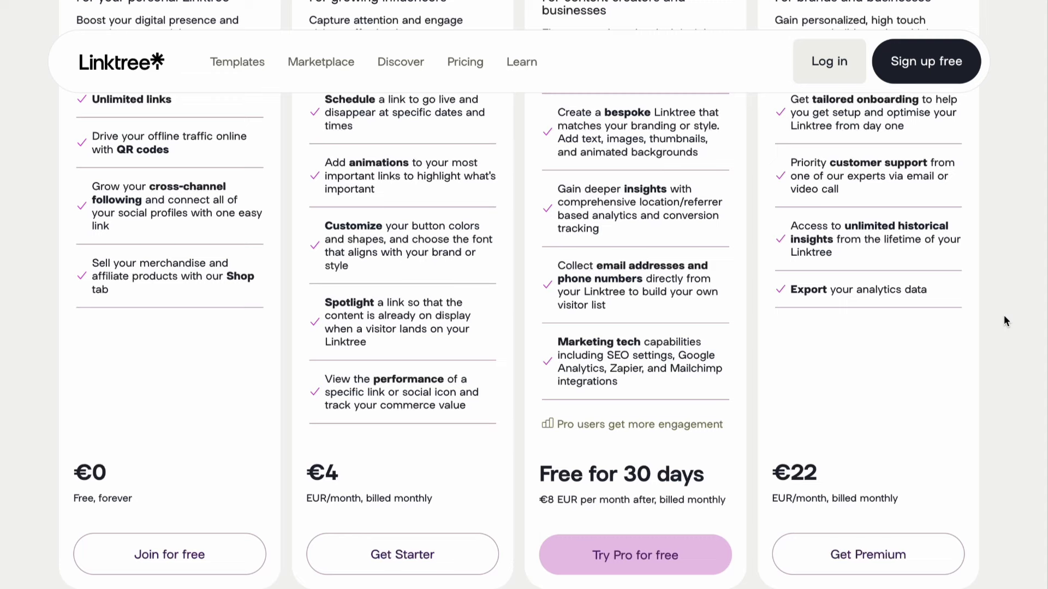
pyautogui.scroll(-3)
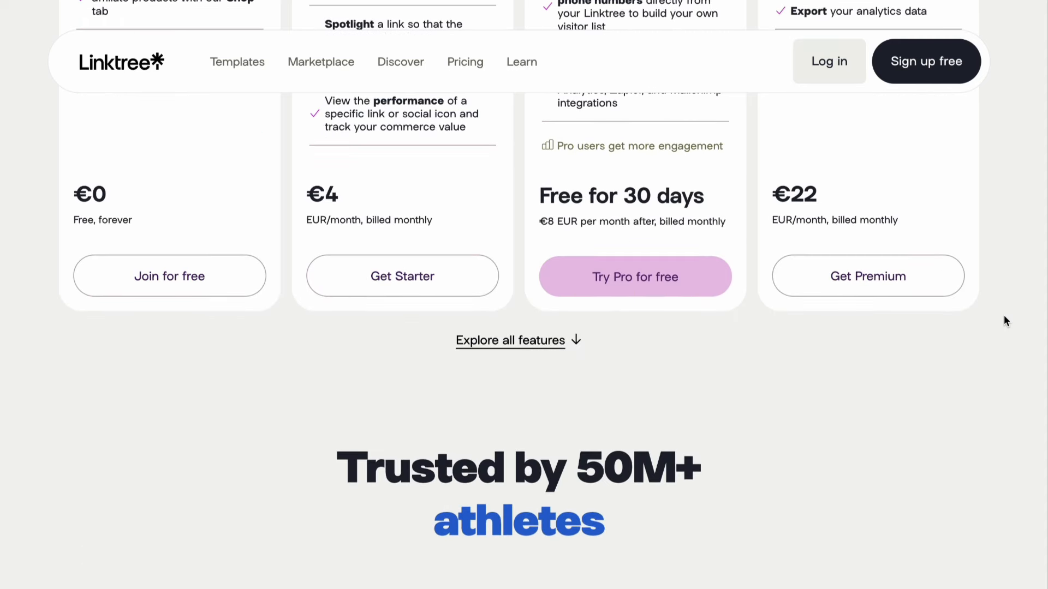
pyautogui.scroll(3)
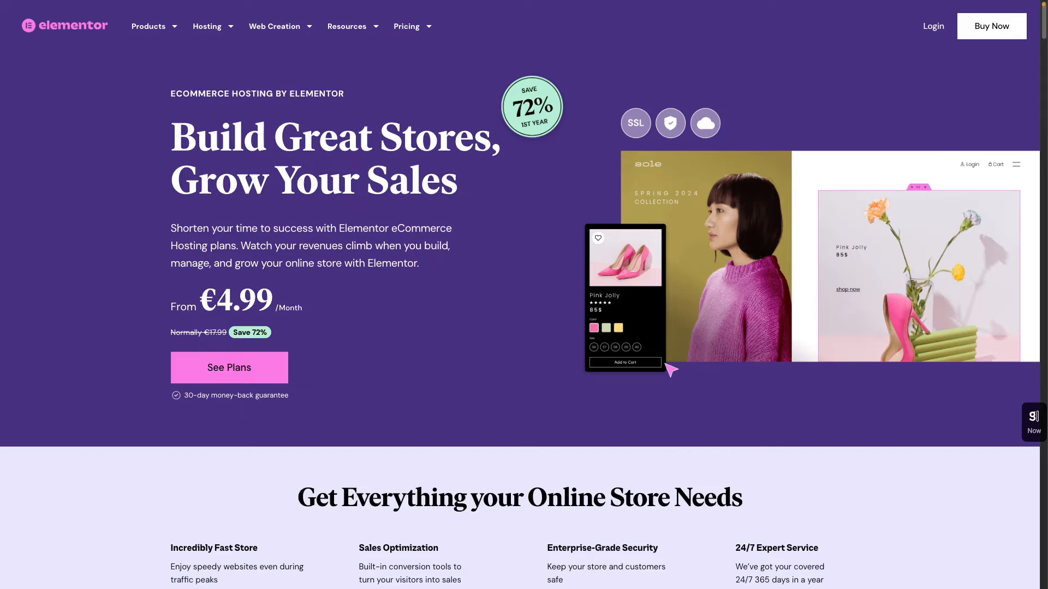
pyautogui.scroll(-3)
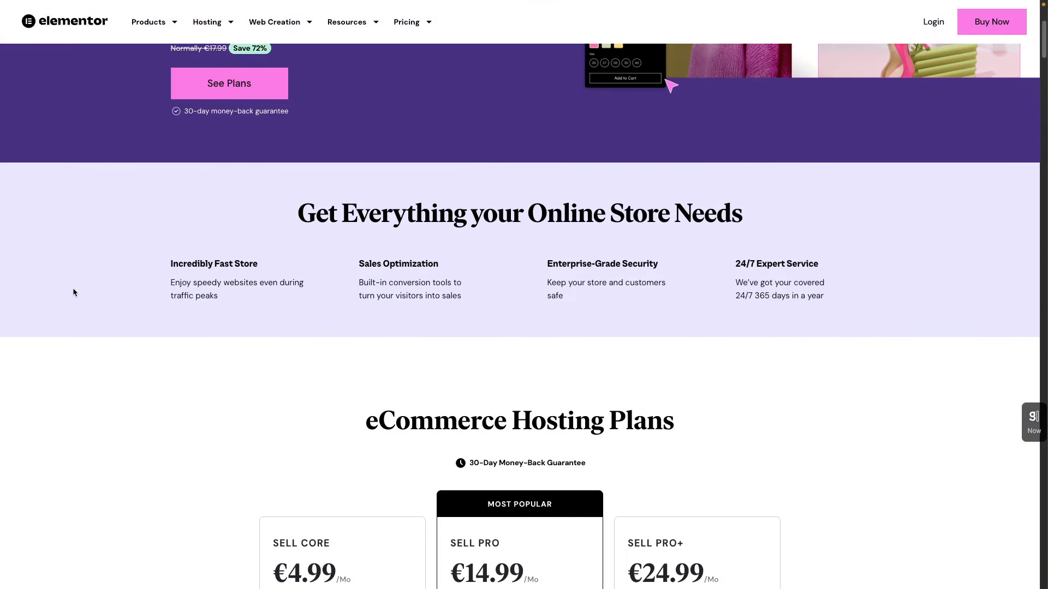
pyautogui.scroll(-3)
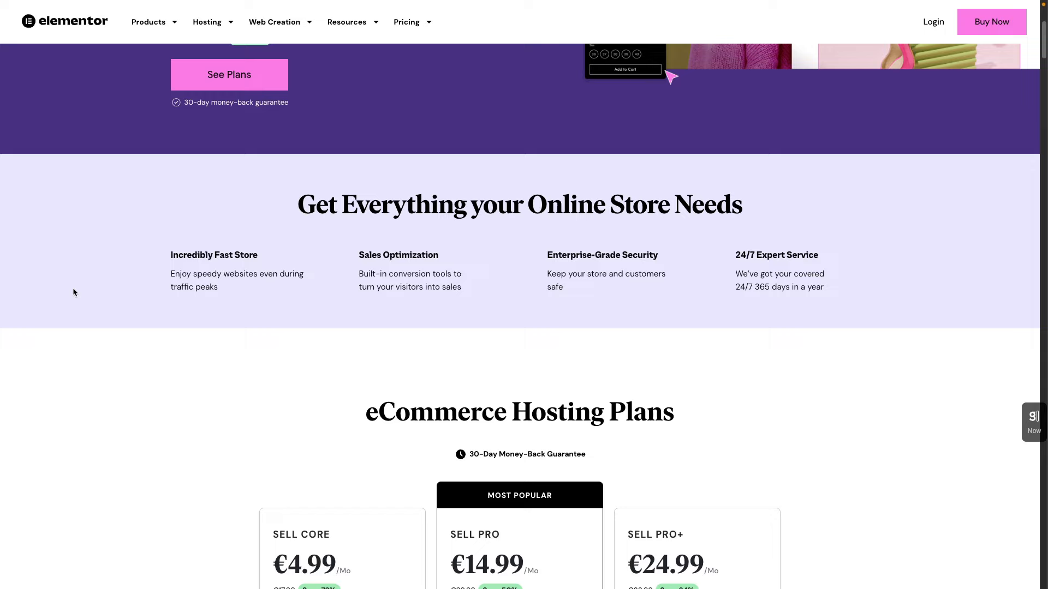
pyautogui.moveTo(235, 375)
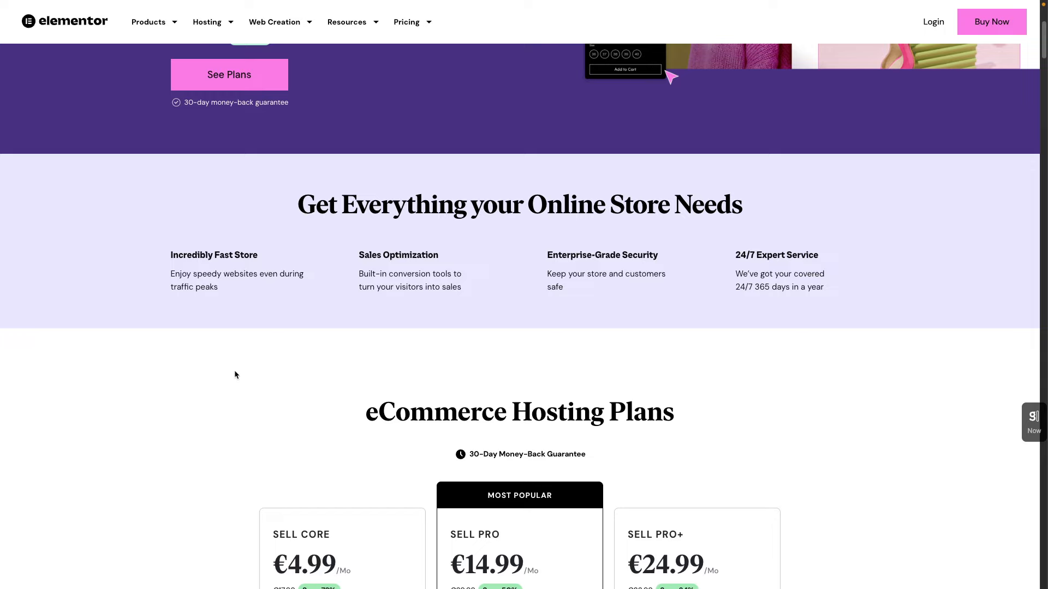
pyautogui.scroll(-3)
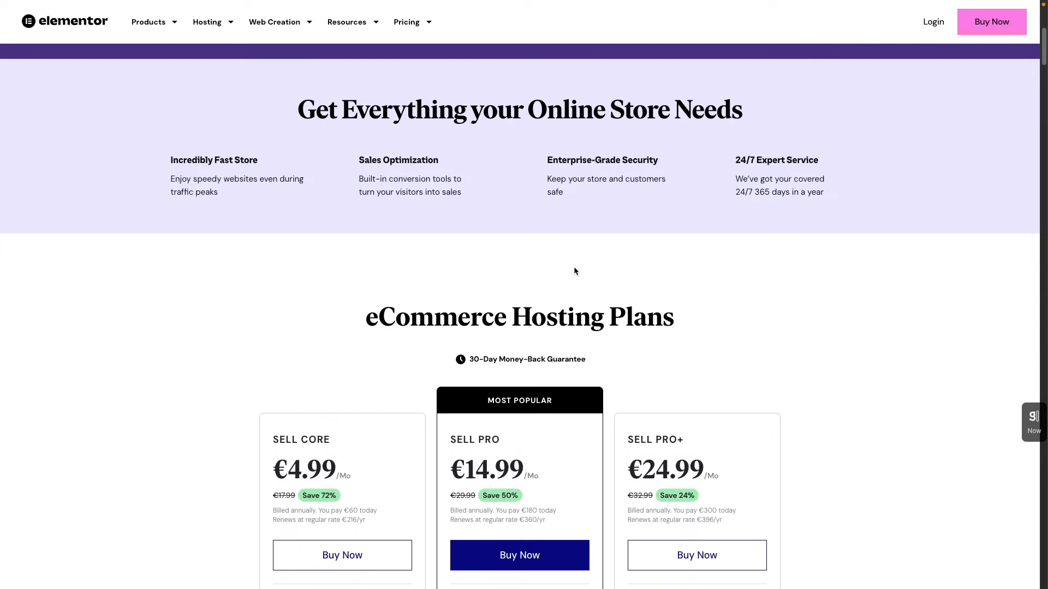
pyautogui.moveTo(845, 314)
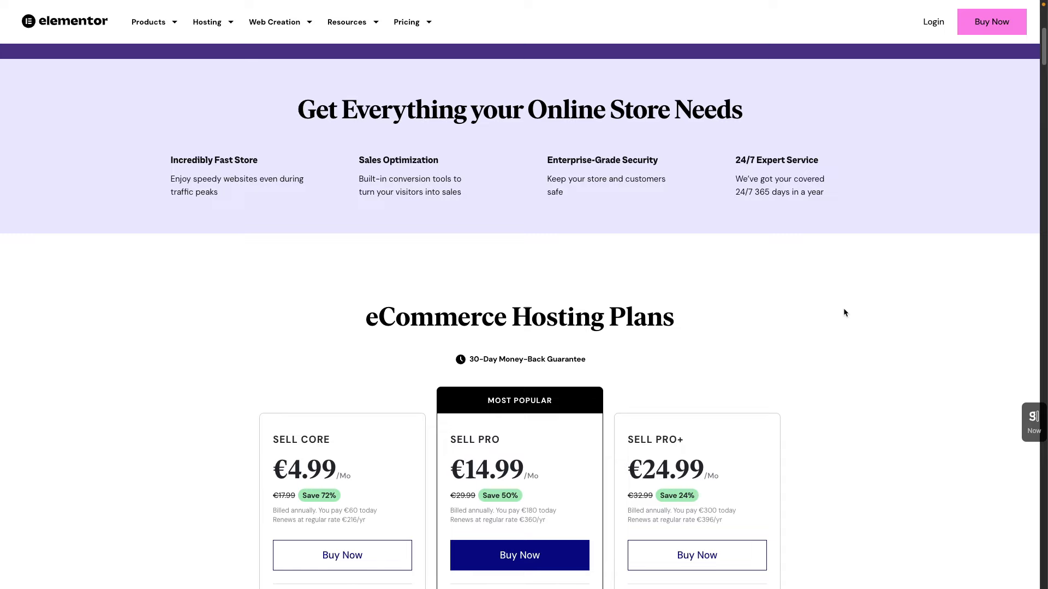
pyautogui.scroll(-3)
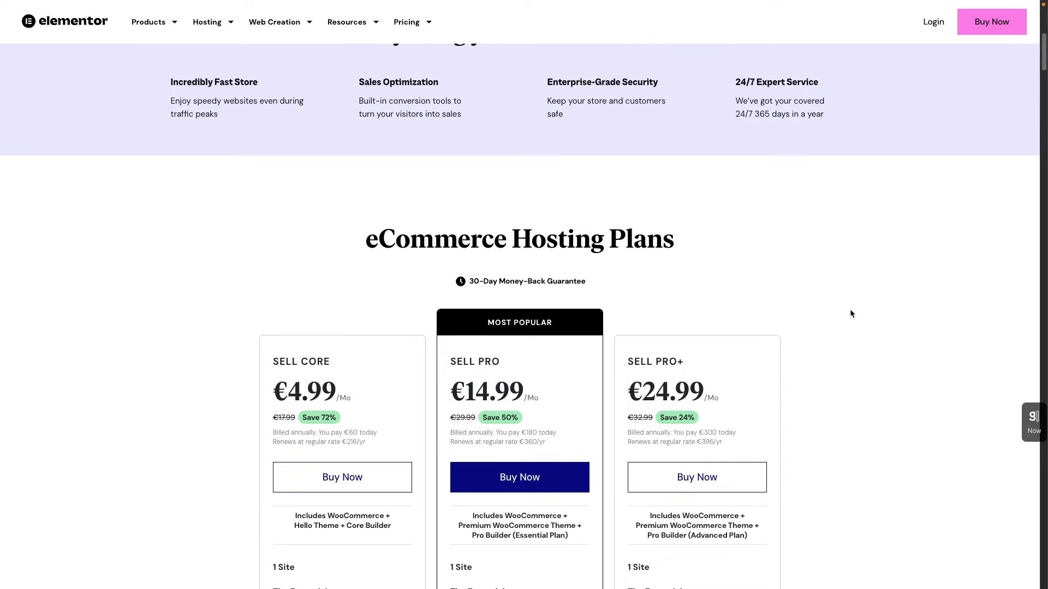
pyautogui.scroll(-3)
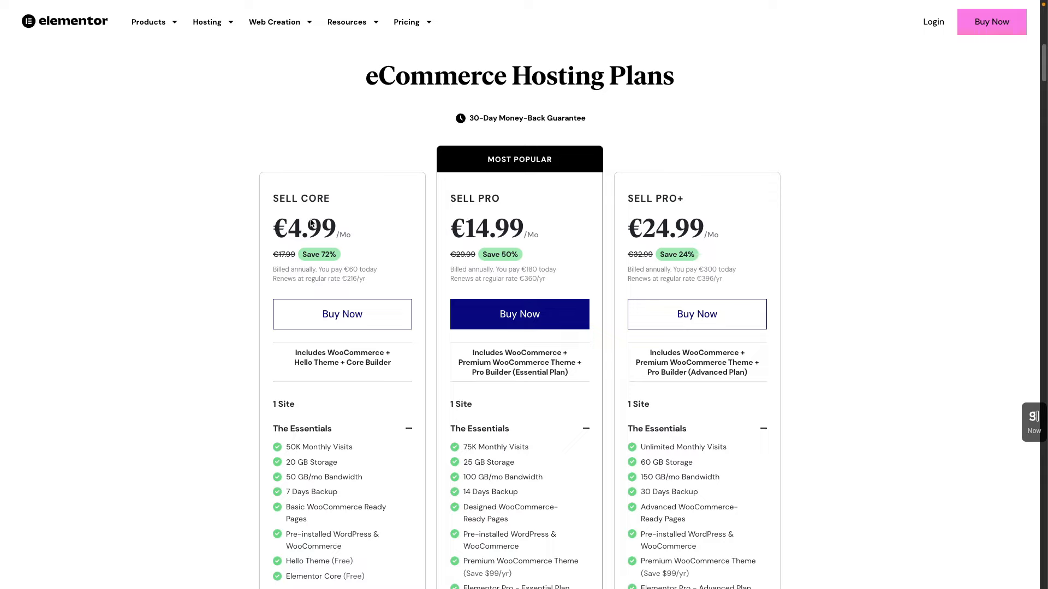
pyautogui.moveTo(197, 332)
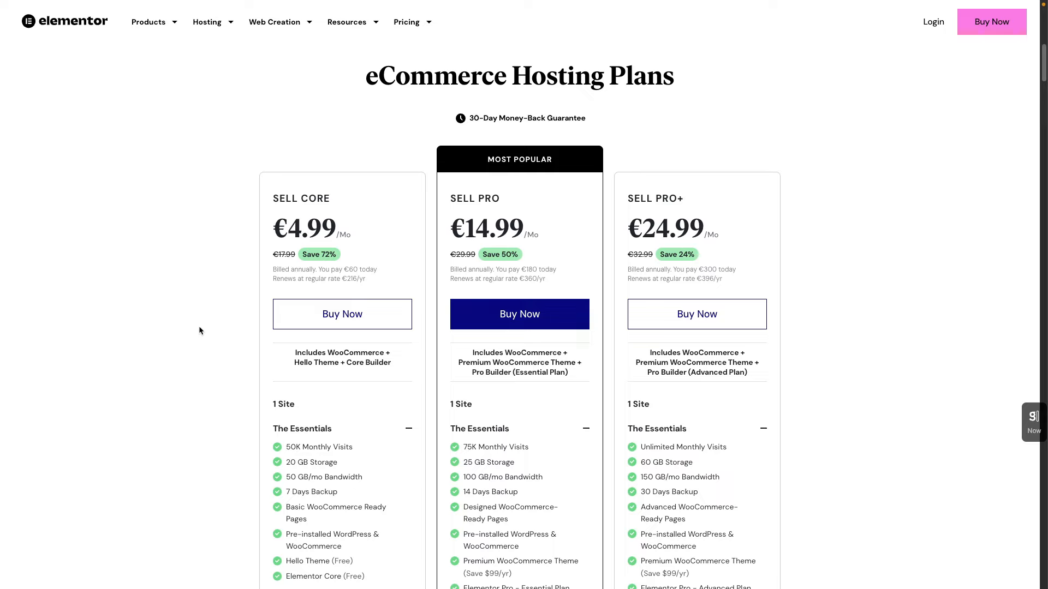
# Step: Scroll through the plan feature lists and expand the Improve Conversions list
pyautogui.scroll(-3)
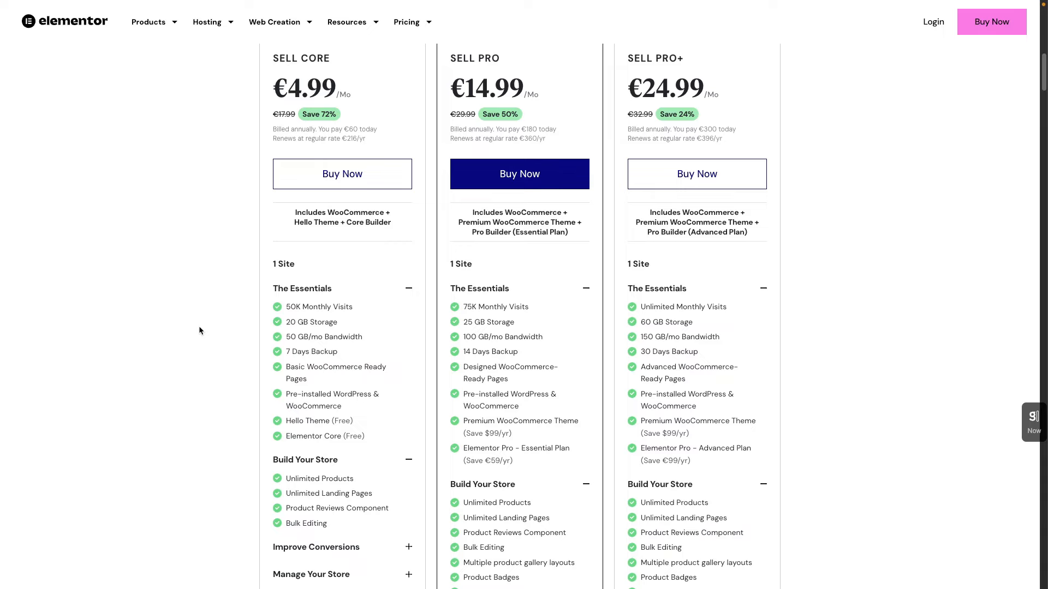
pyautogui.scroll(-3)
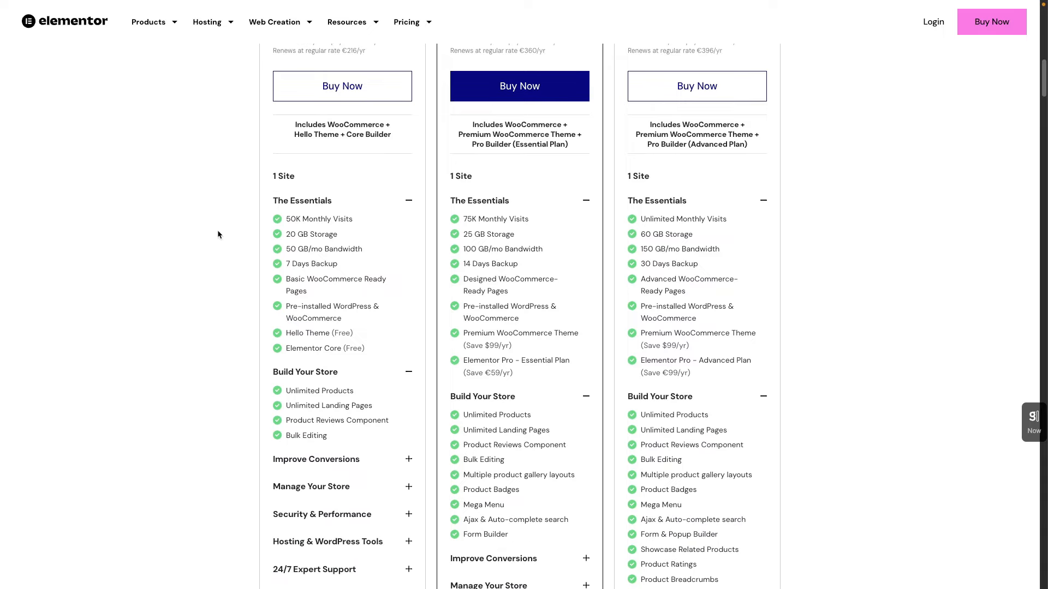
pyautogui.scroll(-3)
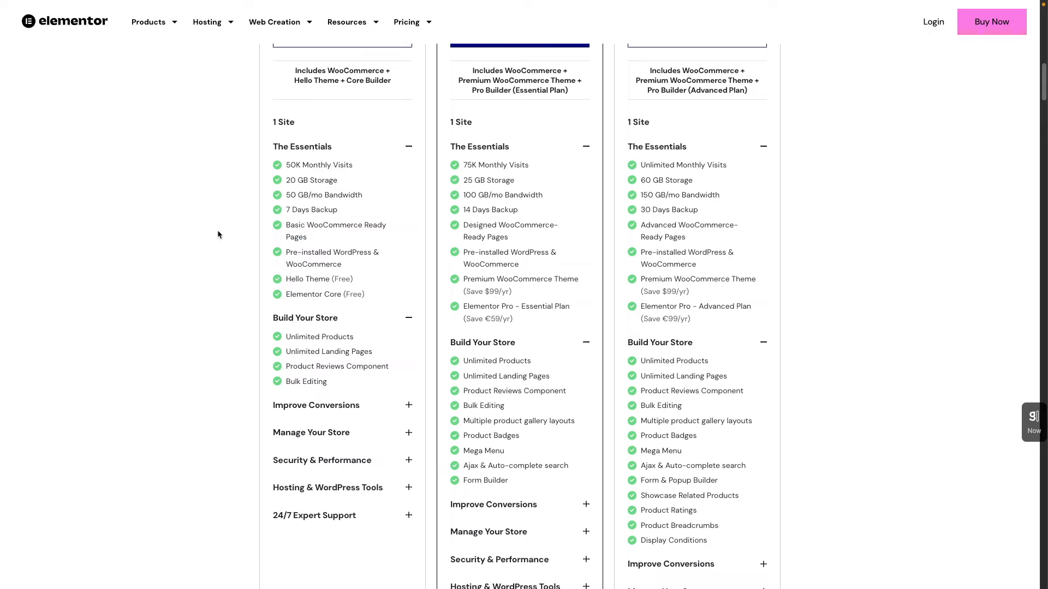
pyautogui.moveTo(342, 305)
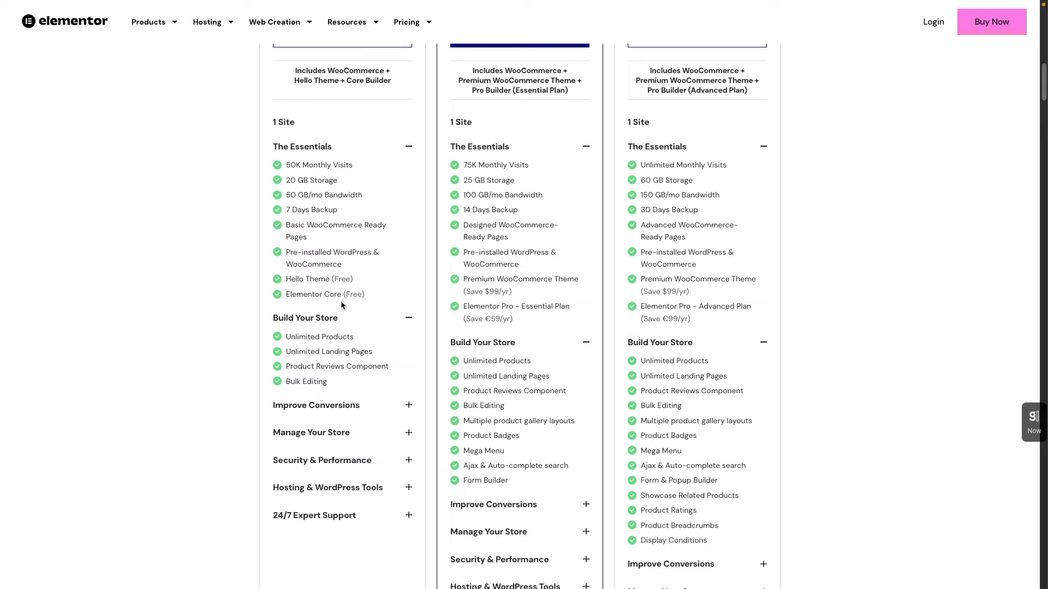
pyautogui.moveTo(141, 263)
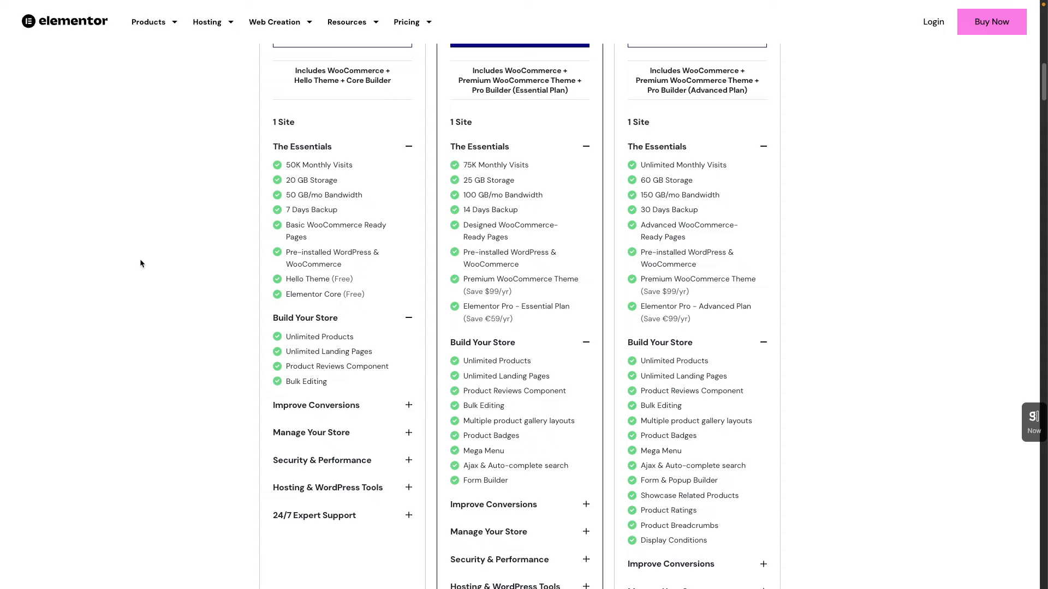
pyautogui.scroll(-3)
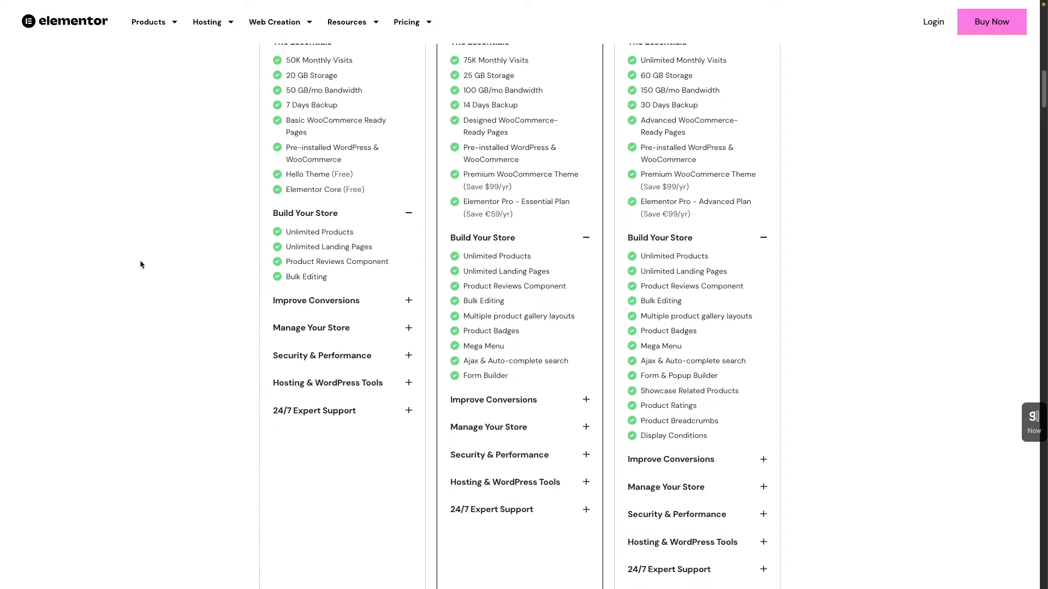
pyautogui.moveTo(399, 305)
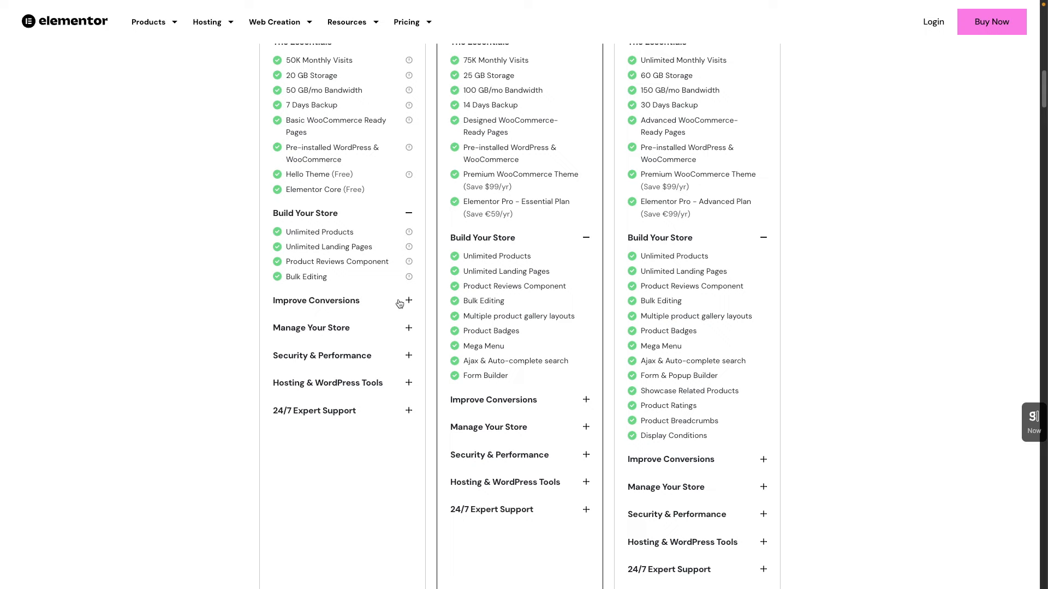
pyautogui.click(408, 300)
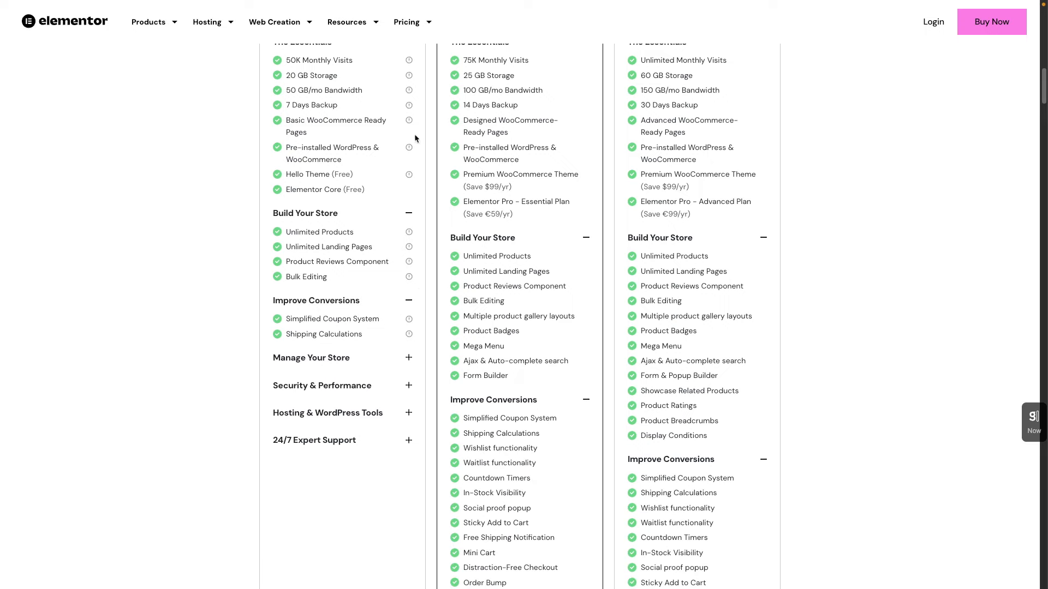
pyautogui.moveTo(413, 163)
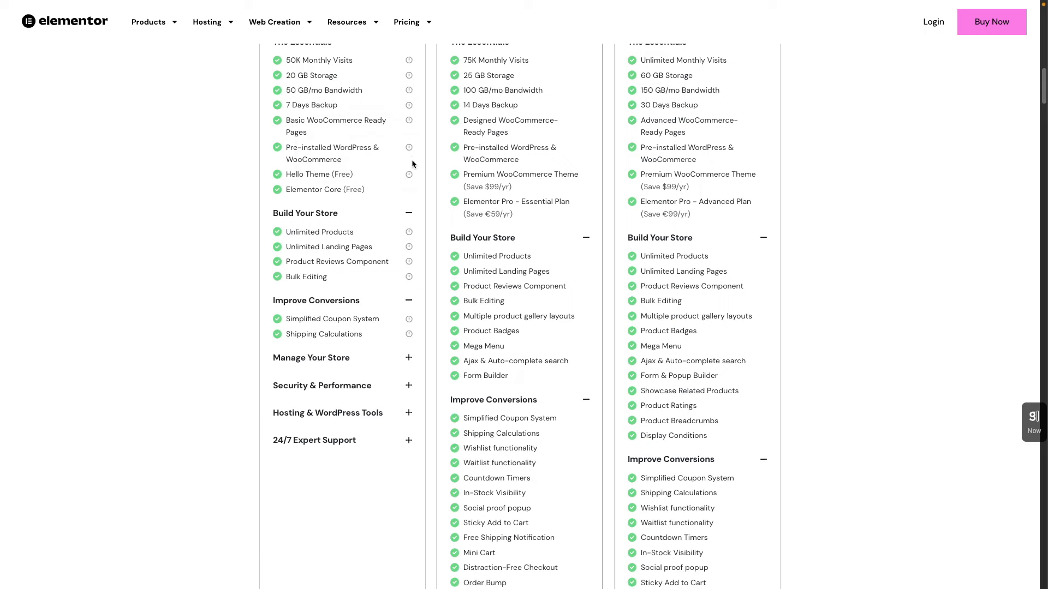
pyautogui.scroll(3)
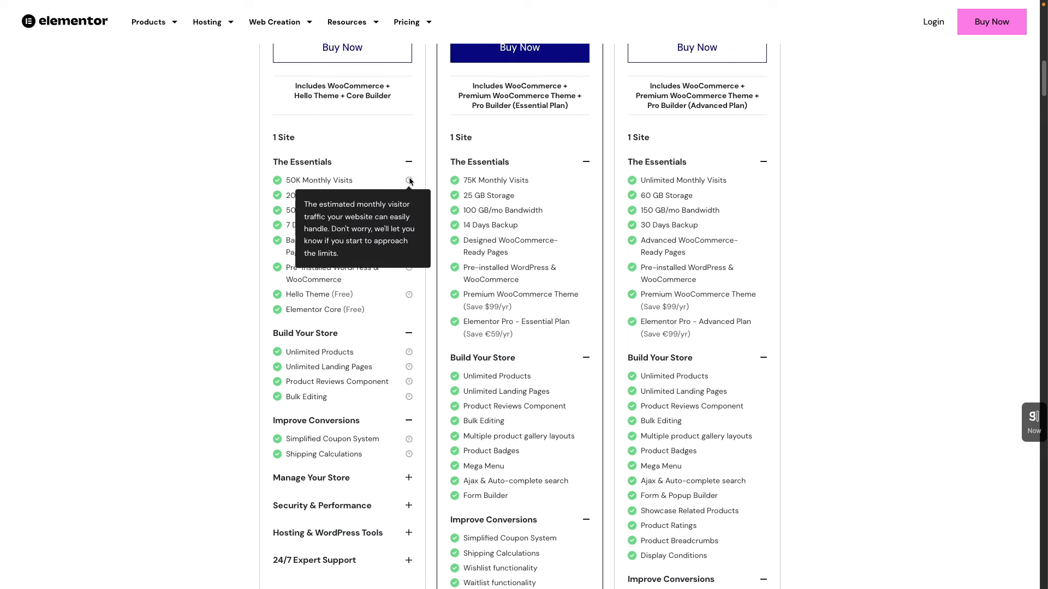
pyautogui.moveTo(202, 318)
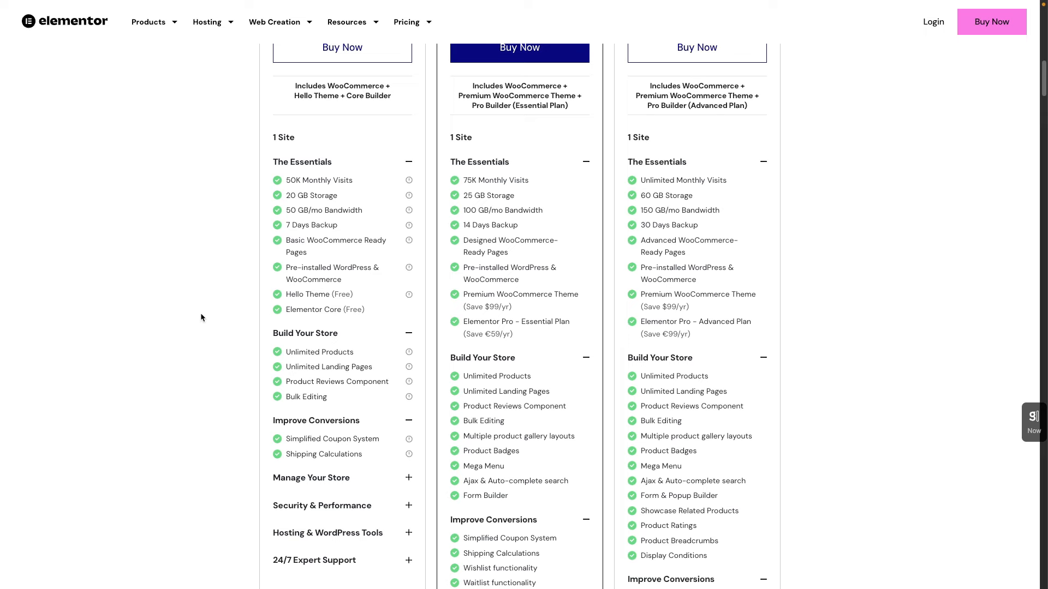
pyautogui.scroll(-3)
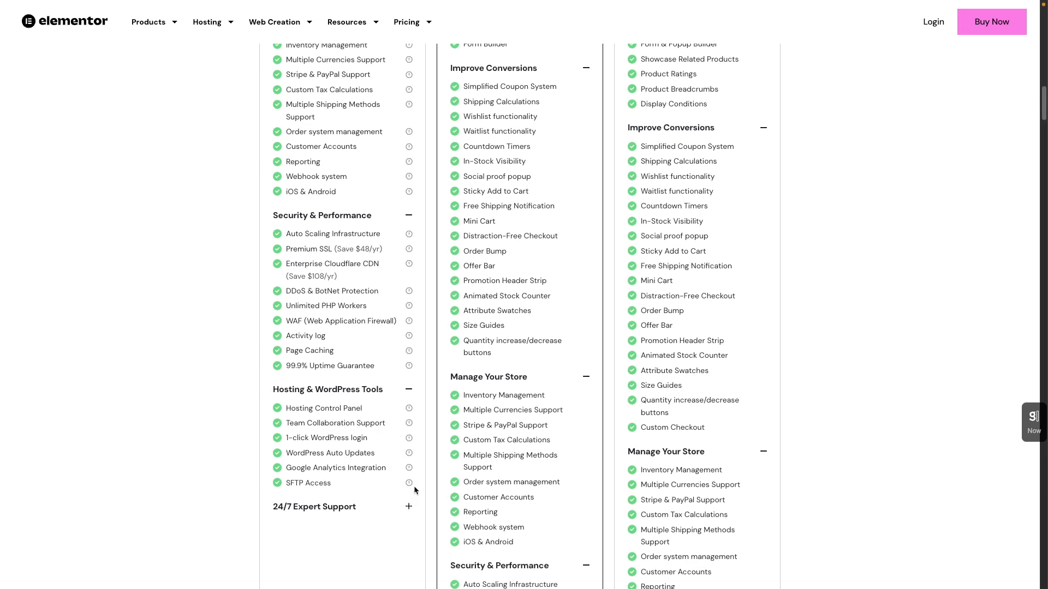
# Step: Expand the 24/7 Expert Support list and scroll the hosting performance sections to 'Launch Quickly & Efficiently'
pyautogui.click(407, 516)
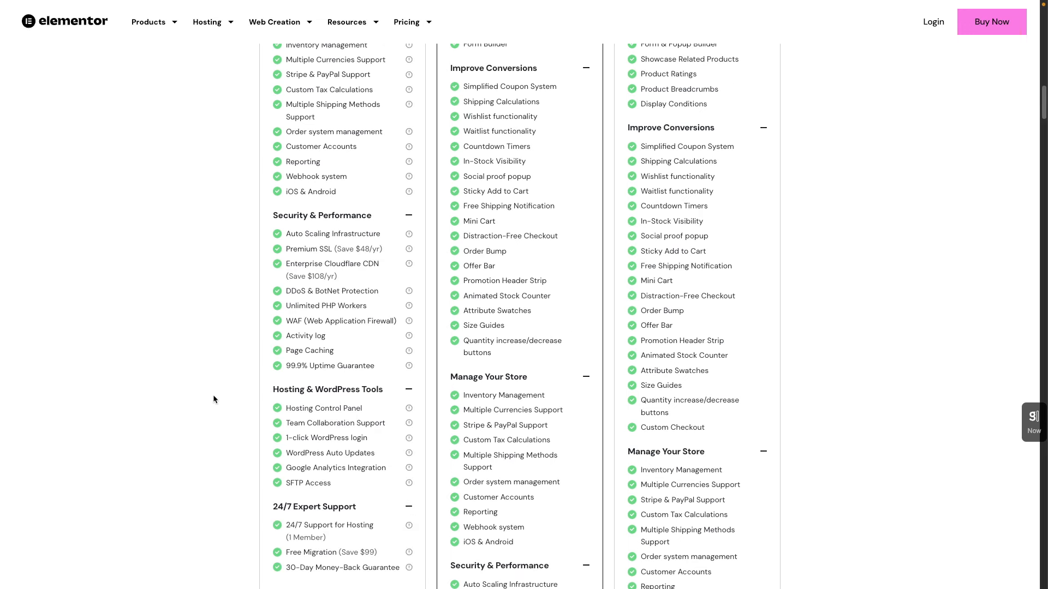
pyautogui.scroll(3)
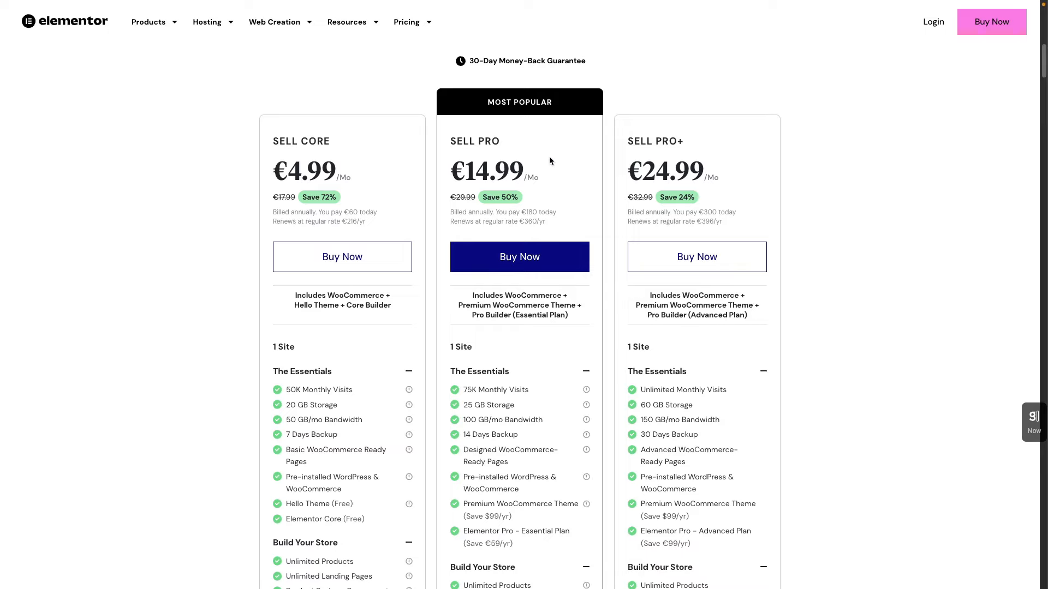
pyautogui.scroll(-3)
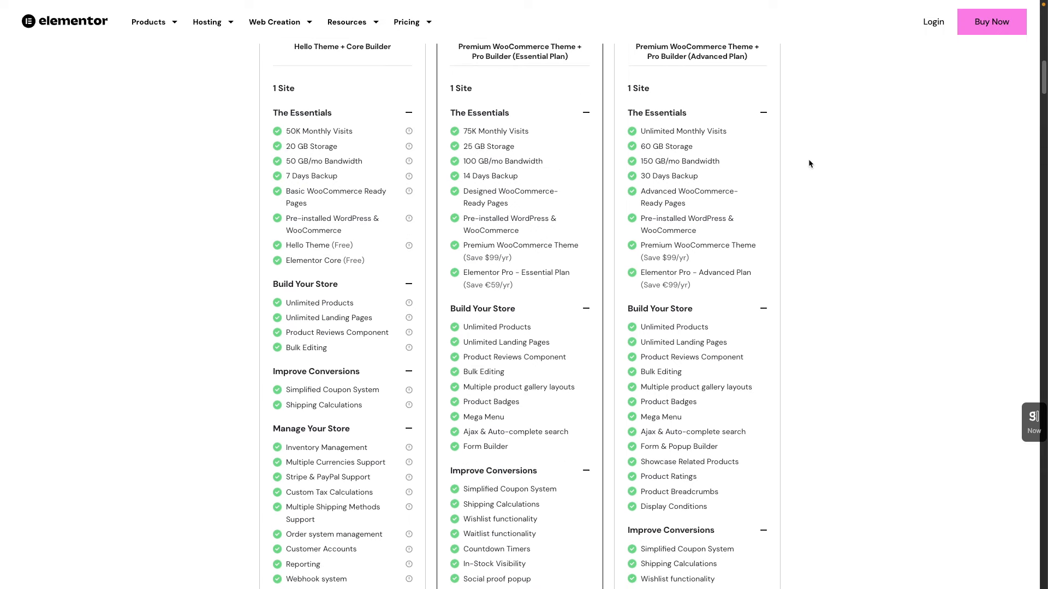
pyautogui.scroll(3)
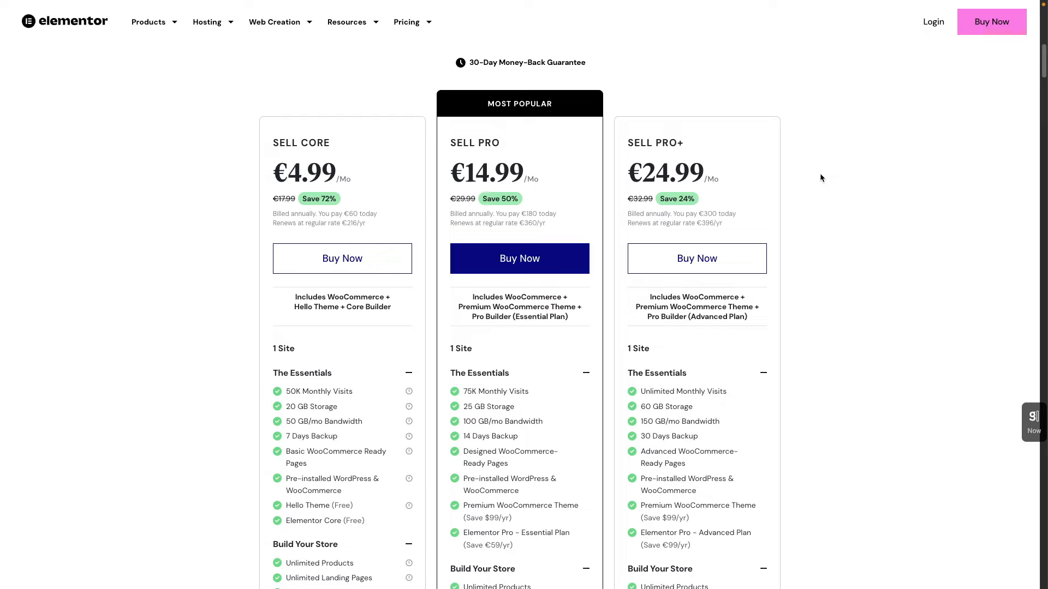
pyautogui.scroll(3)
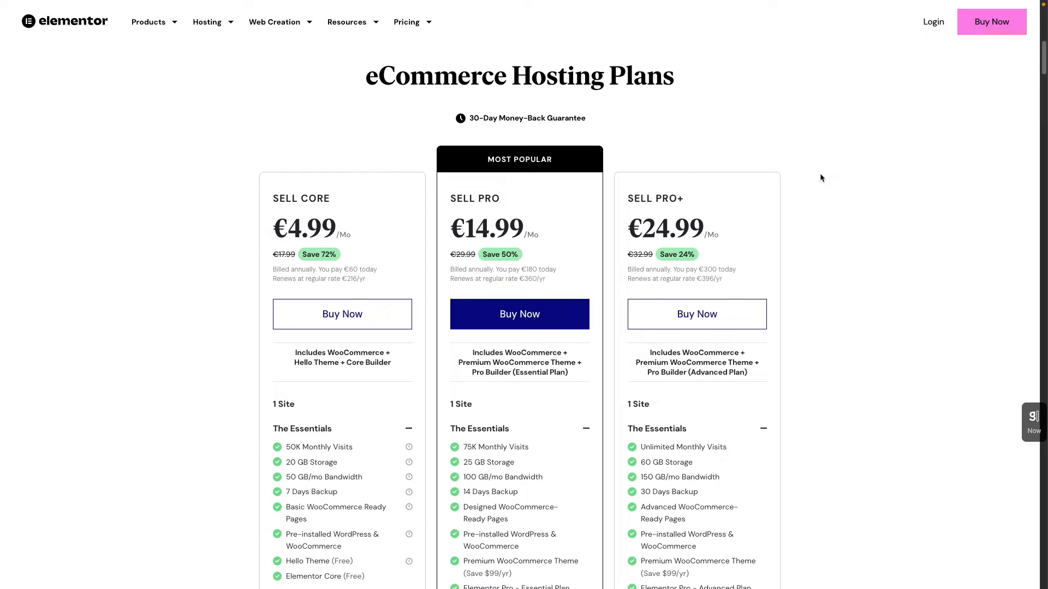
pyautogui.scroll(-3)
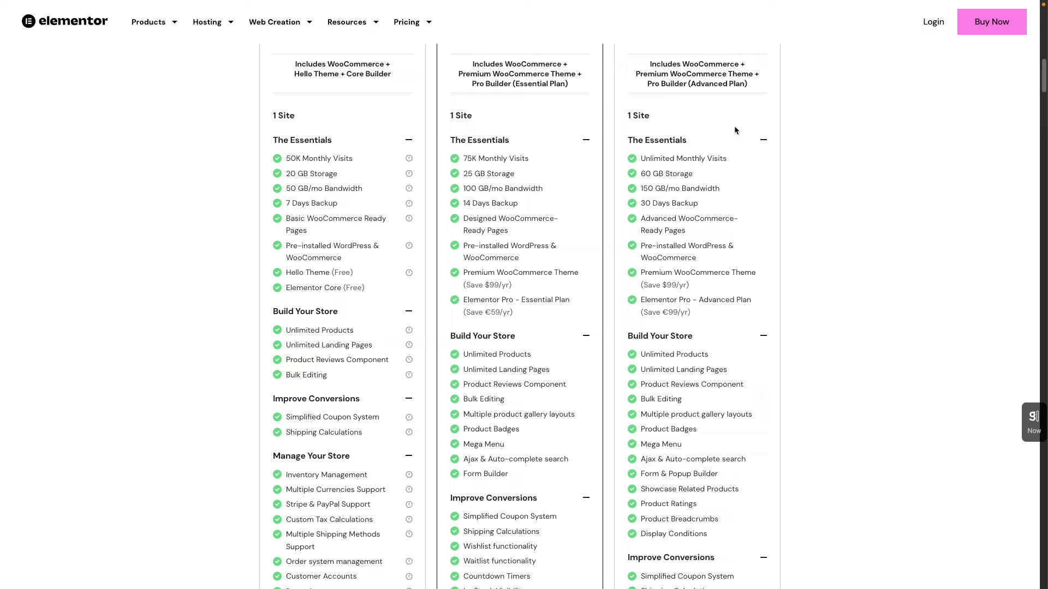
pyautogui.moveTo(701, 112)
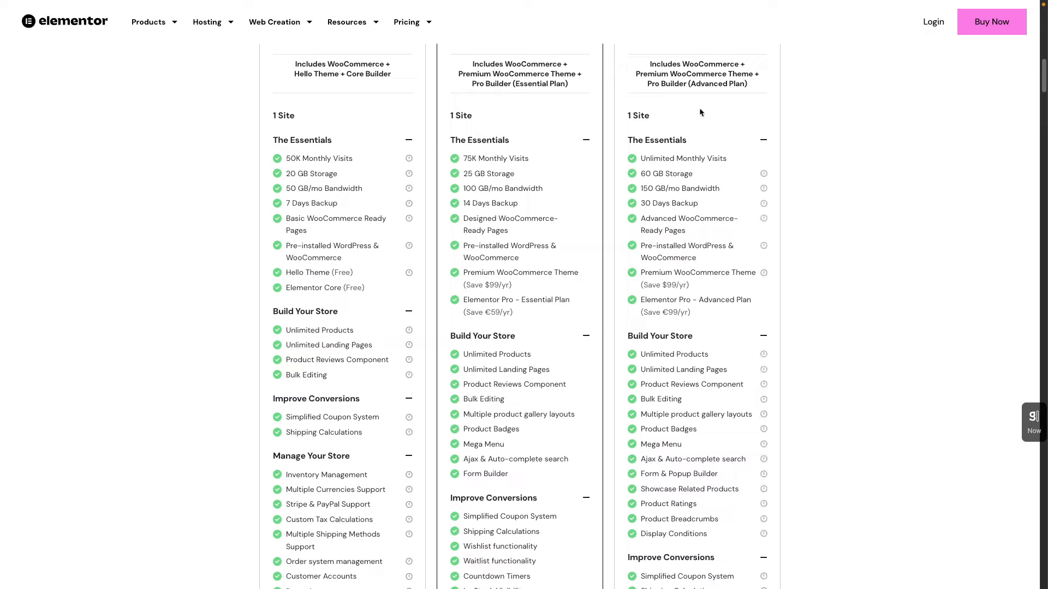
pyautogui.moveTo(699, 80)
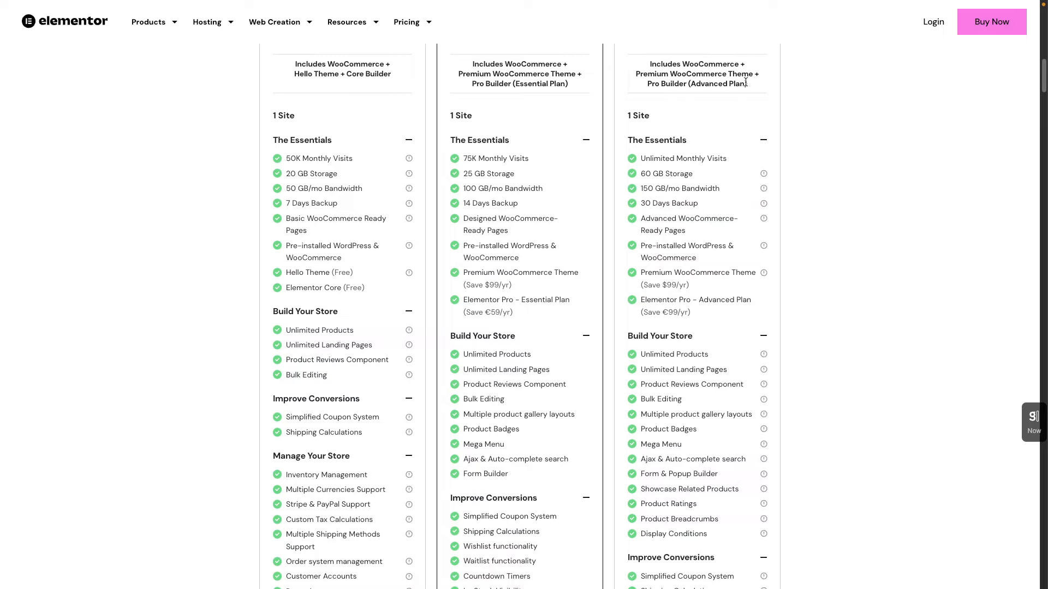
pyautogui.moveTo(874, 332)
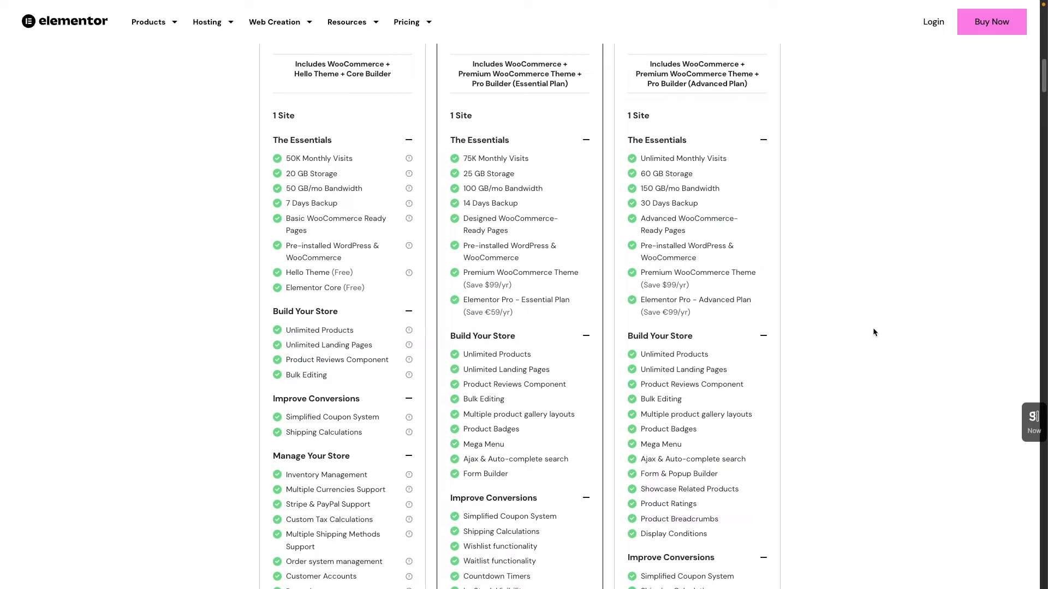
pyautogui.scroll(-3)
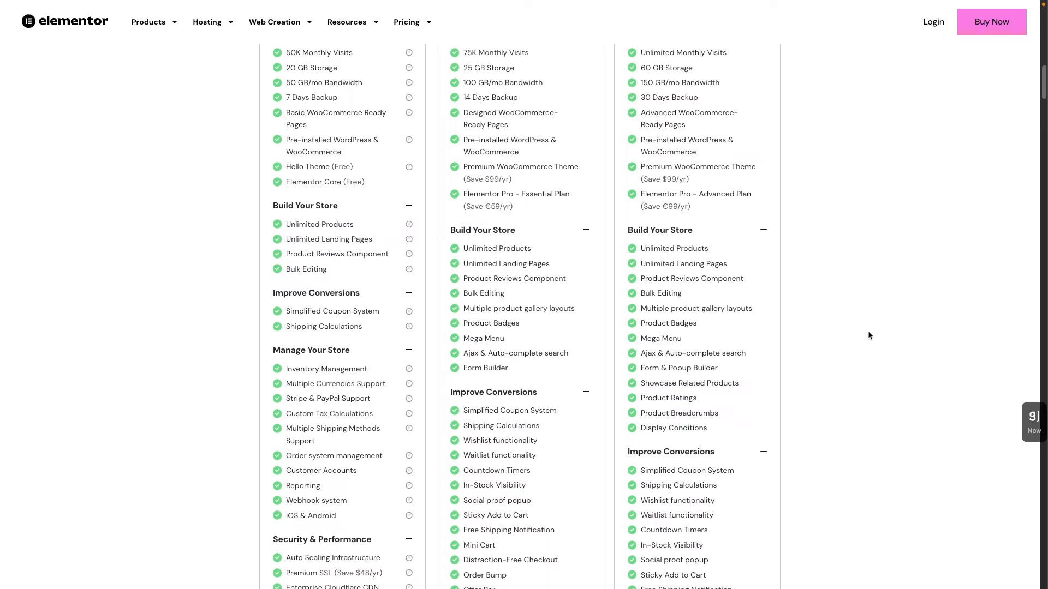
pyautogui.moveTo(648, 222)
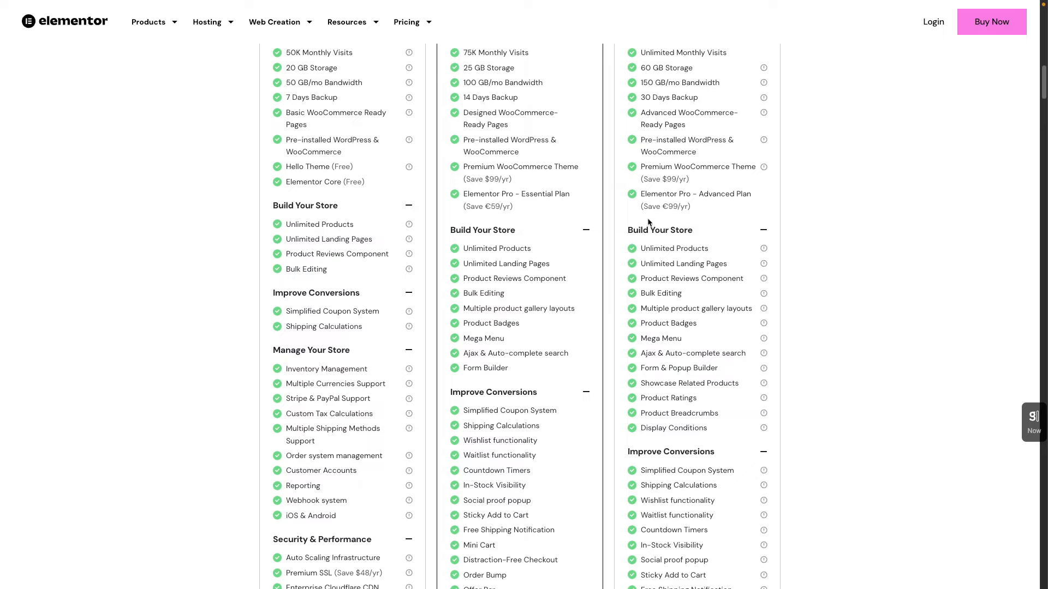
pyautogui.moveTo(670, 161)
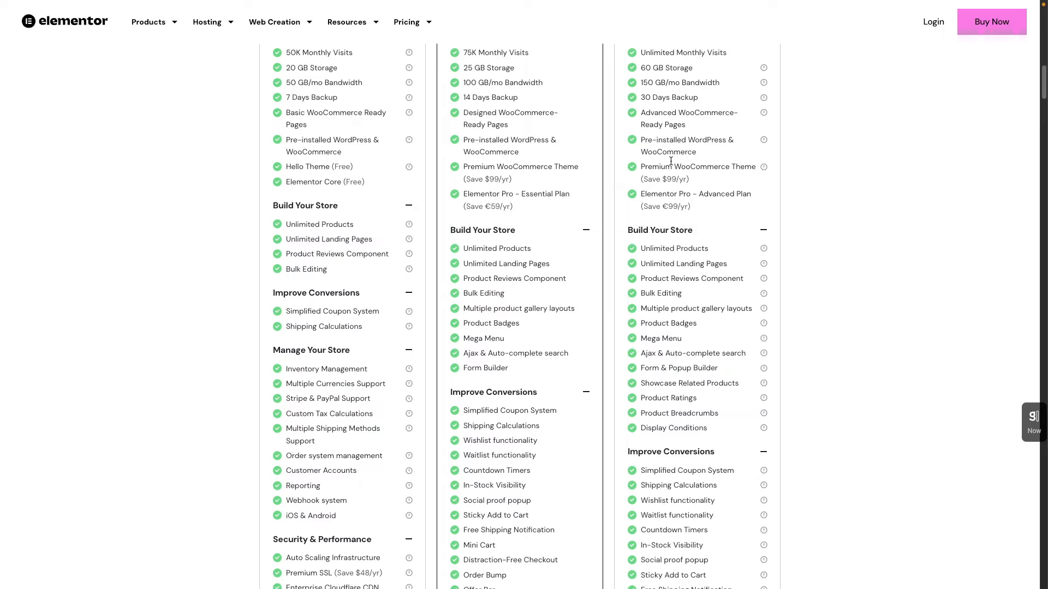
pyautogui.scroll(3)
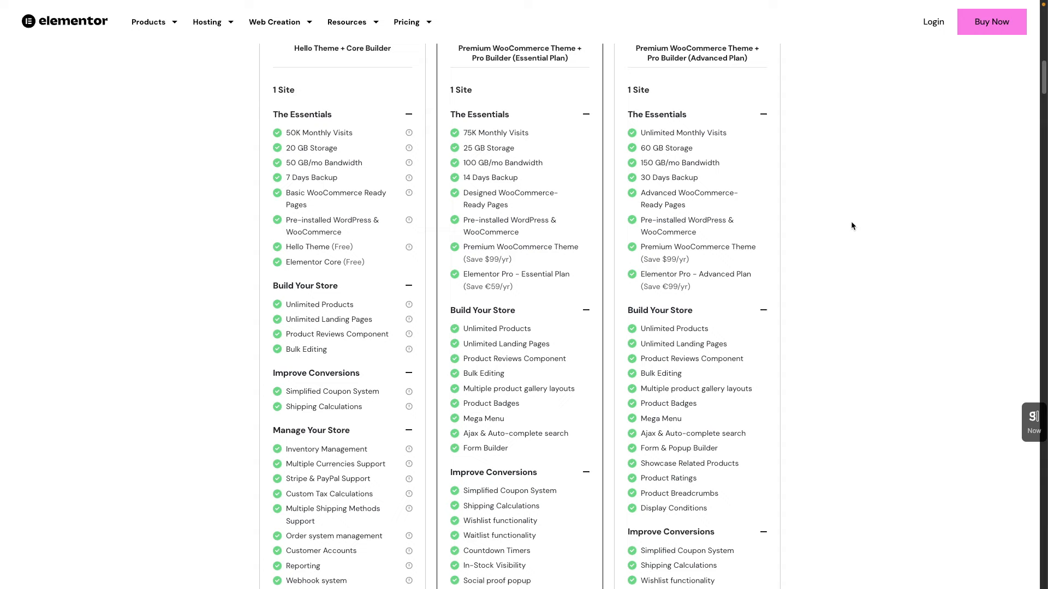
pyautogui.moveTo(772, 206)
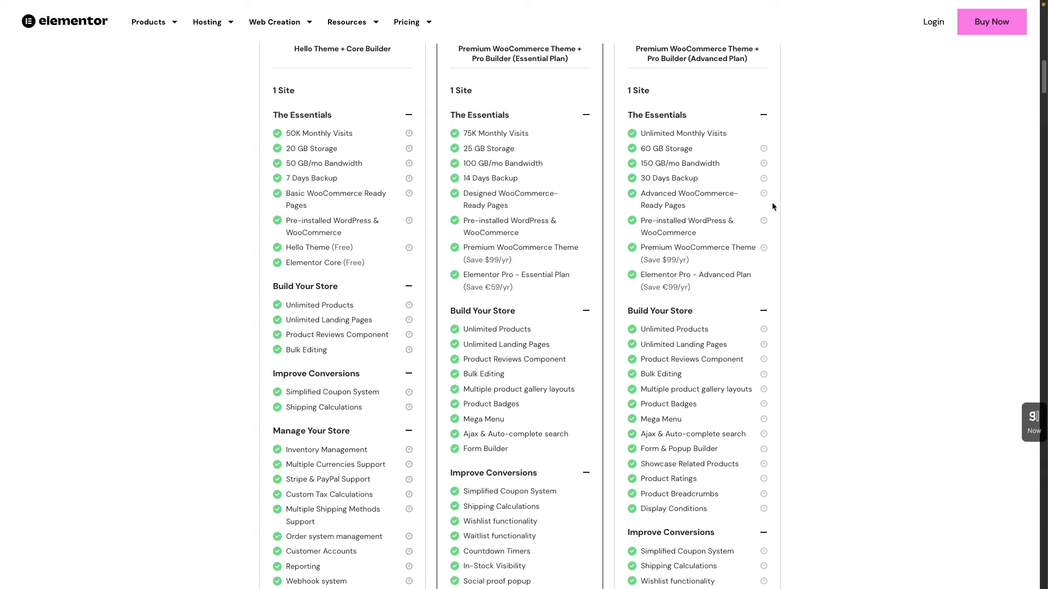
# Step: Switch to the WordPress admin Elementor Settings page and scroll down it
pyautogui.click(207, 21)
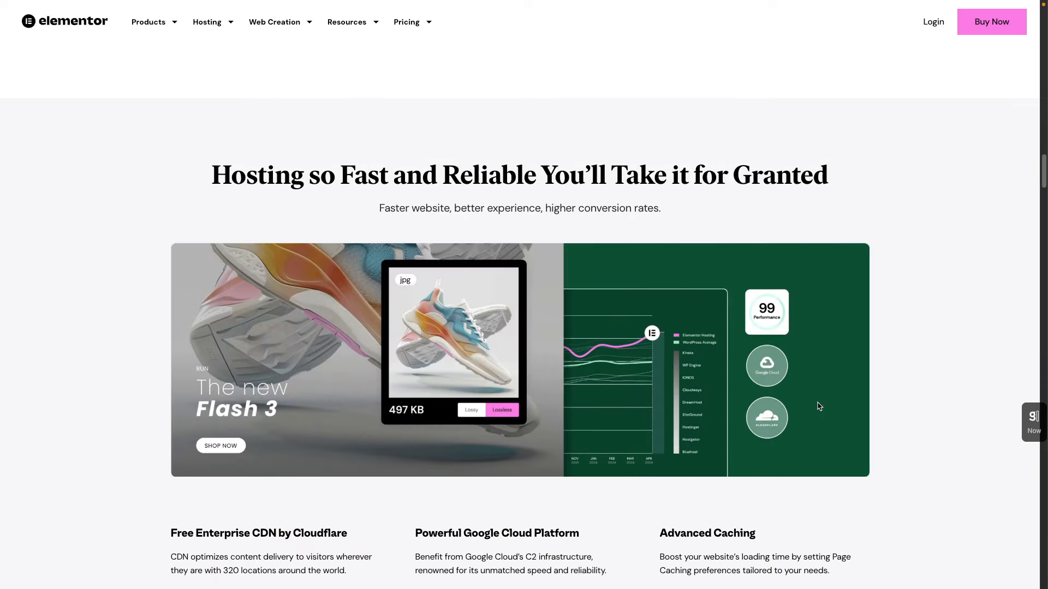
pyautogui.scroll(-3)
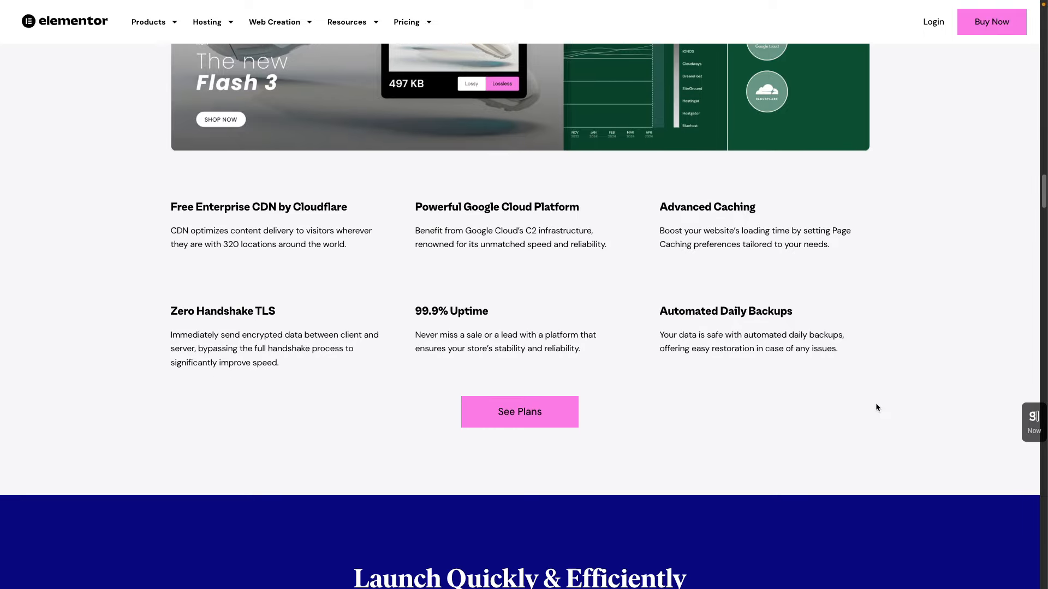
pyautogui.scroll(-3)
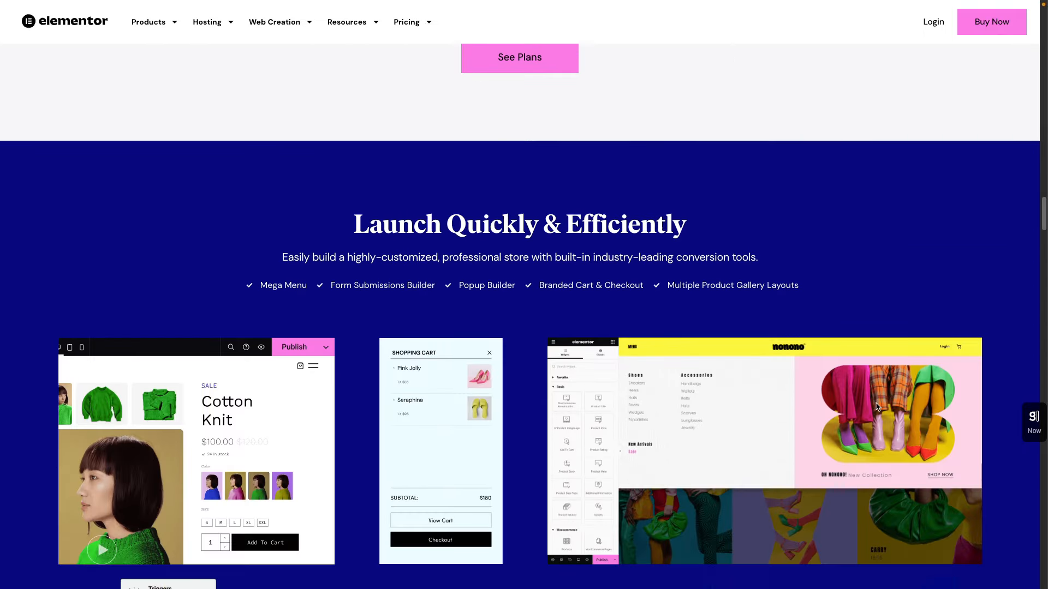
pyautogui.scroll(-3)
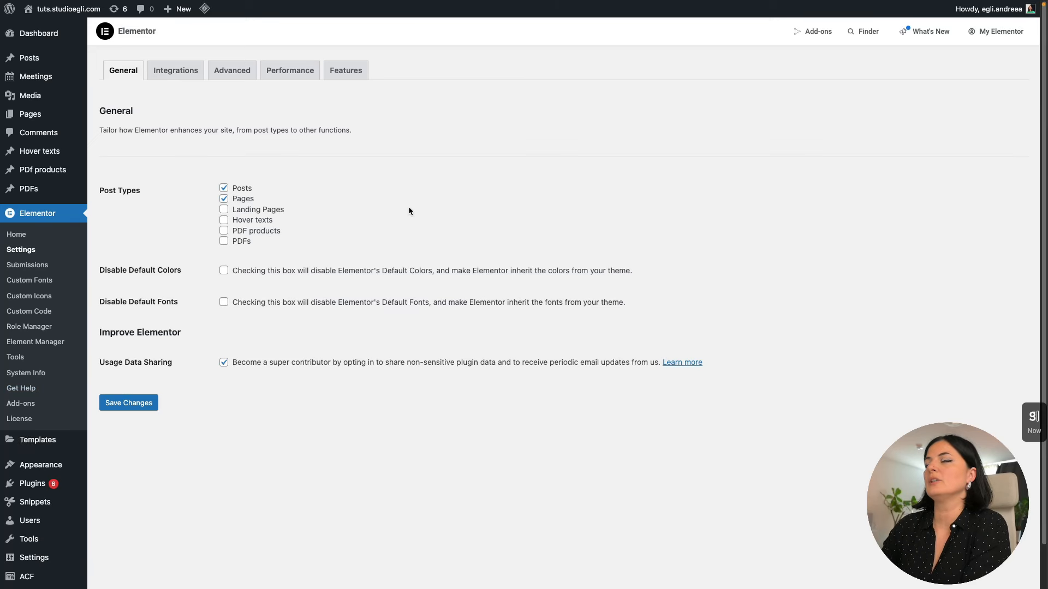
pyautogui.moveTo(373, 99)
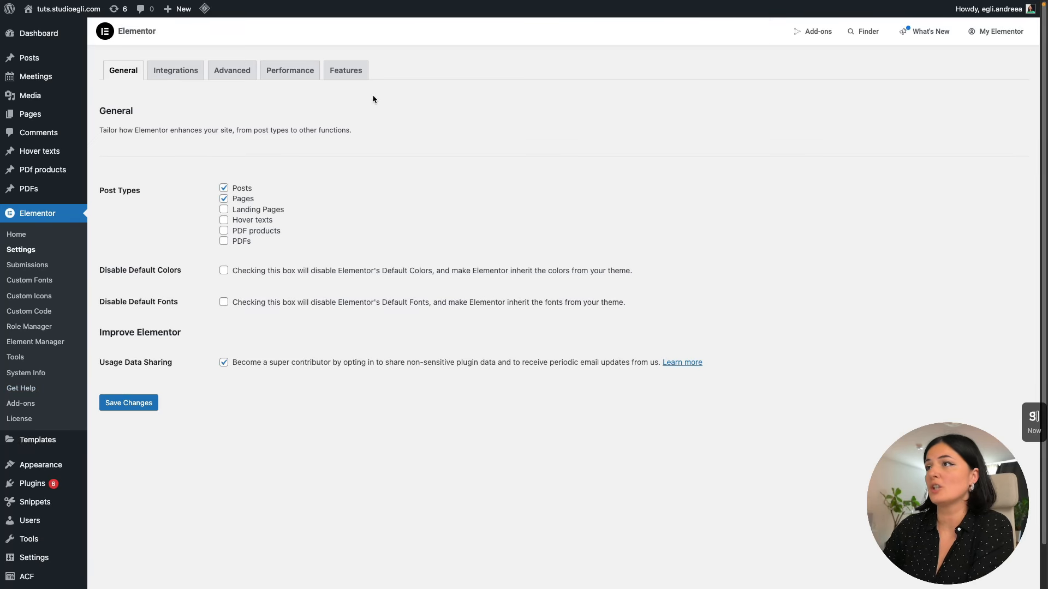
pyautogui.moveTo(44, 249)
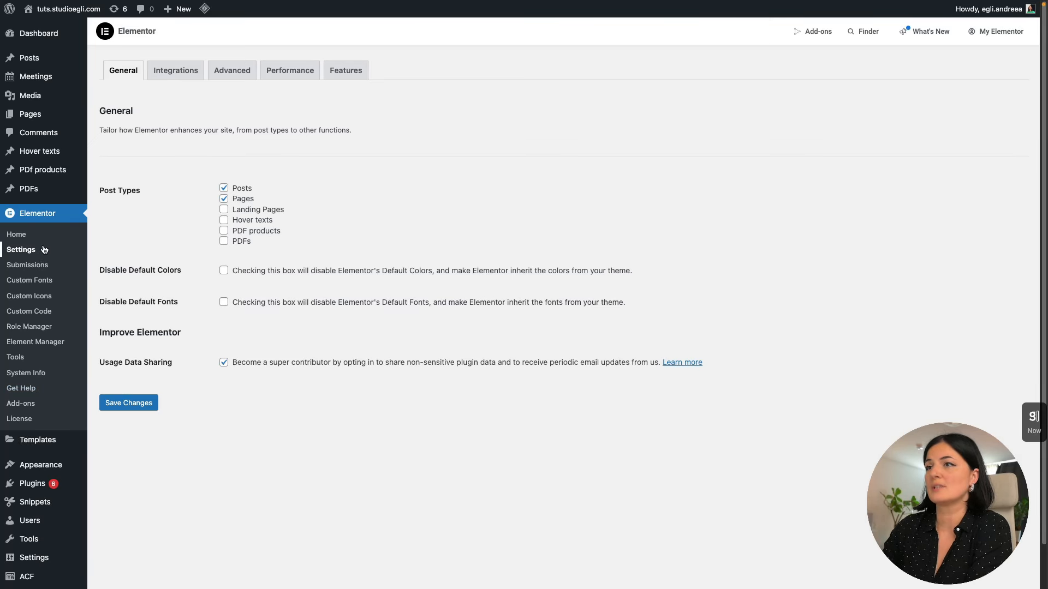
# Step: Scroll the Features tab through Ongoing Experiments and Stable Features, returning to the top
pyautogui.click(346, 70)
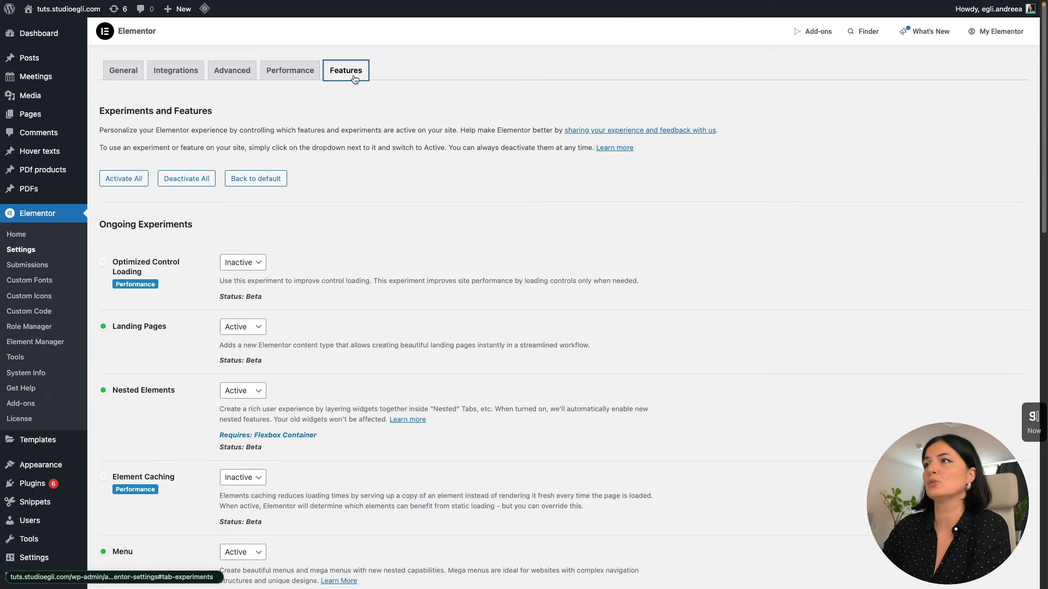
pyautogui.scroll(-3)
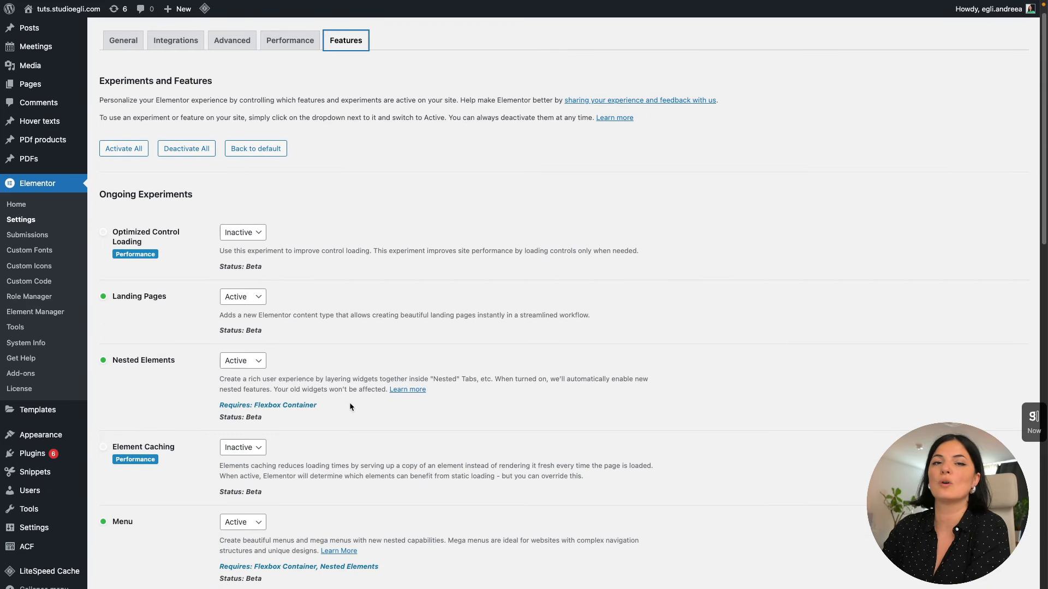
pyautogui.scroll(-3)
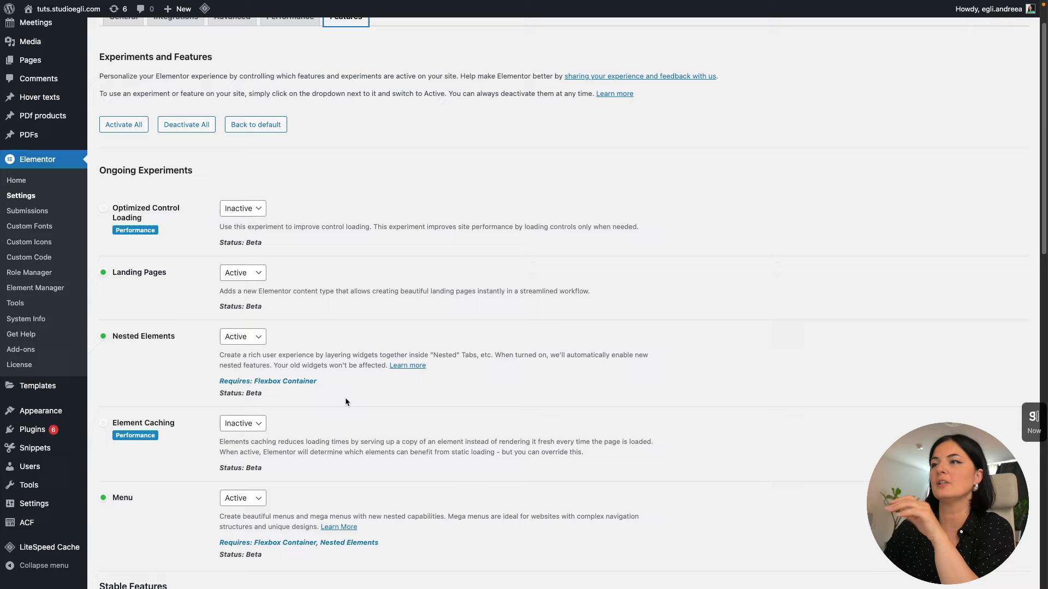
pyautogui.scroll(3)
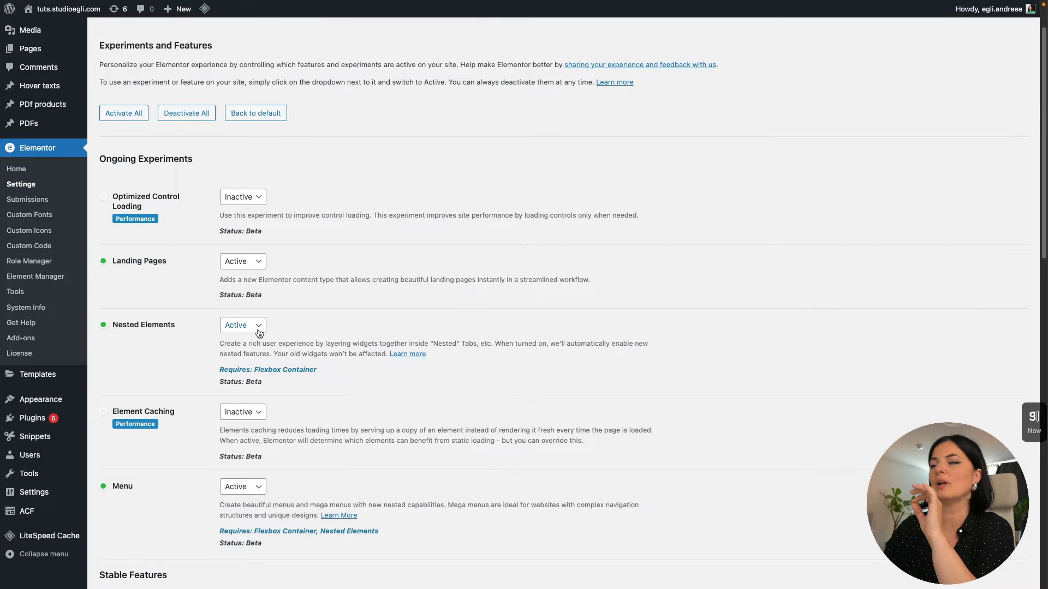
pyautogui.scroll(-3)
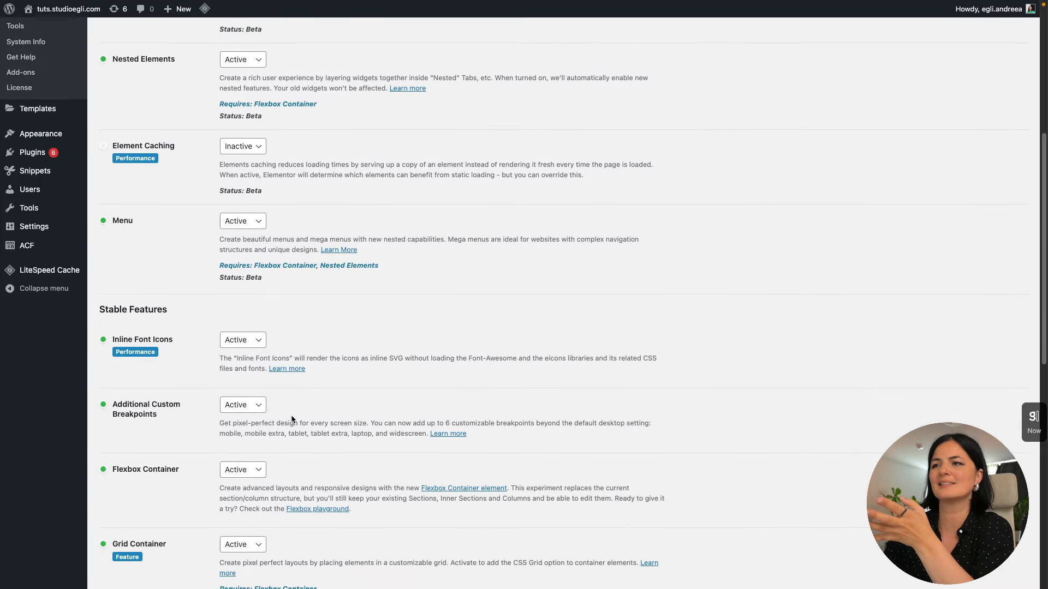
pyautogui.scroll(-3)
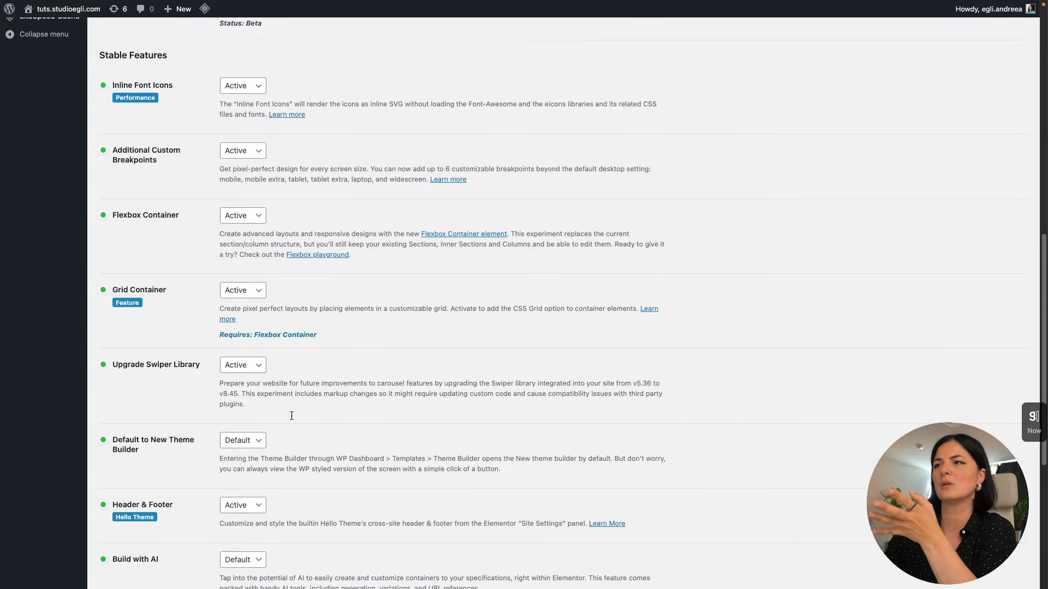
pyautogui.scroll(-3)
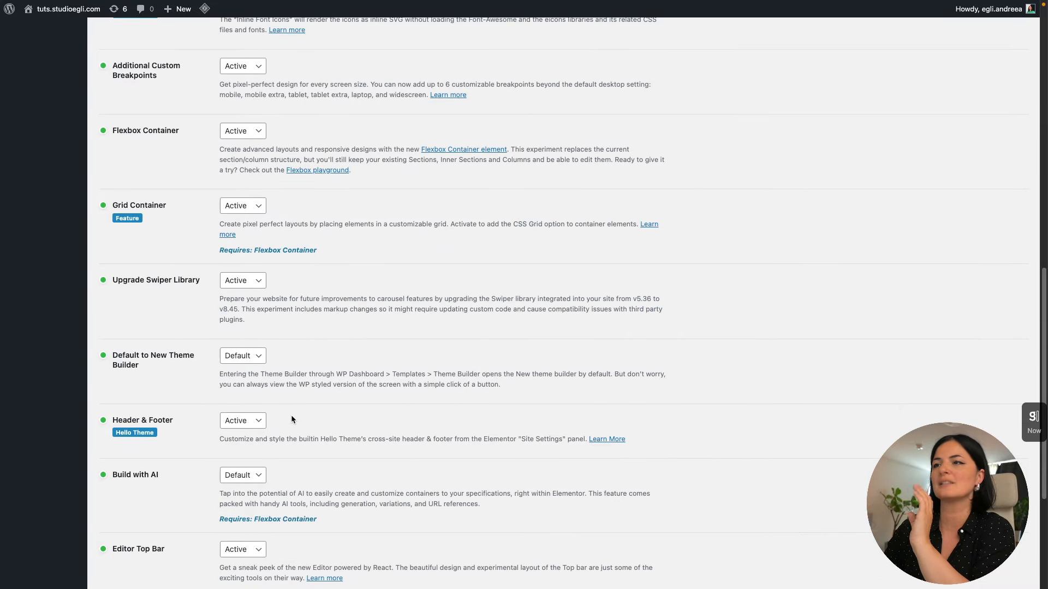
pyautogui.scroll(3)
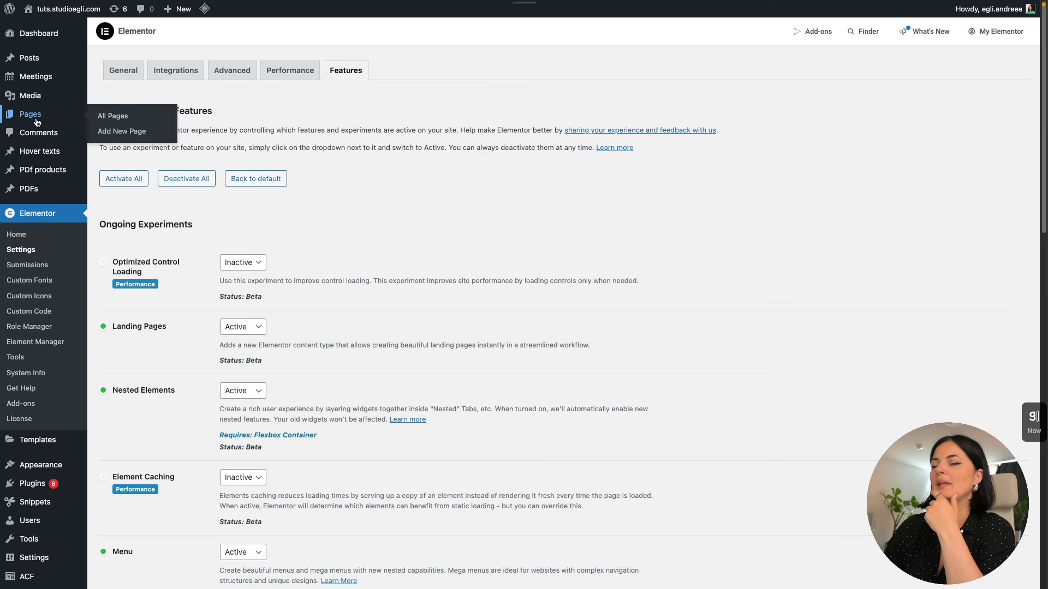
# Step: Sort All Pages by date newest first and open 'link in bio' in Elementor
pyautogui.click(113, 116)
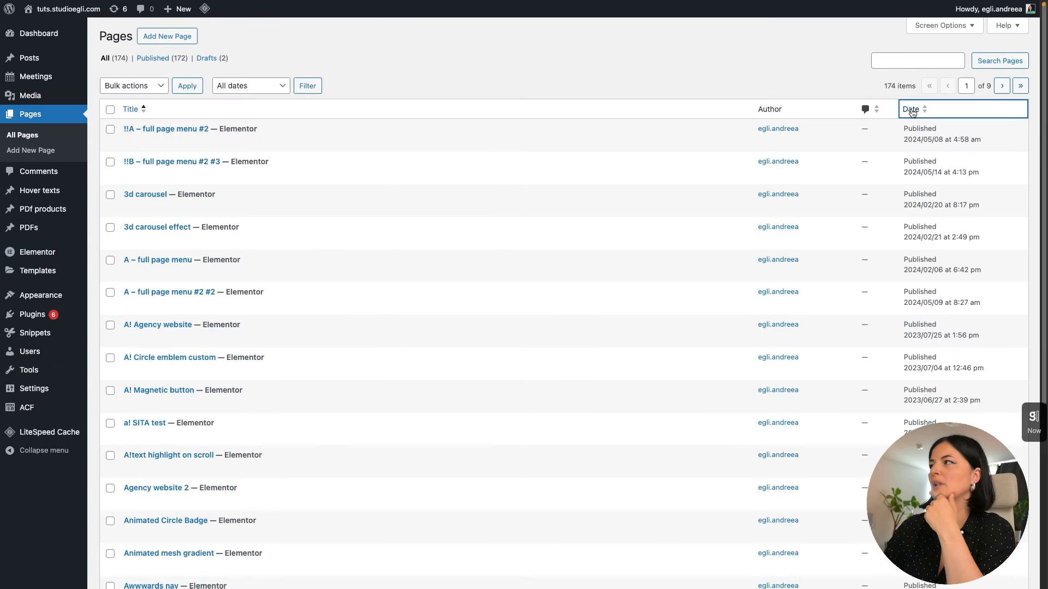
pyautogui.click(910, 110)
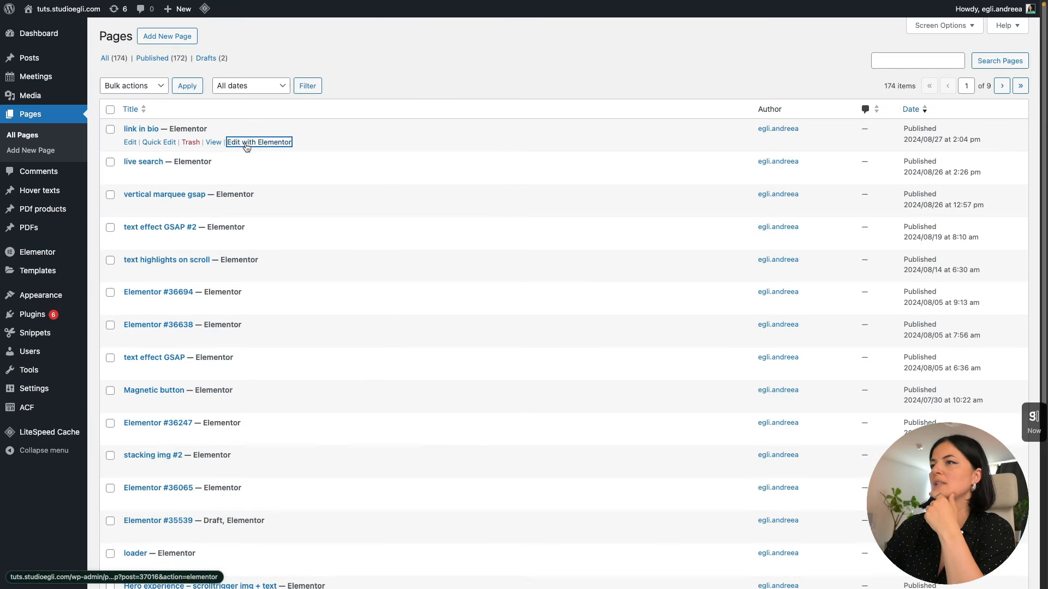
pyautogui.click(260, 141)
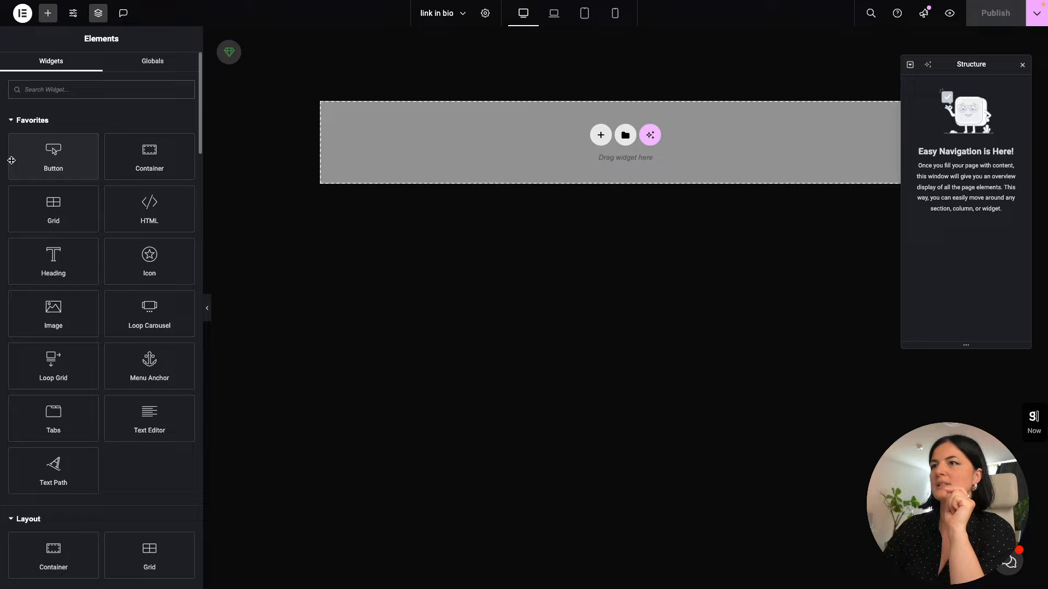
# Step: Collapse the Favorites and Basic widget groups to reveal the Link In Bio category
pyautogui.click(31, 120)
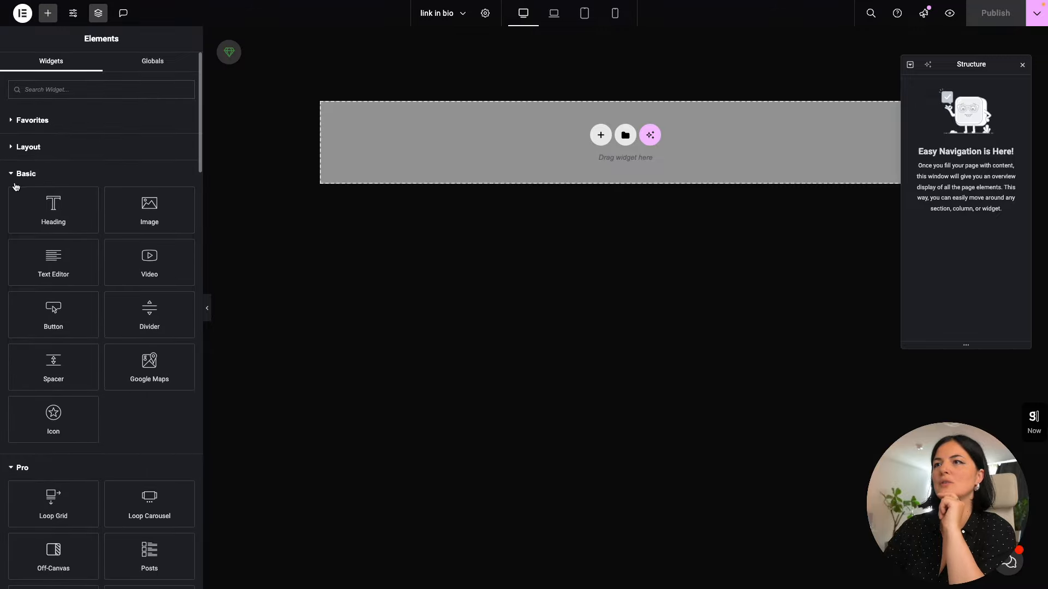
pyautogui.click(25, 174)
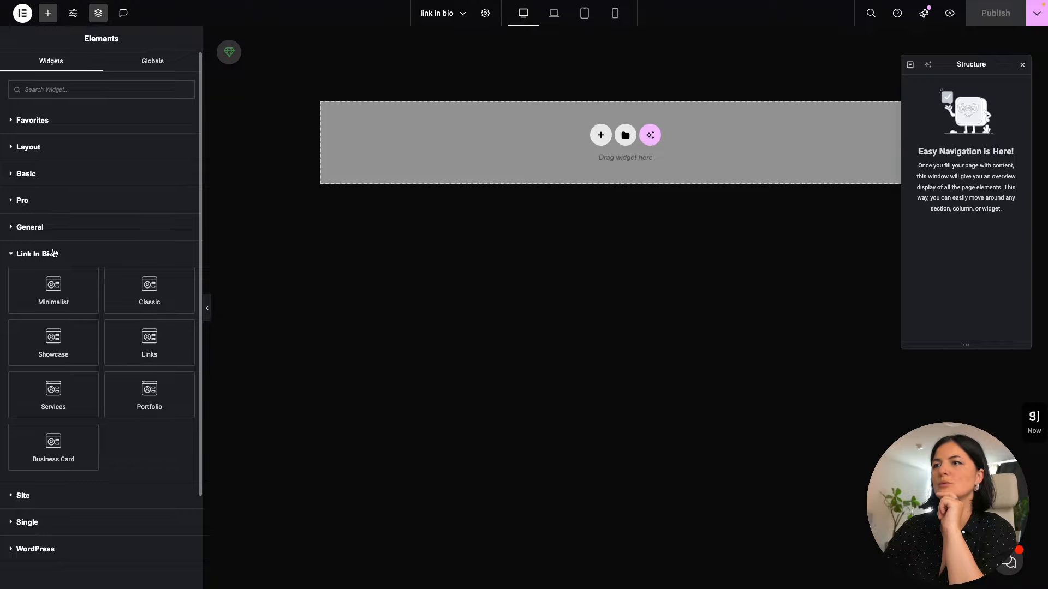
pyautogui.moveTo(105, 294)
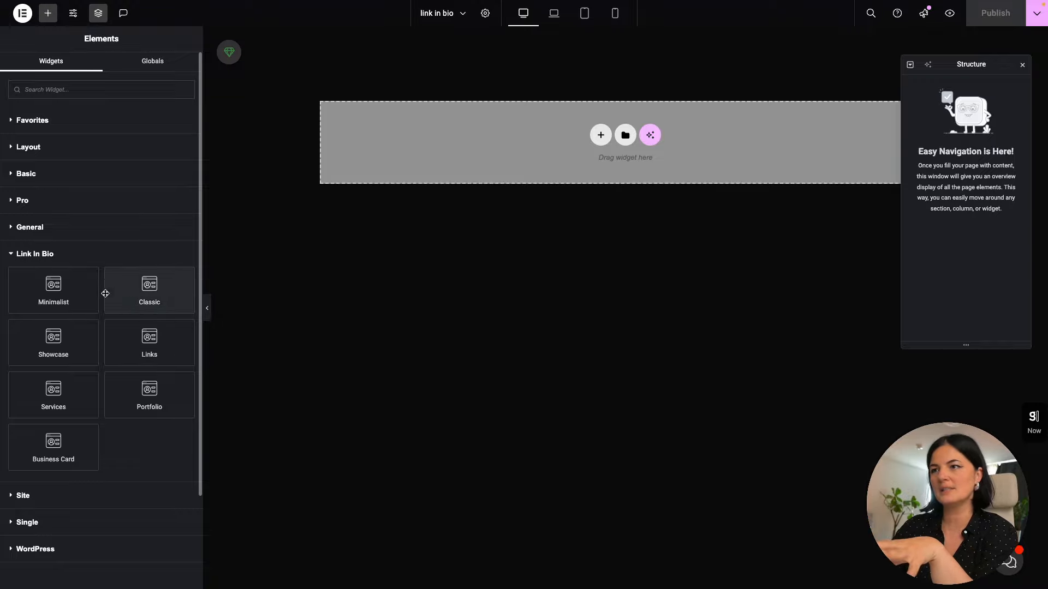
pyautogui.moveTo(110, 361)
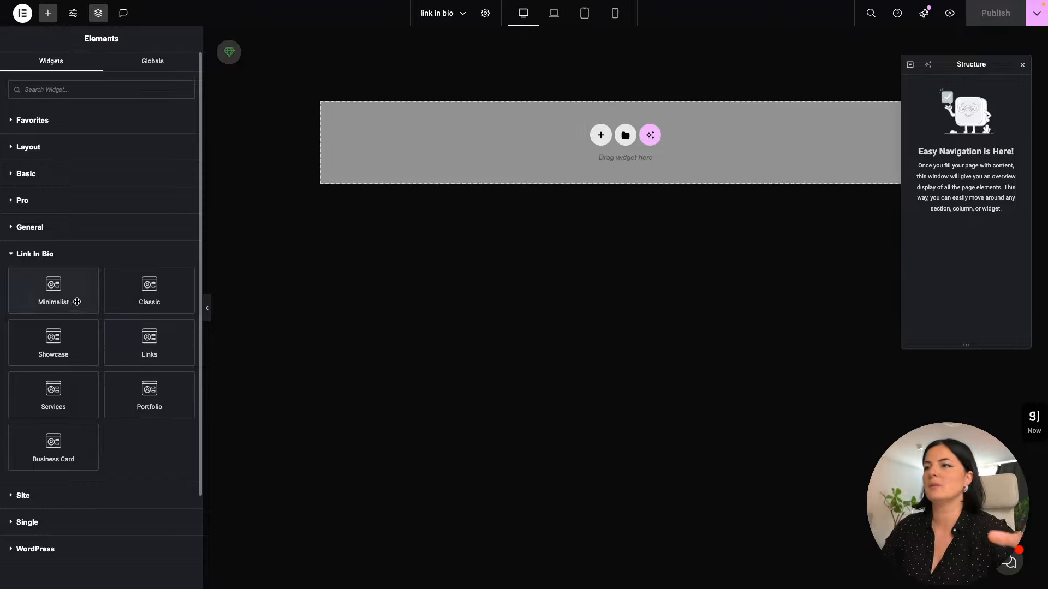
pyautogui.moveTo(52, 447)
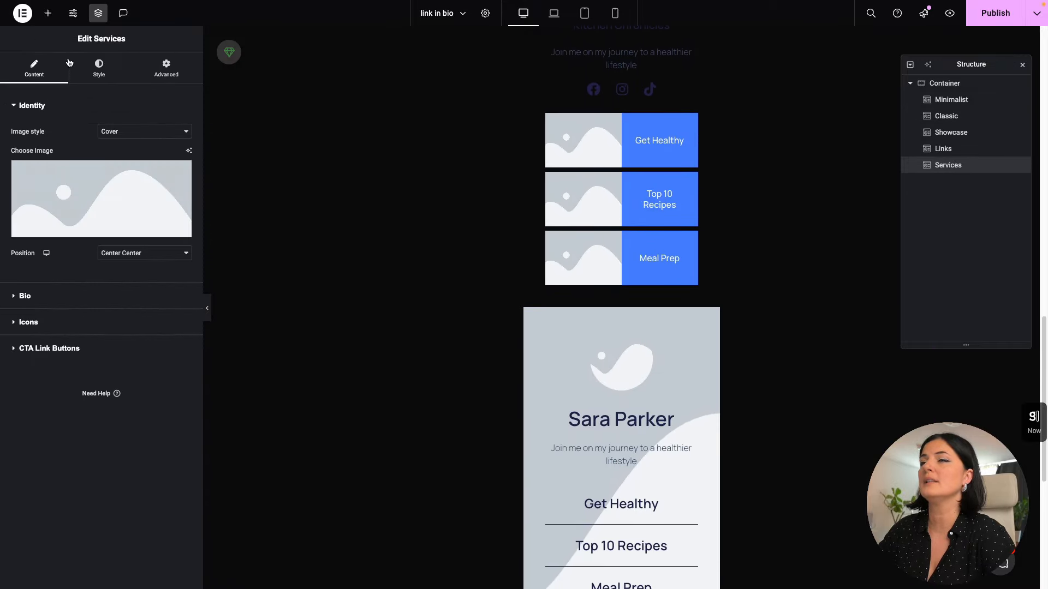
# Step: Scroll down the canvas showing the seven Link in Bio widgets inside one container
pyautogui.click(958, 198)
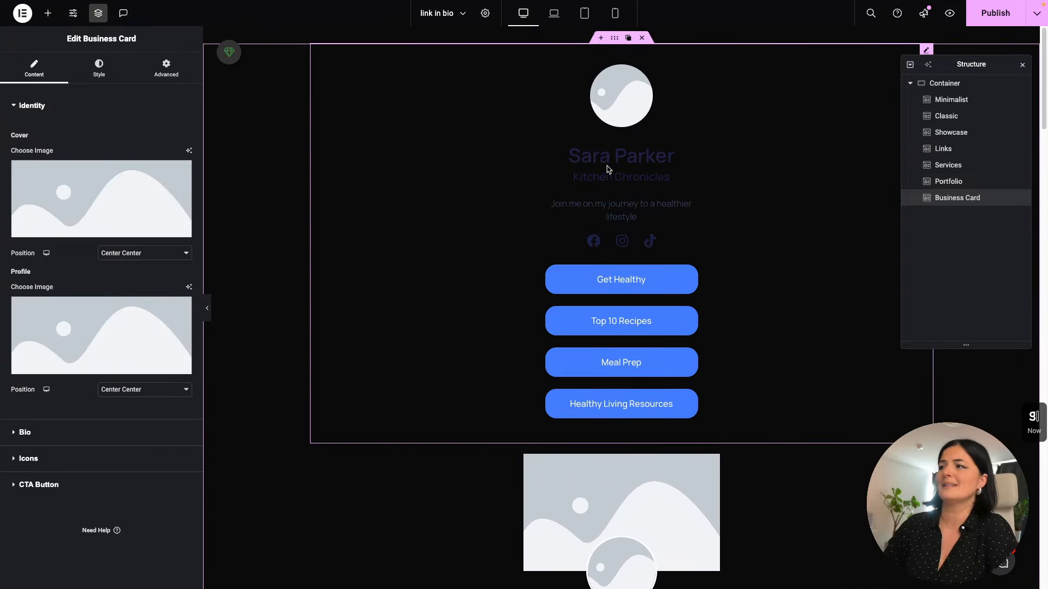
pyautogui.moveTo(789, 349)
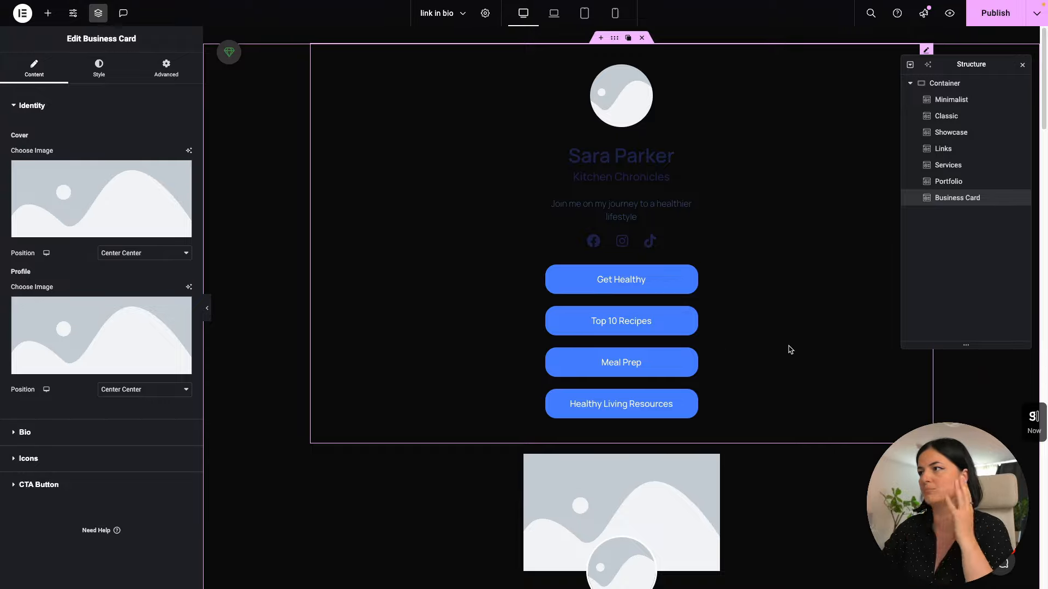
pyautogui.moveTo(793, 356)
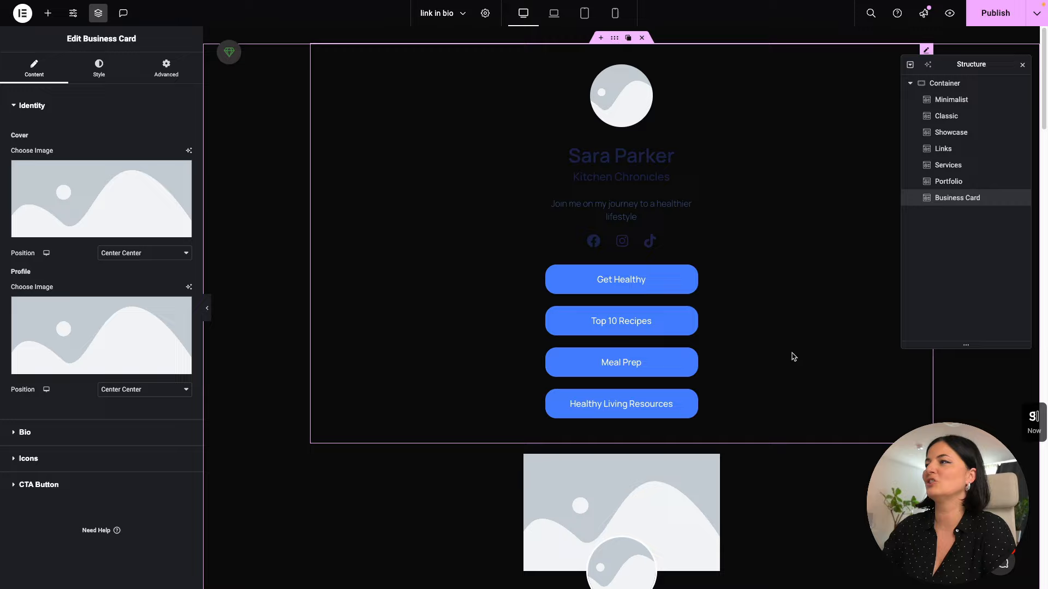
pyautogui.scroll(-3)
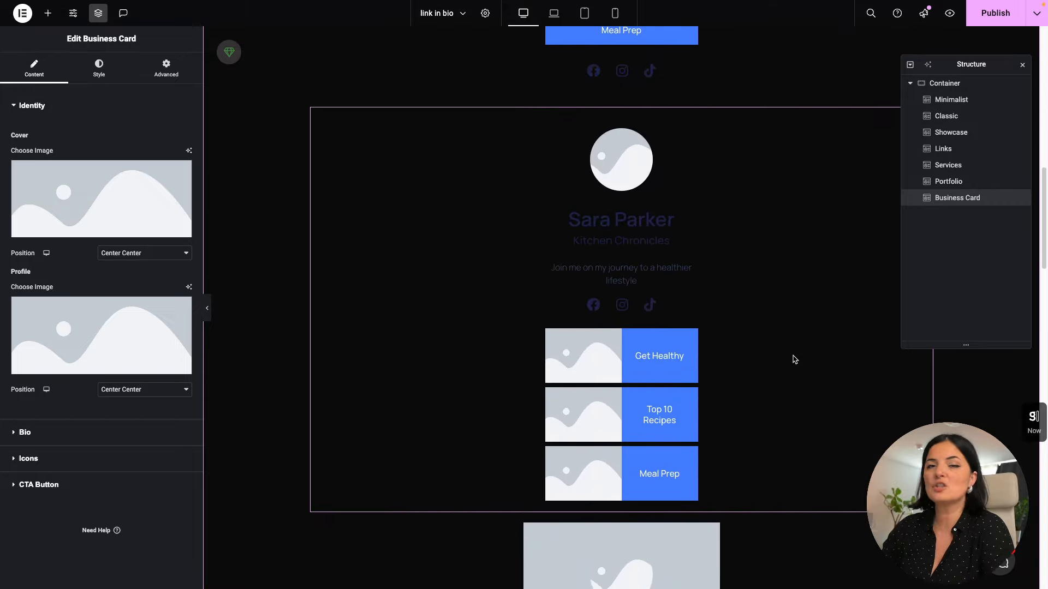
pyautogui.scroll(-3)
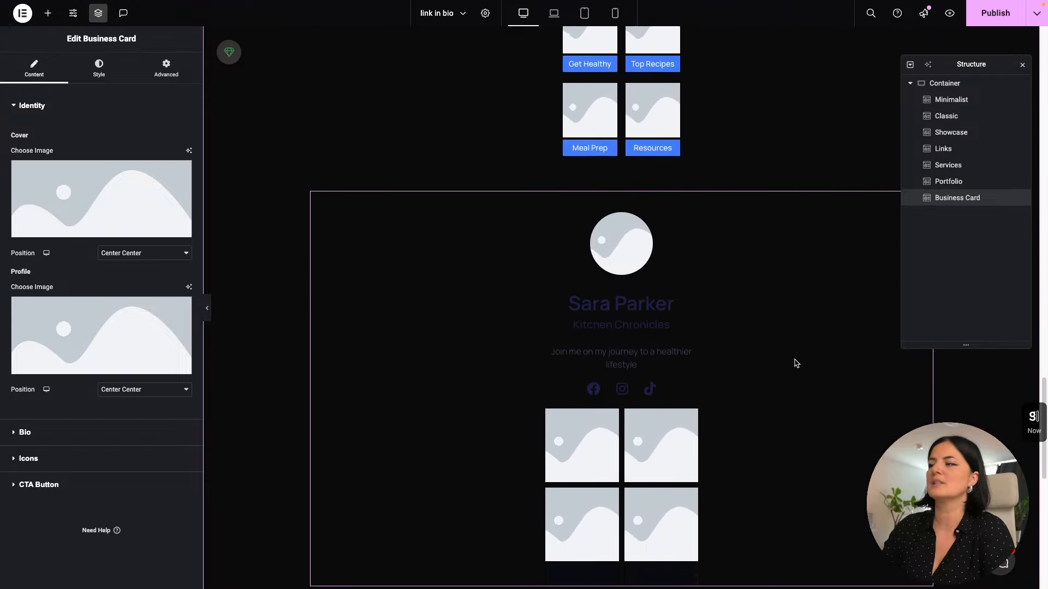
pyautogui.scroll(-3)
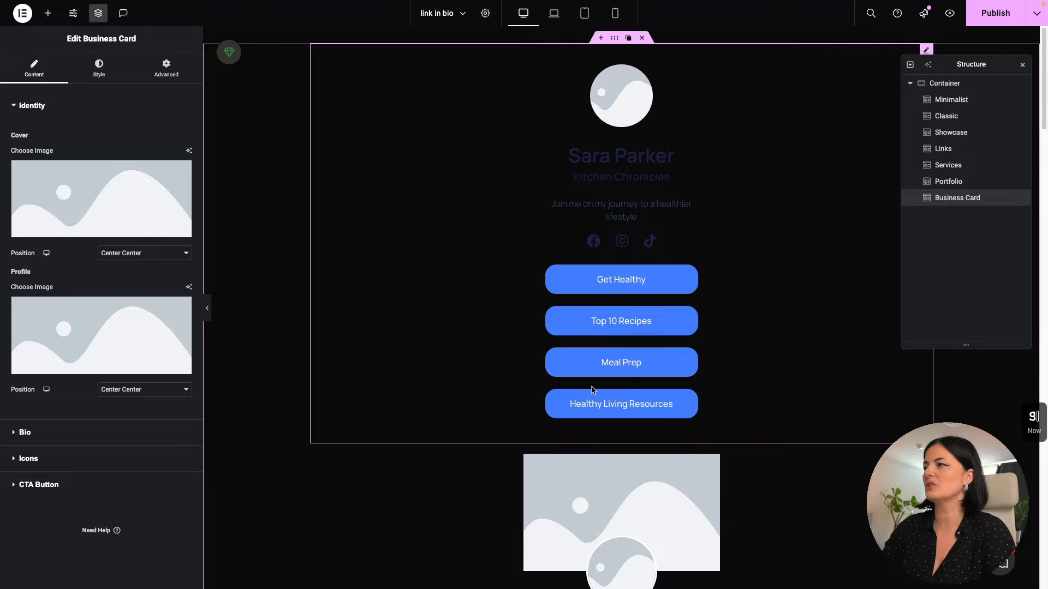
pyautogui.moveTo(721, 178)
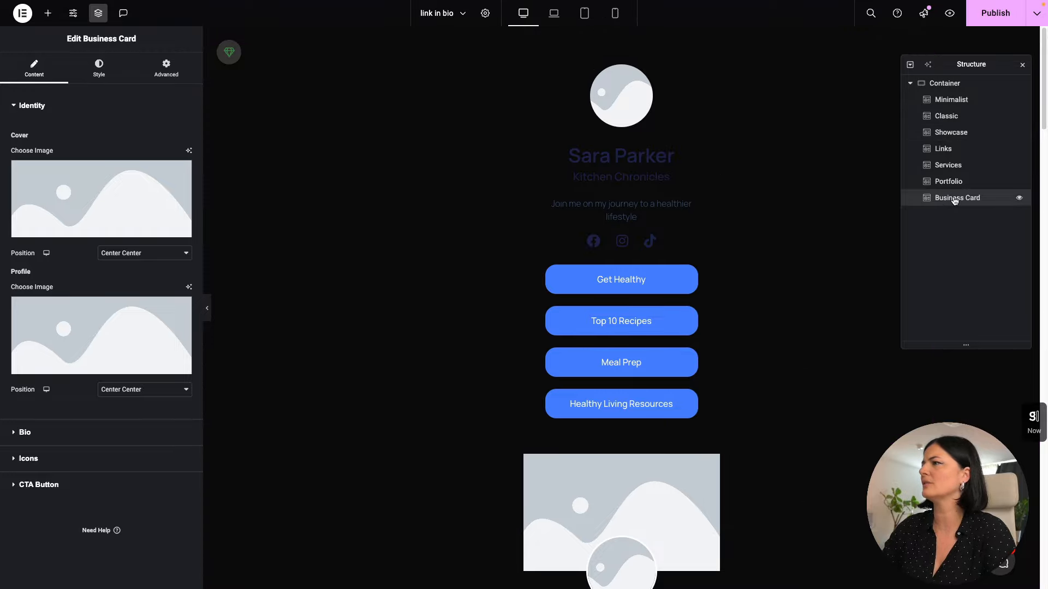
# Step: Select Classic then Minimalist in the navigator, leaving the Minimalist content panel open
pyautogui.click(949, 99)
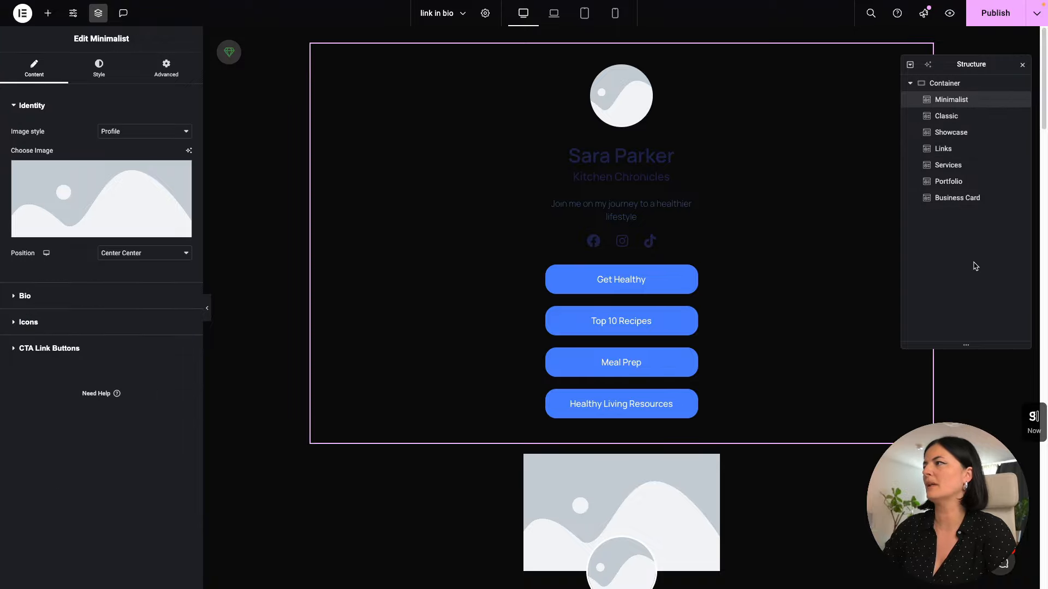
pyautogui.click(947, 116)
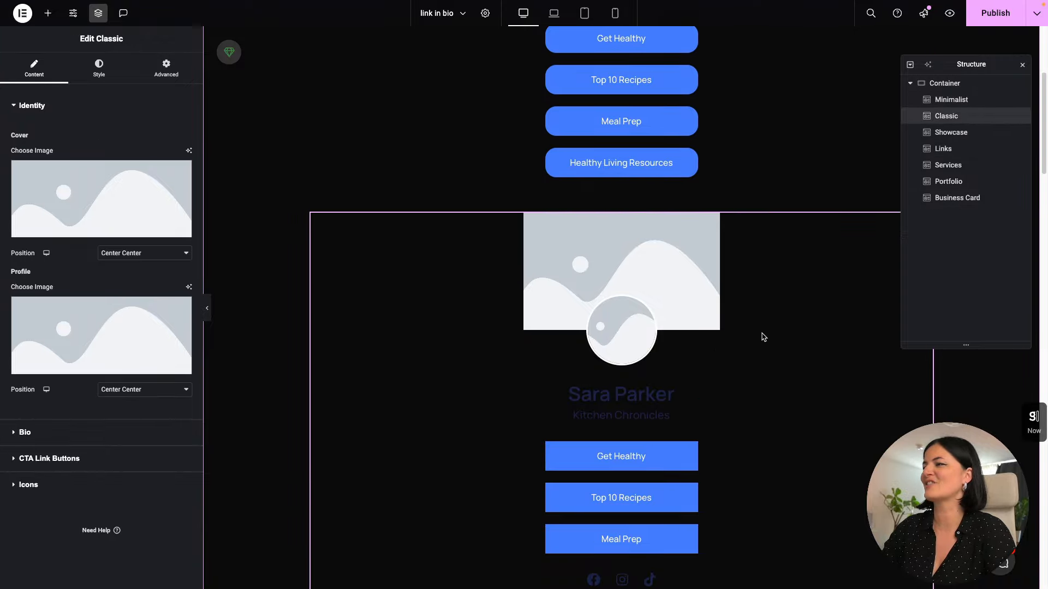
pyautogui.scroll(3)
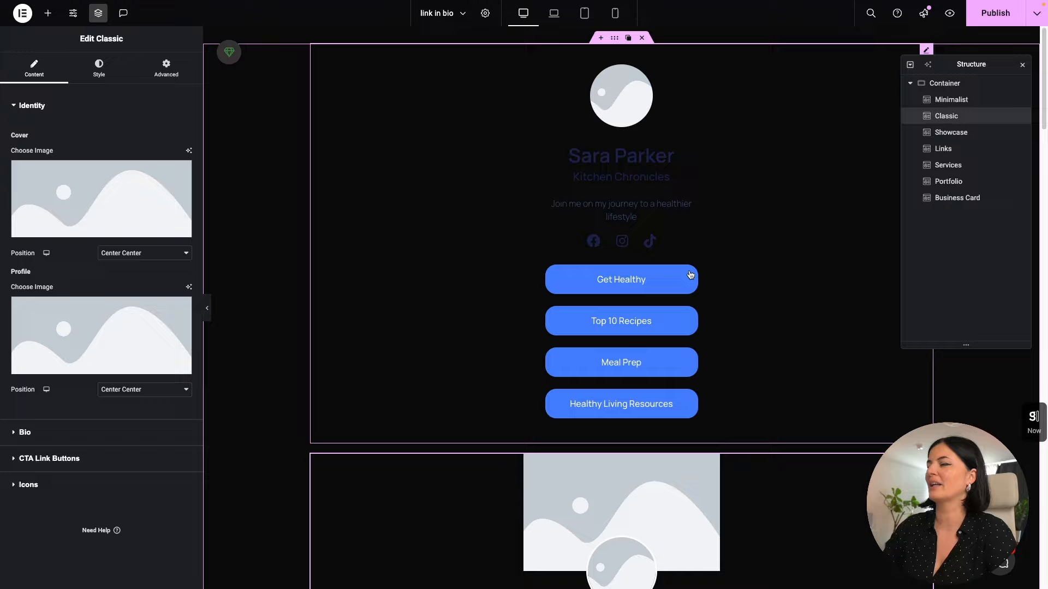
pyautogui.moveTo(918, 347)
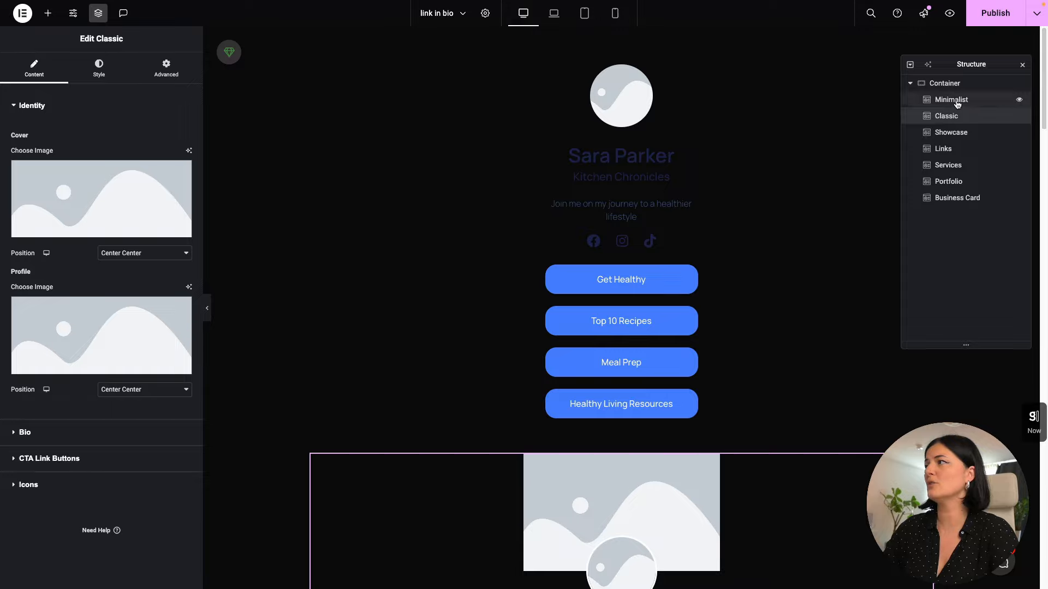
pyautogui.click(951, 99)
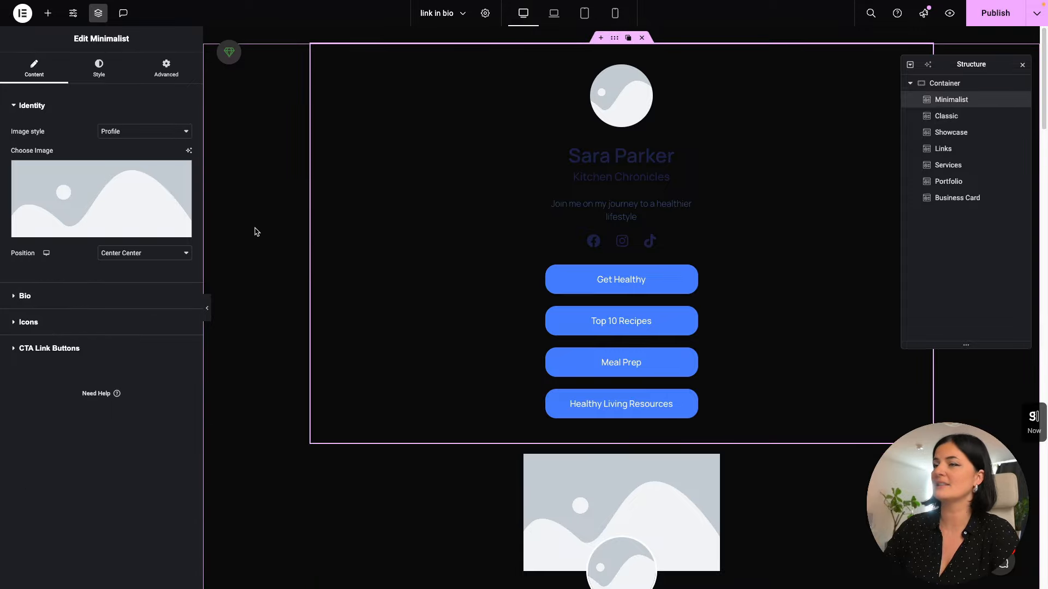
pyautogui.moveTo(248, 273)
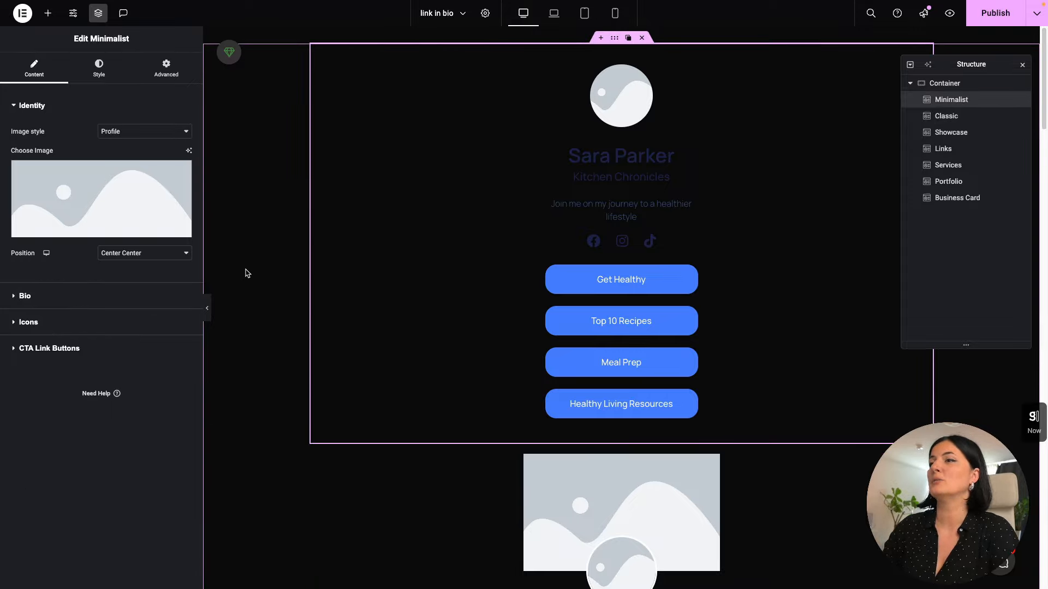
# Step: Insert the black-and-white coat photo from the Media Library as the Minimalist profile image
pyautogui.click(101, 197)
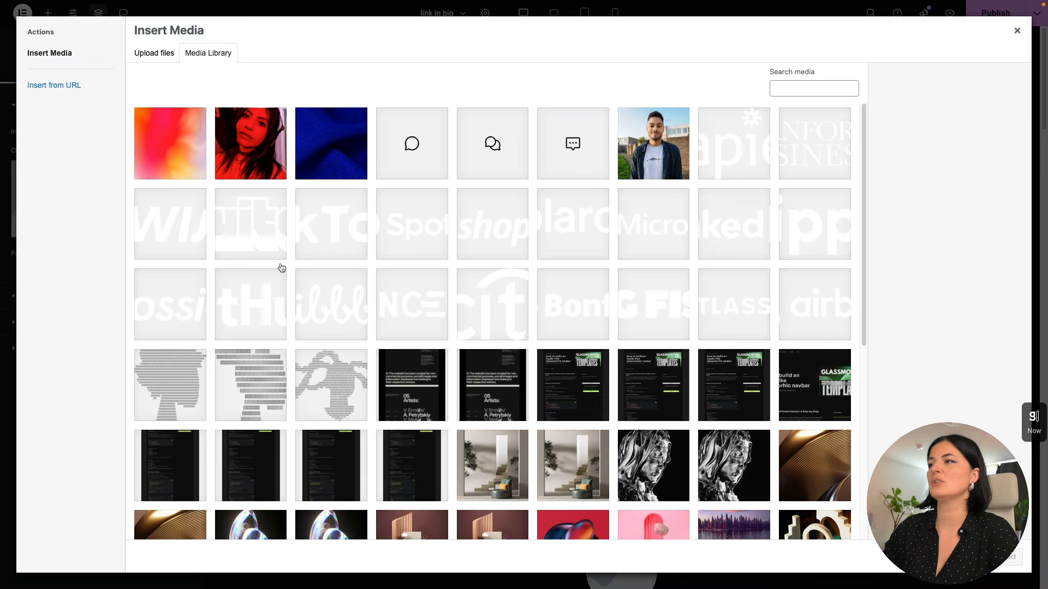
pyautogui.scroll(-3)
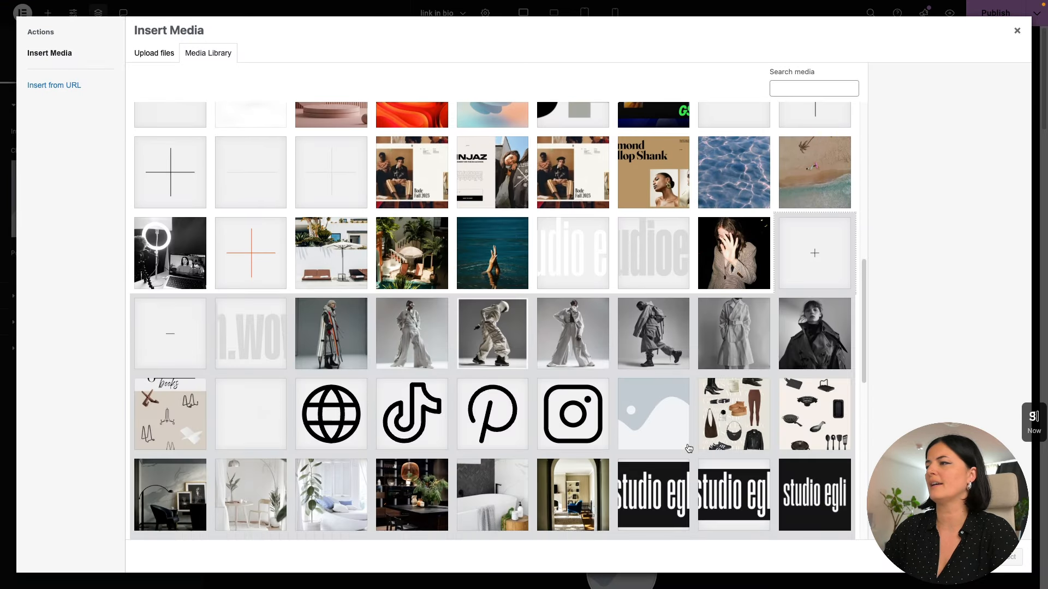
pyautogui.click(1016, 30)
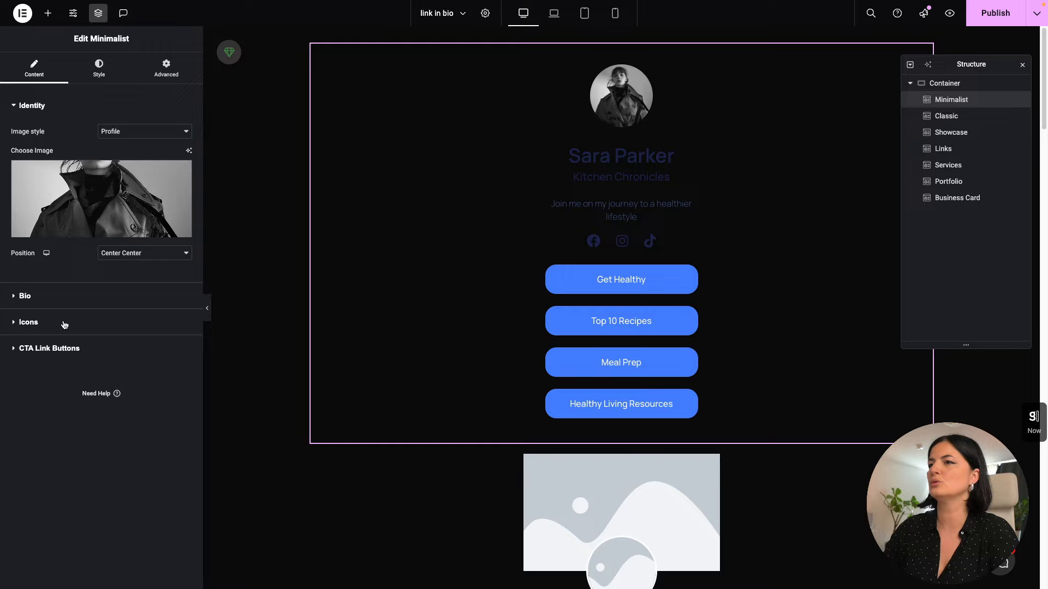
# Step: Give the CTA Link Buttons a mint-green global background colour in the Style settings
pyautogui.click(49, 348)
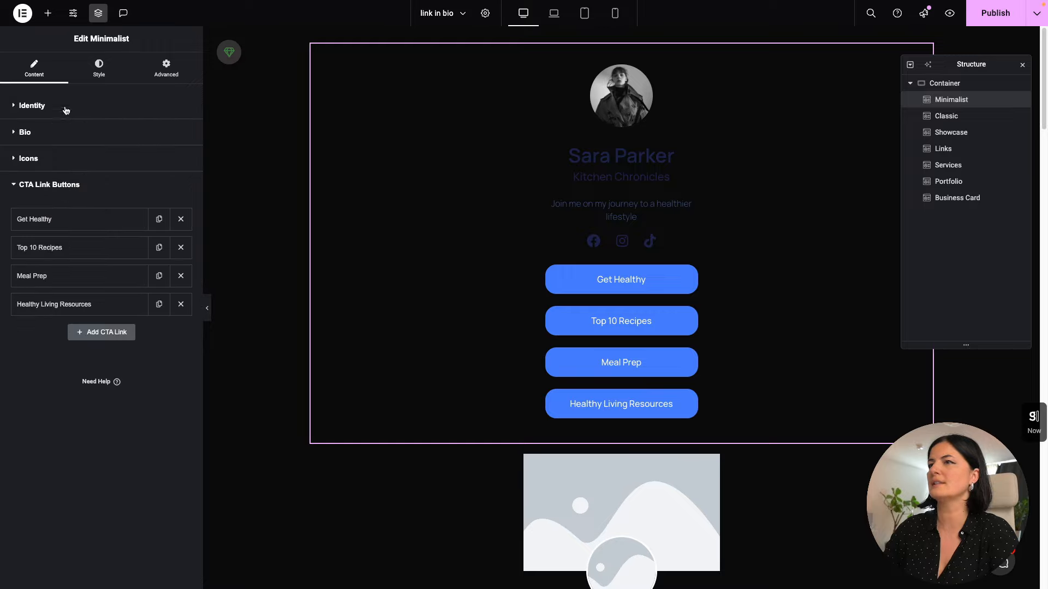
pyautogui.click(98, 68)
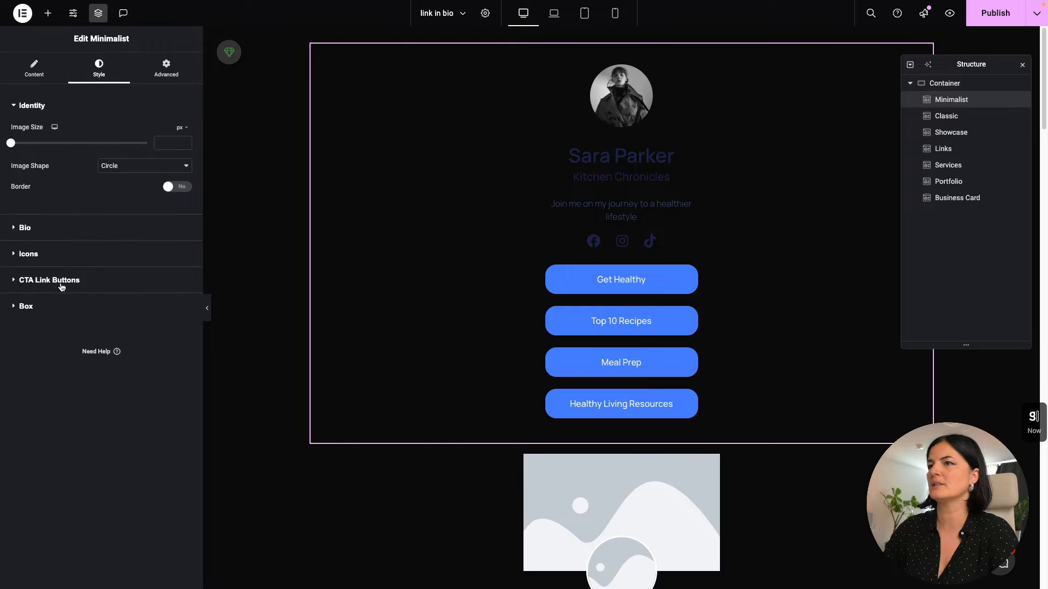
pyautogui.click(49, 281)
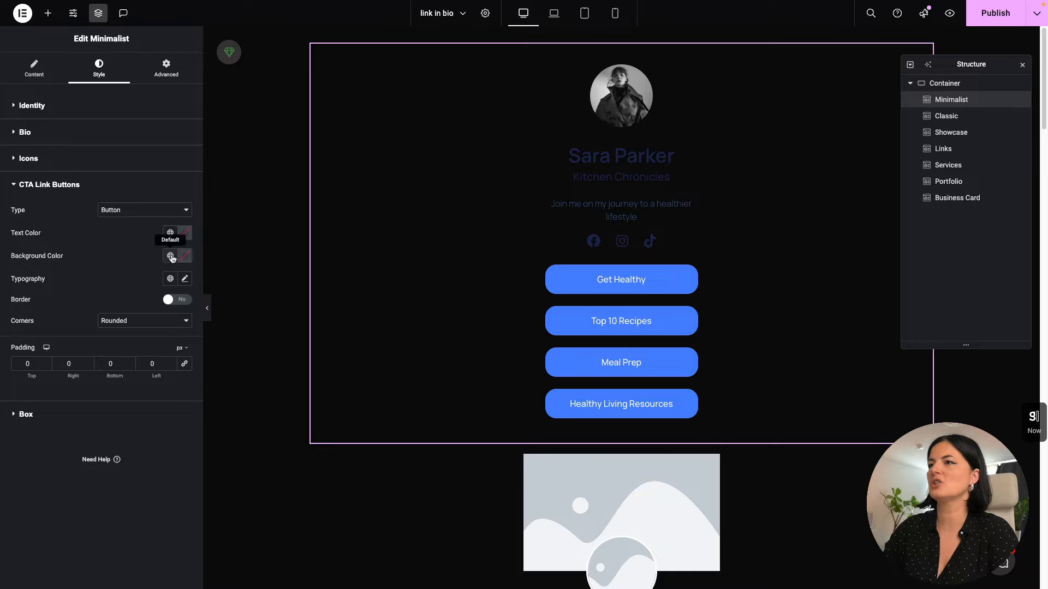
pyautogui.click(186, 256)
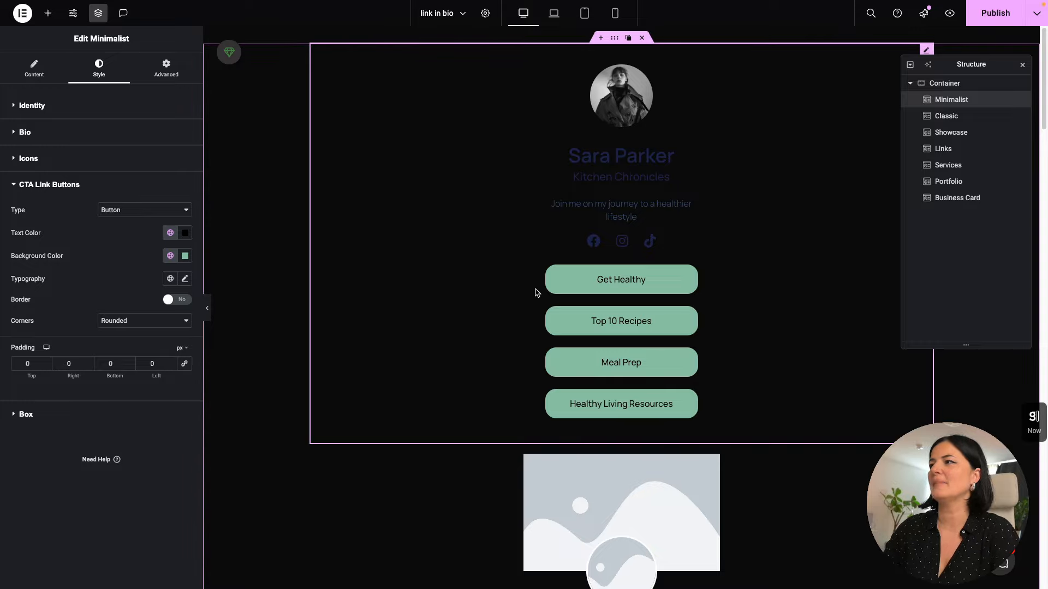
pyautogui.moveTo(665, 63)
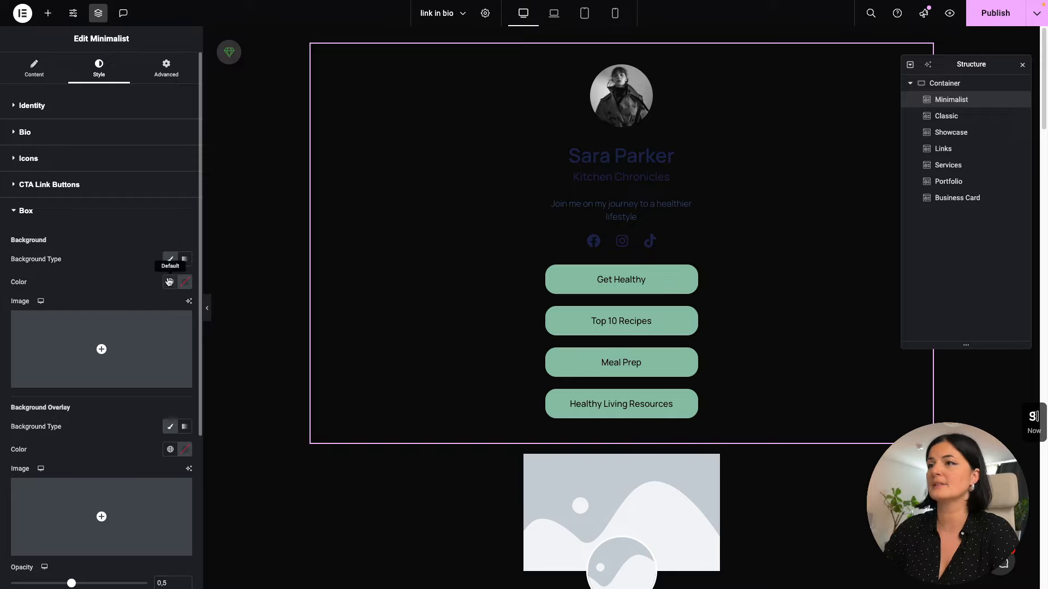
# Step: Set the Box background to Classic with a light grey global colour
pyautogui.click(184, 260)
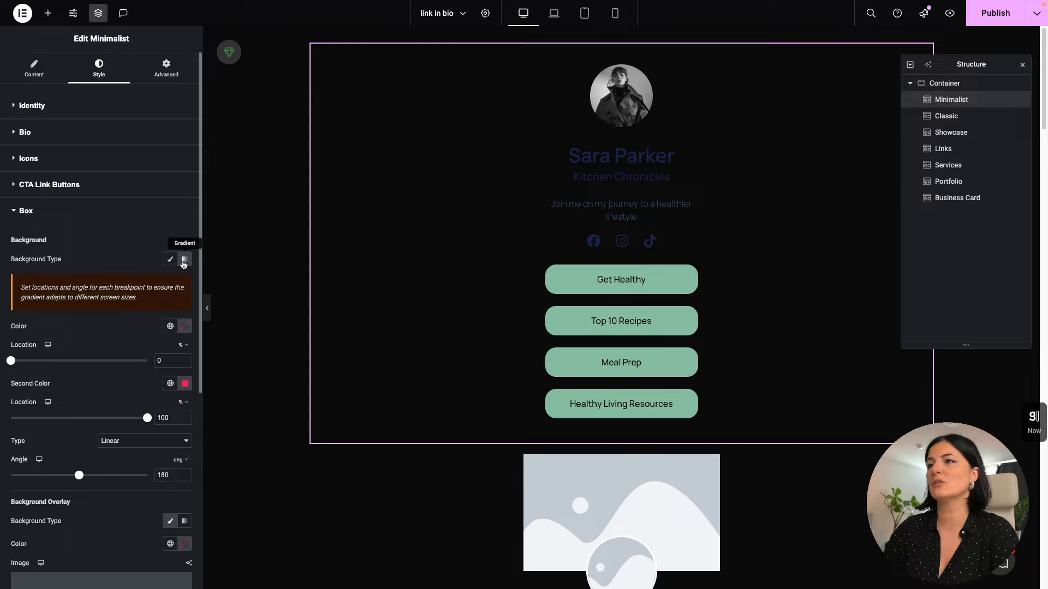
pyautogui.click(170, 260)
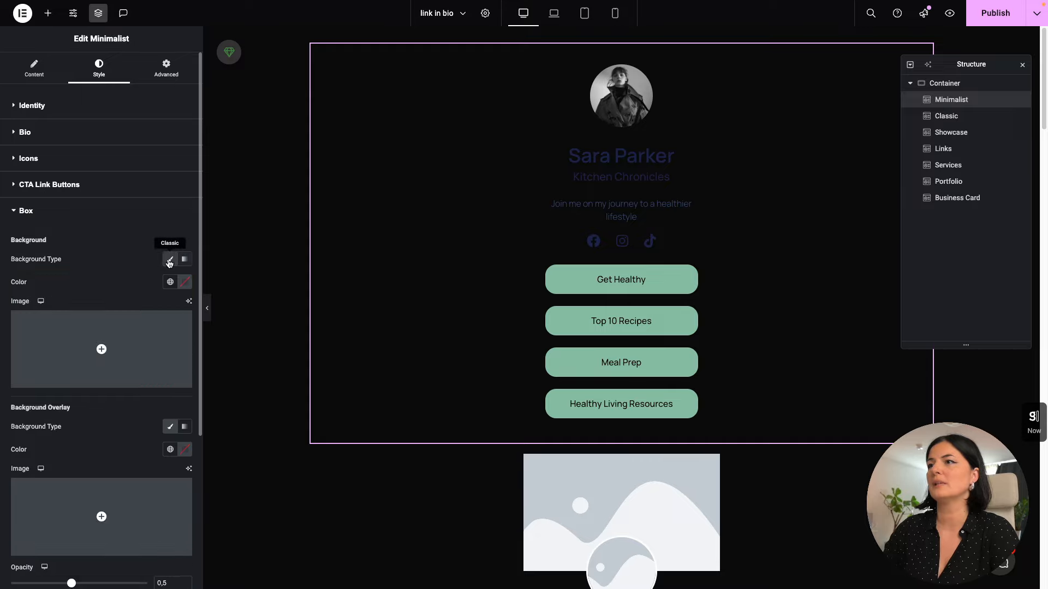
pyautogui.click(186, 282)
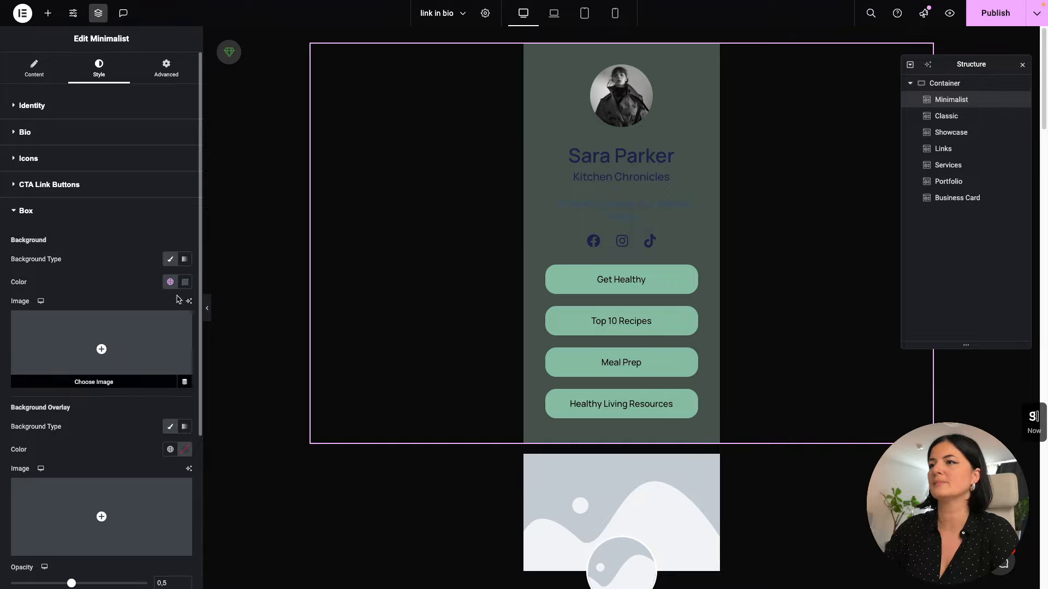
pyautogui.click(170, 282)
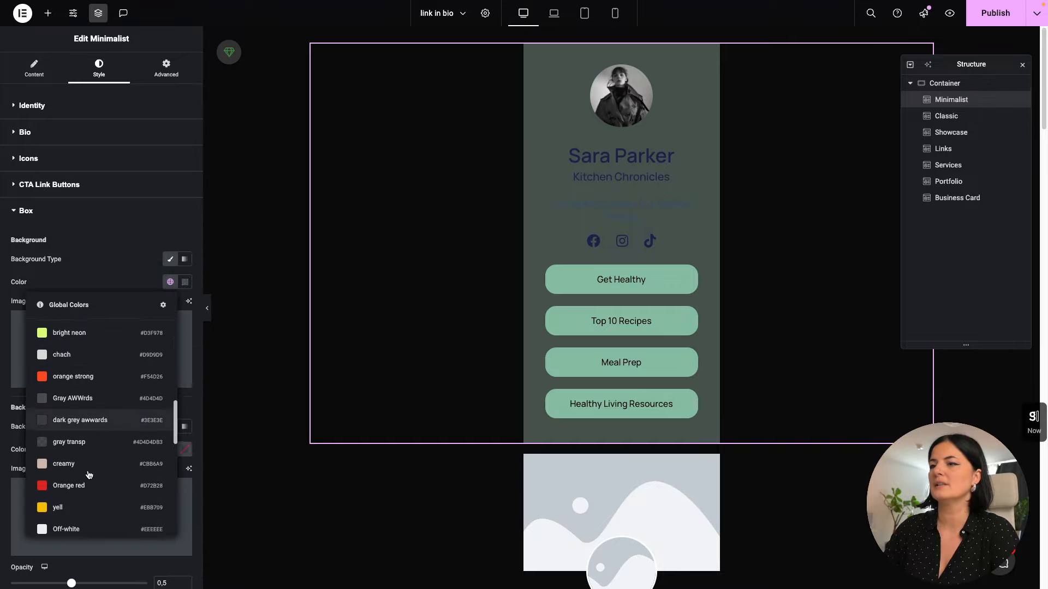
pyautogui.scroll(-3)
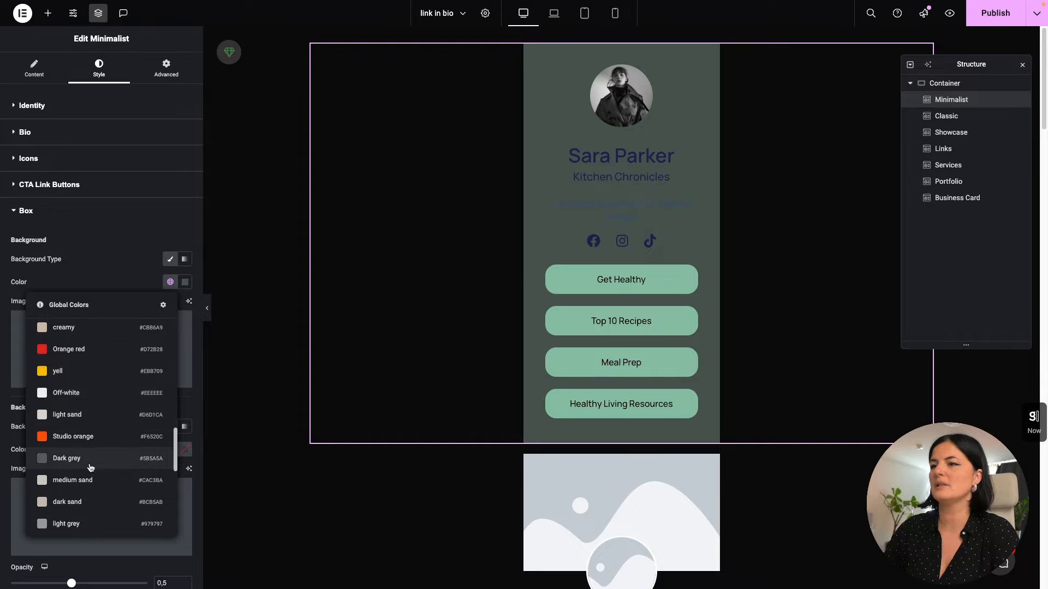
pyautogui.scroll(-3)
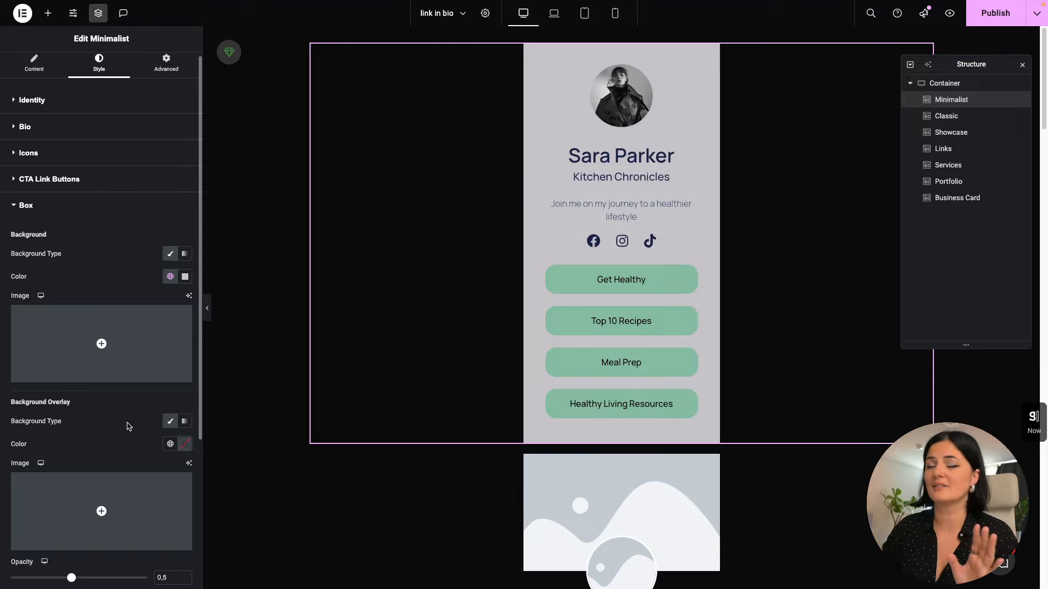
pyautogui.moveTo(584, 13)
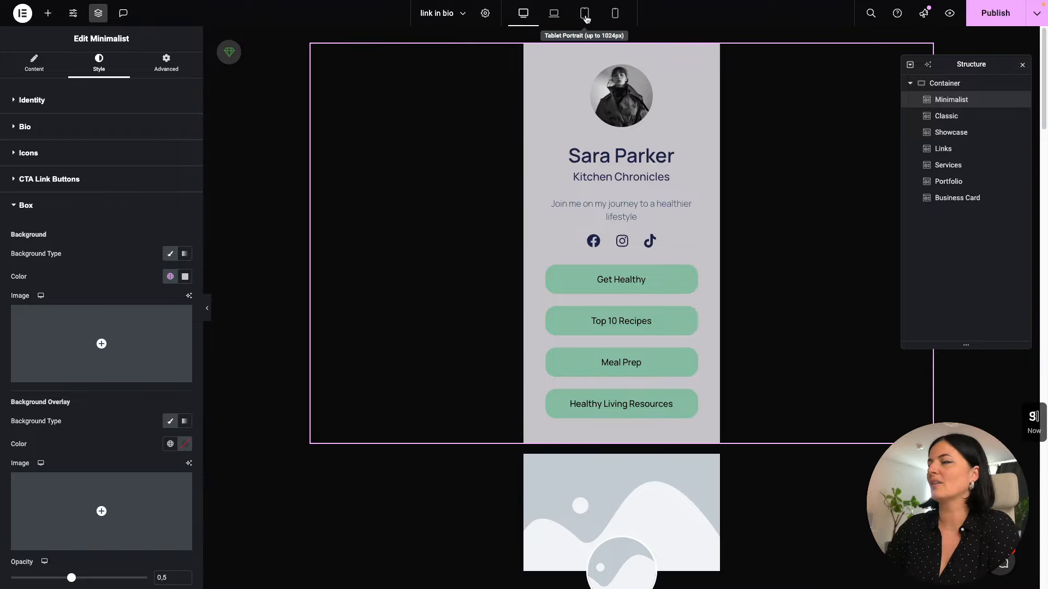
# Step: Preview the page at tablet width, check mobile, and return to the tablet view
pyautogui.click(584, 13)
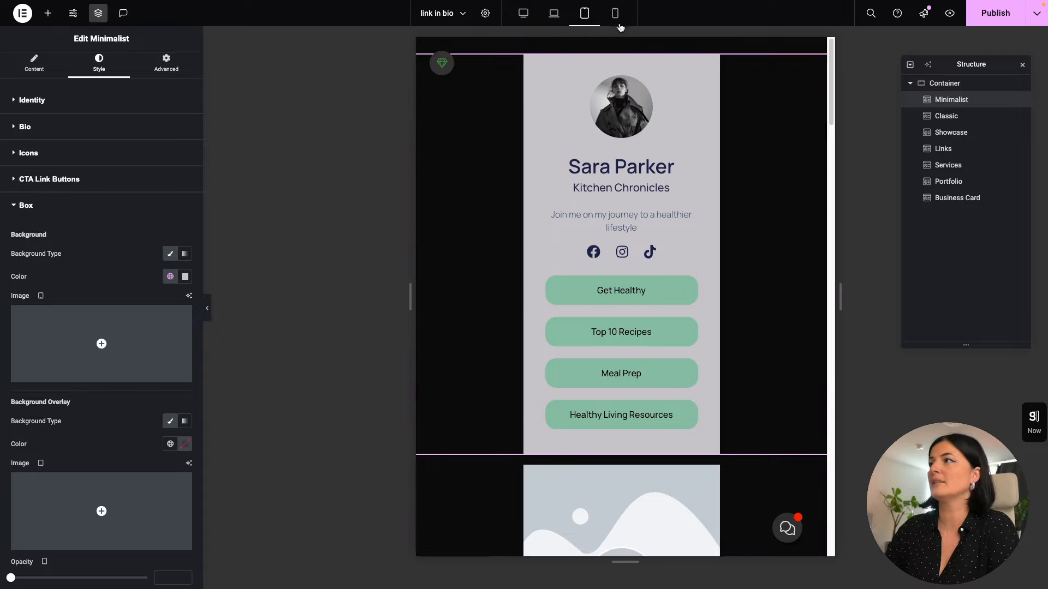
pyautogui.click(614, 13)
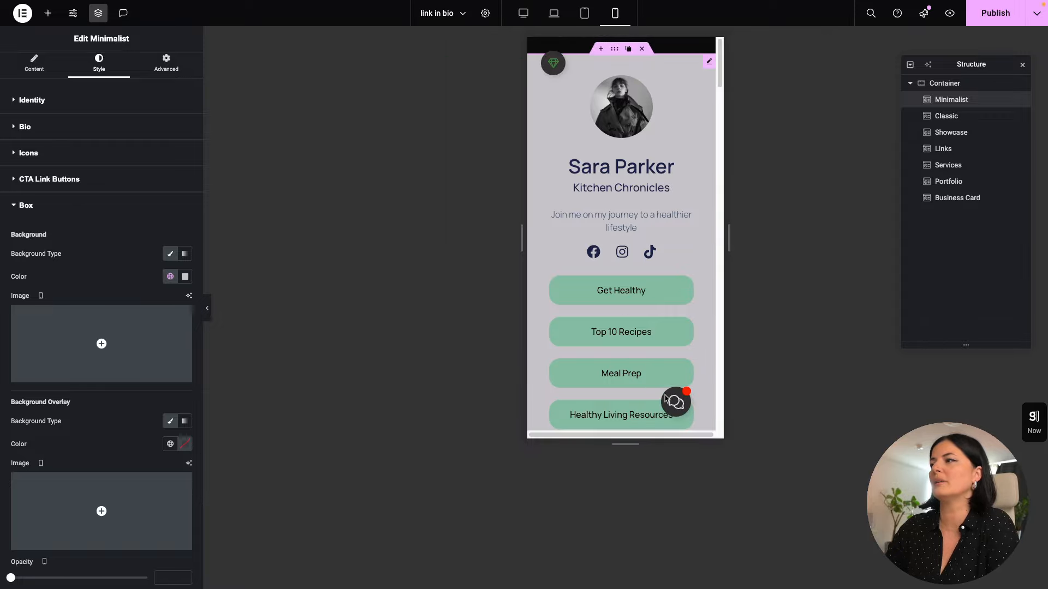
pyautogui.moveTo(680, 223)
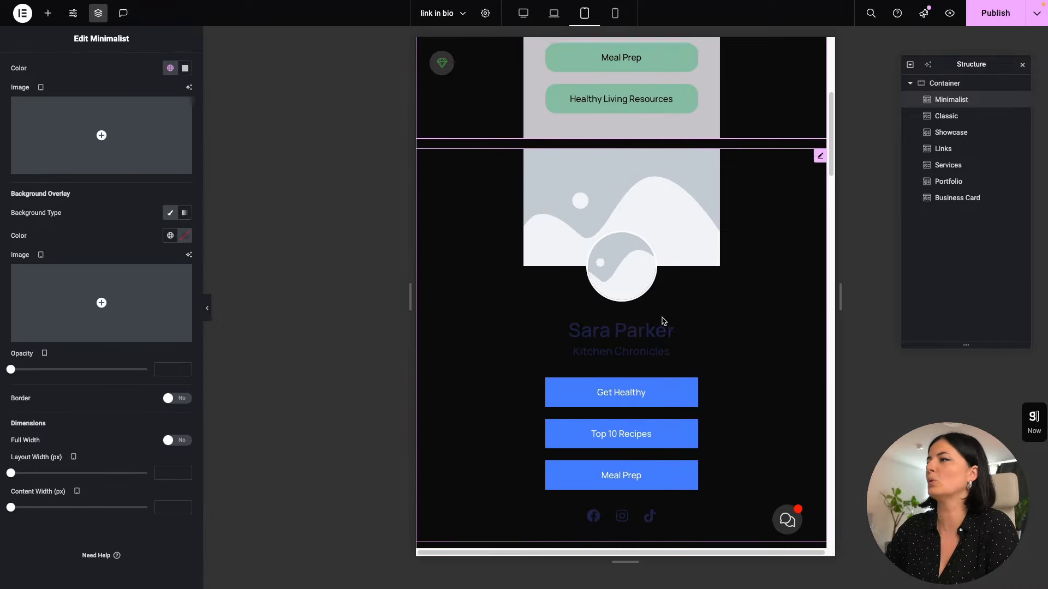
pyautogui.scroll(3)
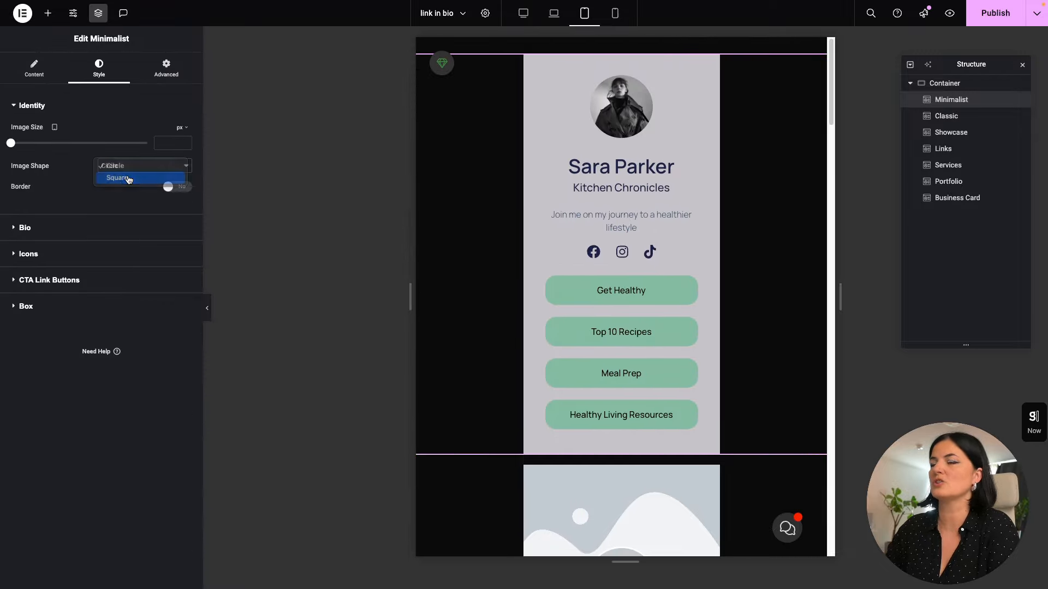
# Step: Make the profile photo square and reach the block's Dimensions settings (500 px layout width)
pyautogui.click(118, 178)
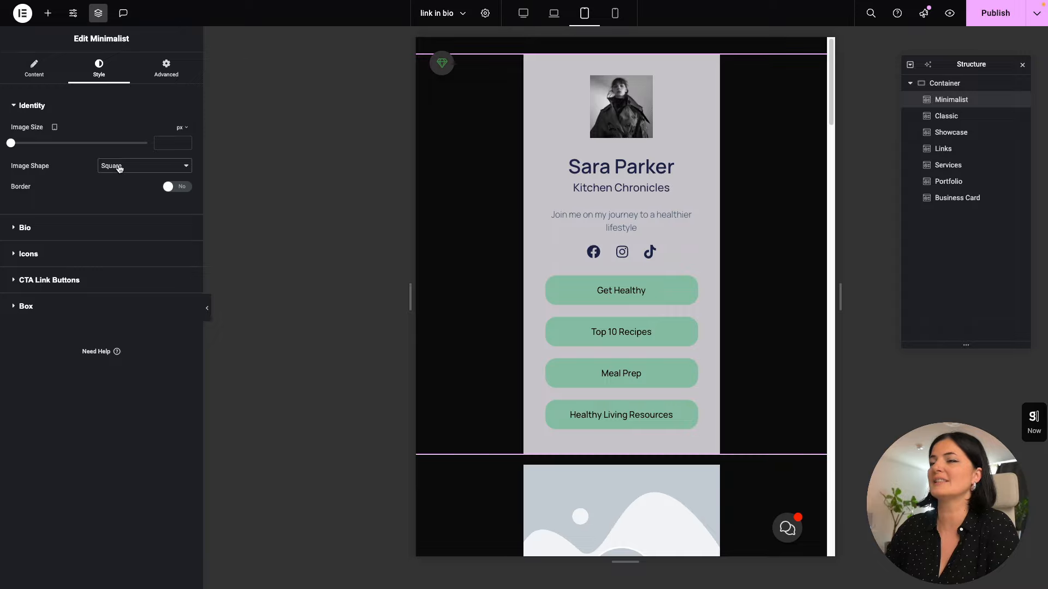
pyautogui.moveTo(84, 231)
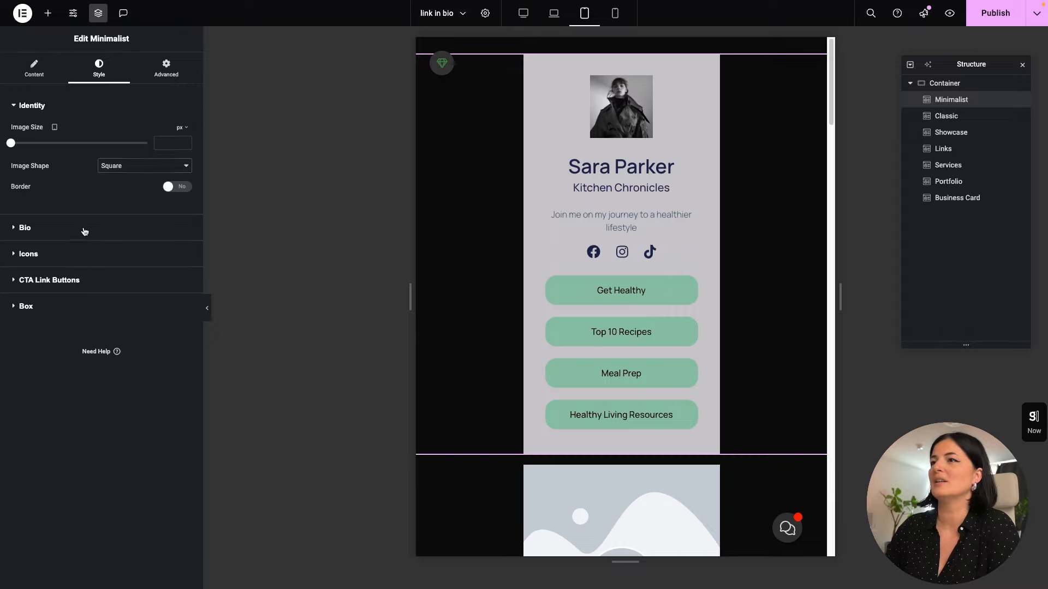
pyautogui.click(28, 253)
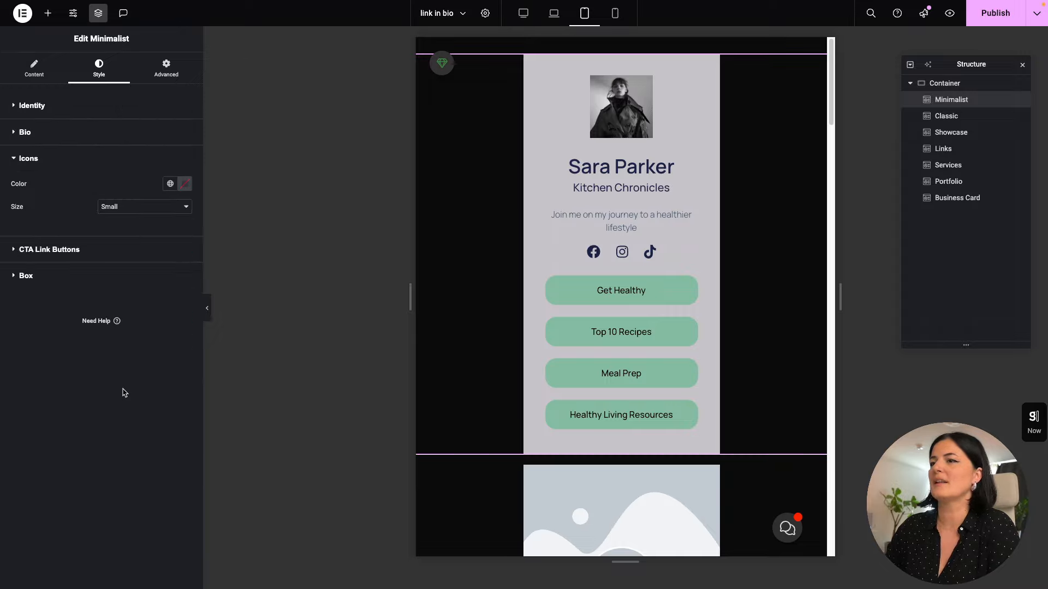
pyautogui.click(144, 206)
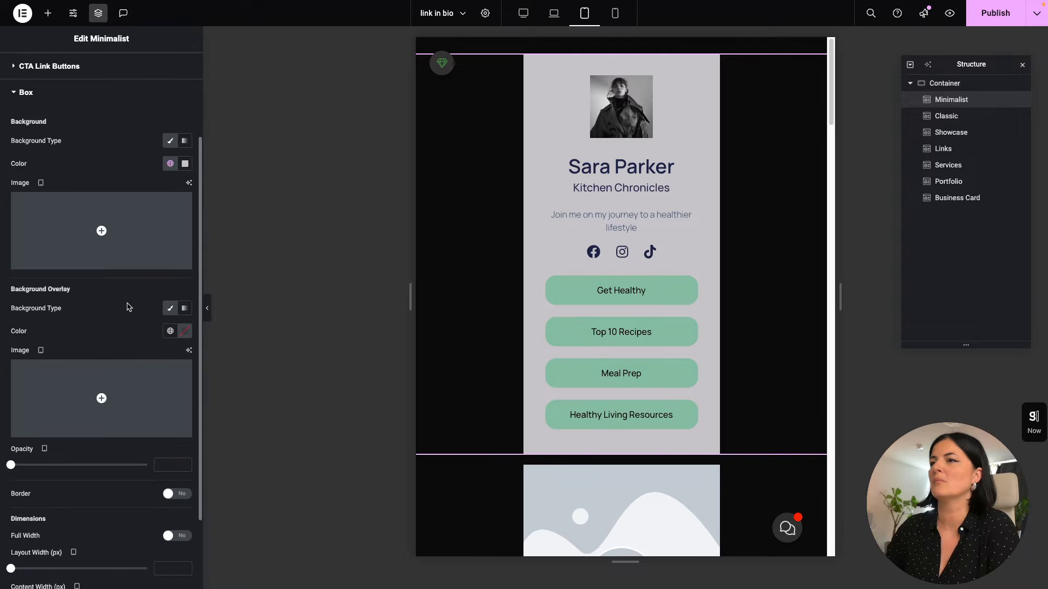
pyautogui.scroll(-3)
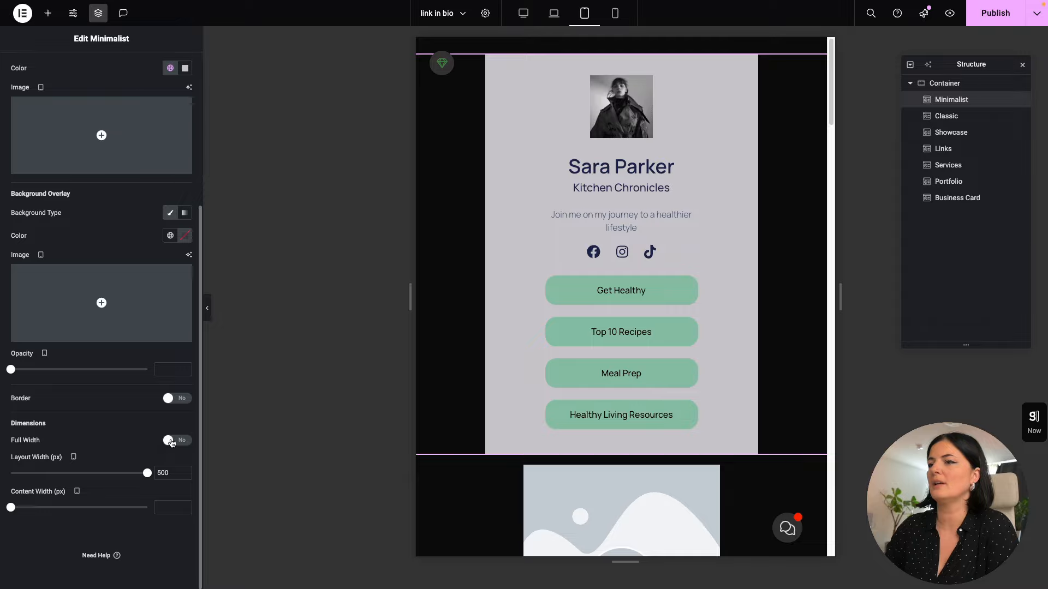
# Step: Set the Minimalist block to Full Width and Full Screen Height, checked at desktop, laptop and tablet
pyautogui.click(173, 440)
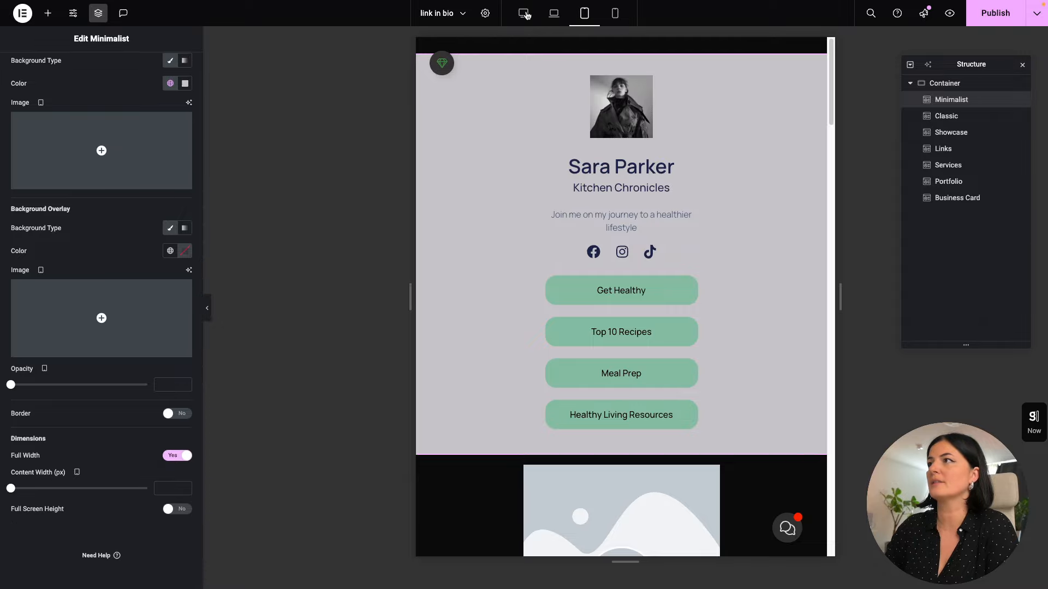
pyautogui.click(522, 13)
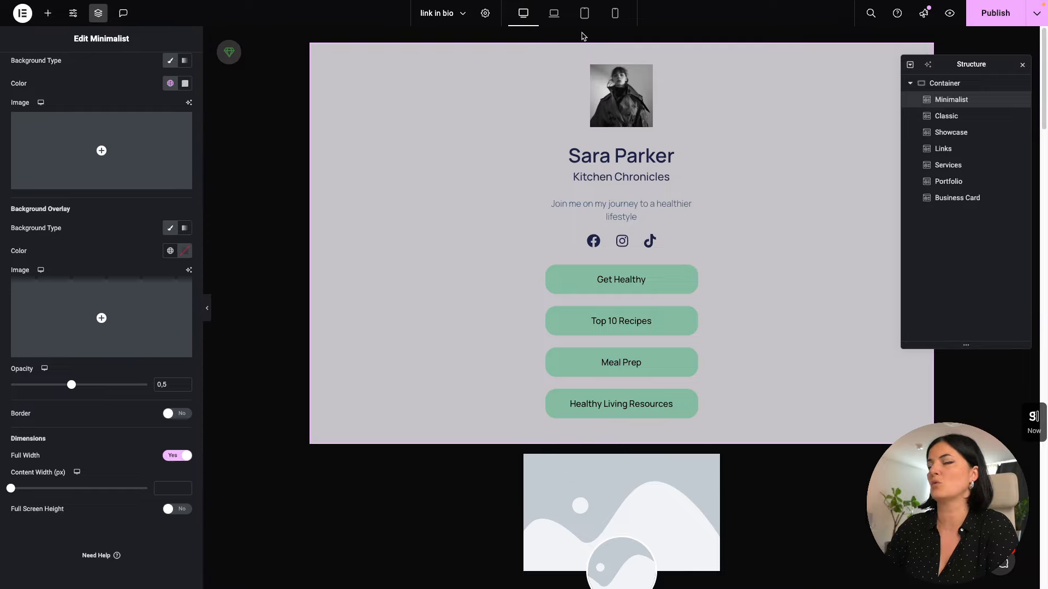
pyautogui.click(553, 13)
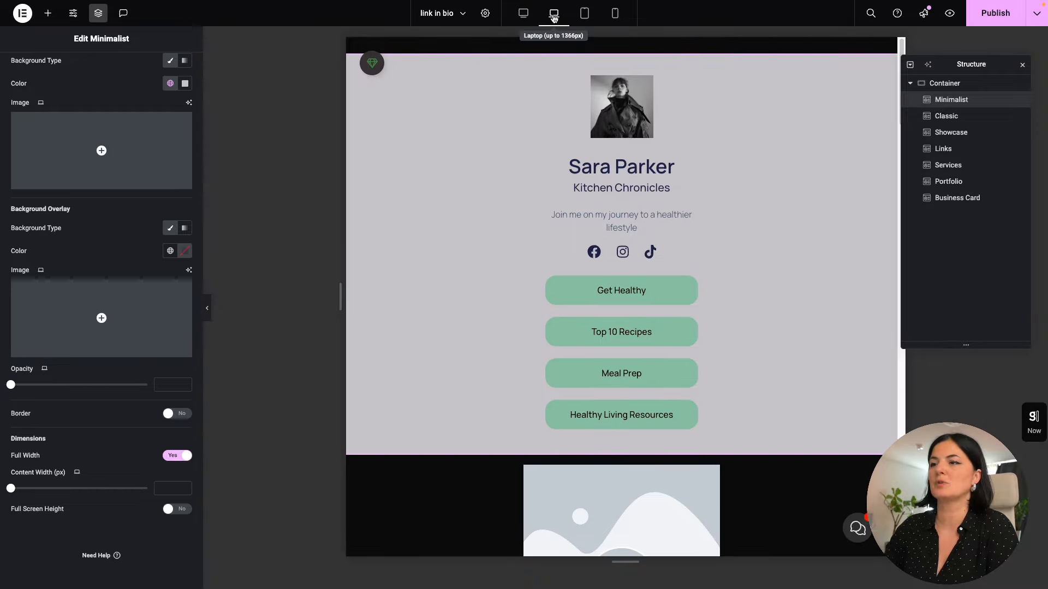
pyautogui.moveTo(160, 511)
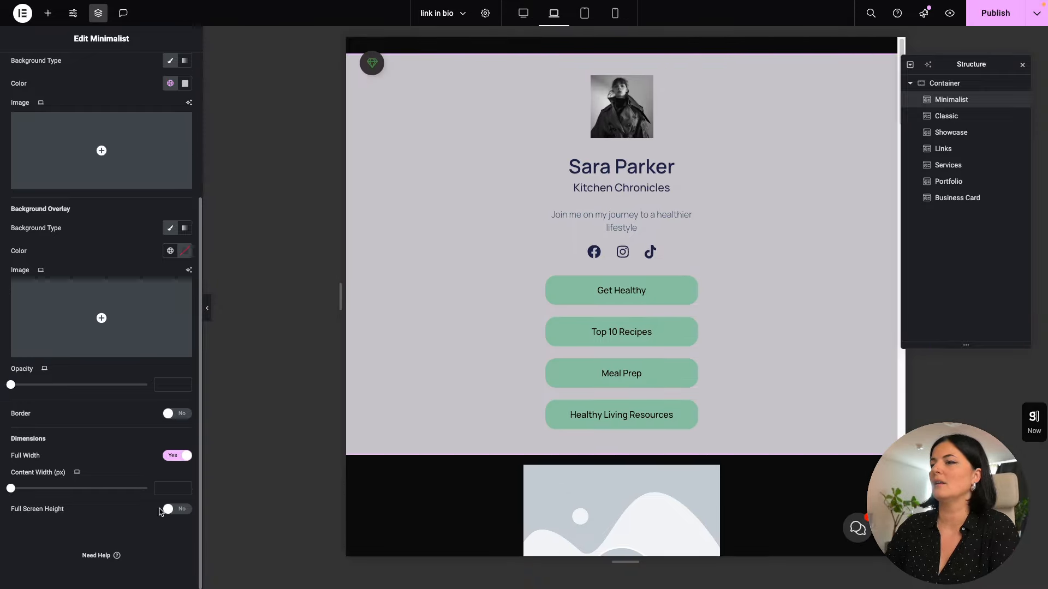
pyautogui.click(176, 509)
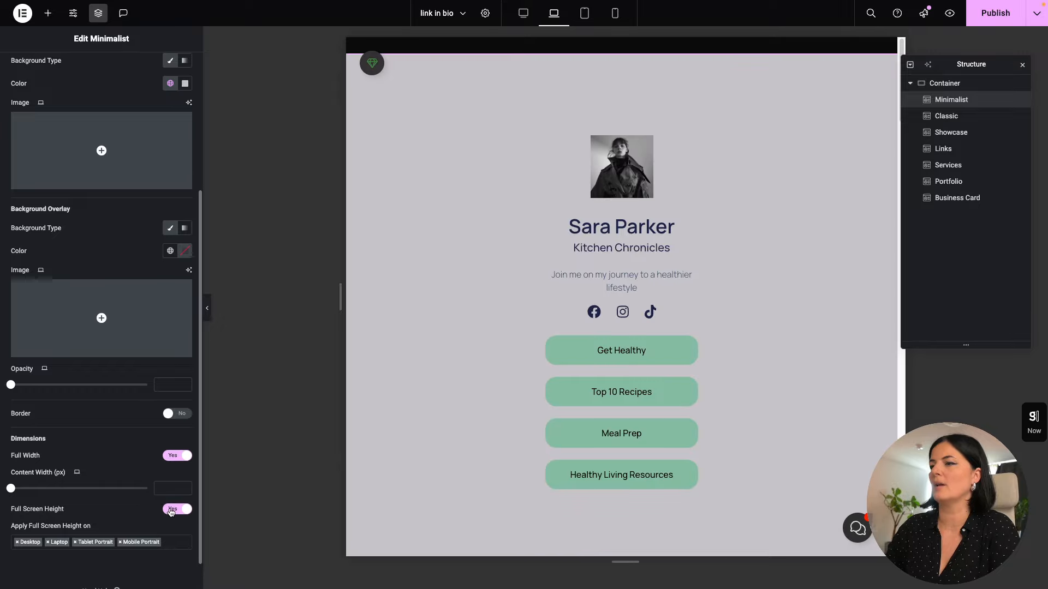
pyautogui.click(177, 510)
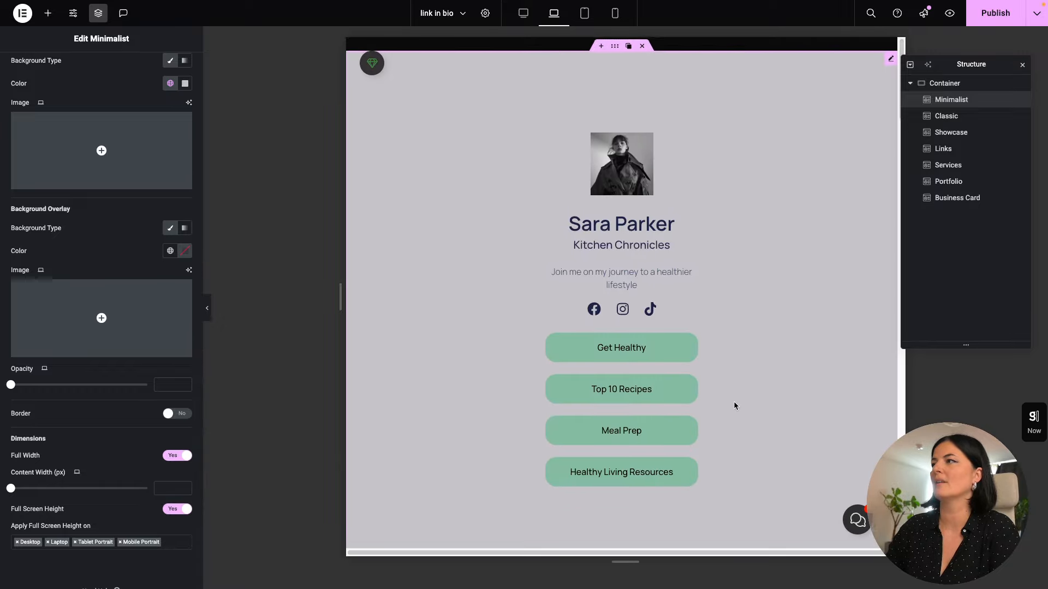
pyautogui.click(584, 13)
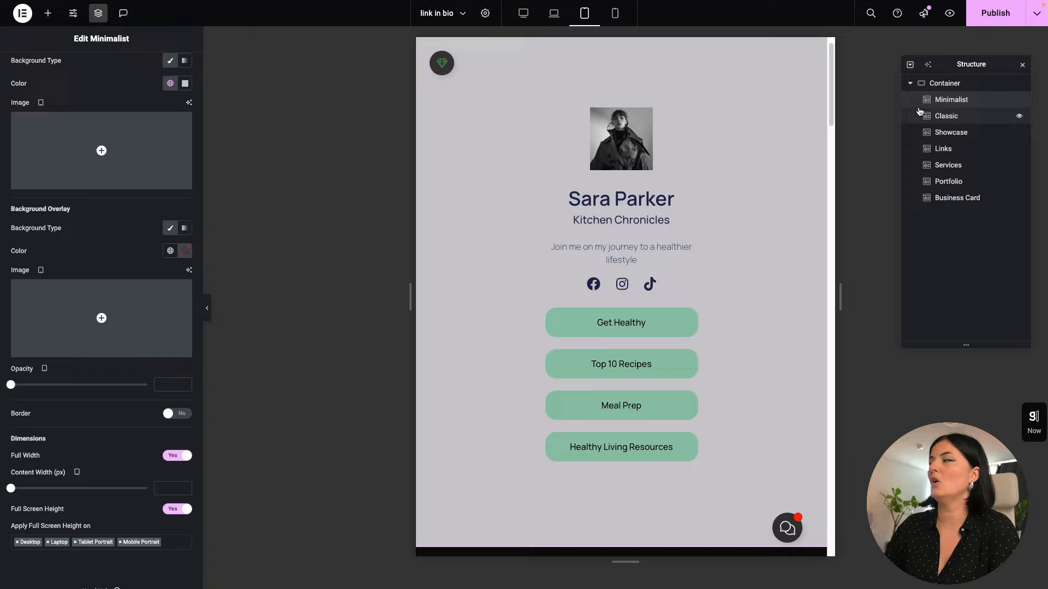
pyautogui.moveTo(523, 13)
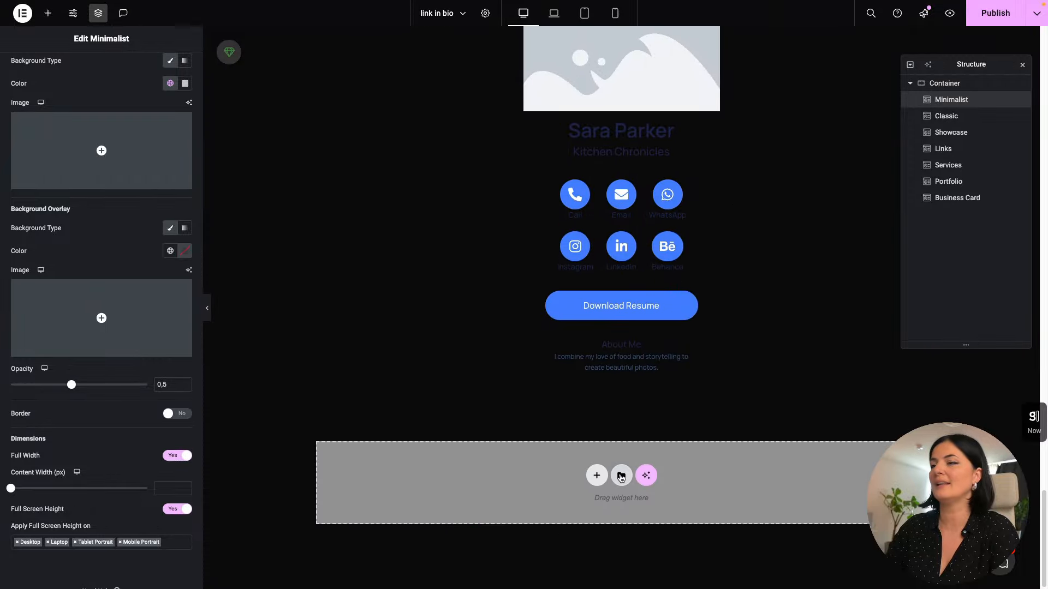
pyautogui.moveTo(621, 474)
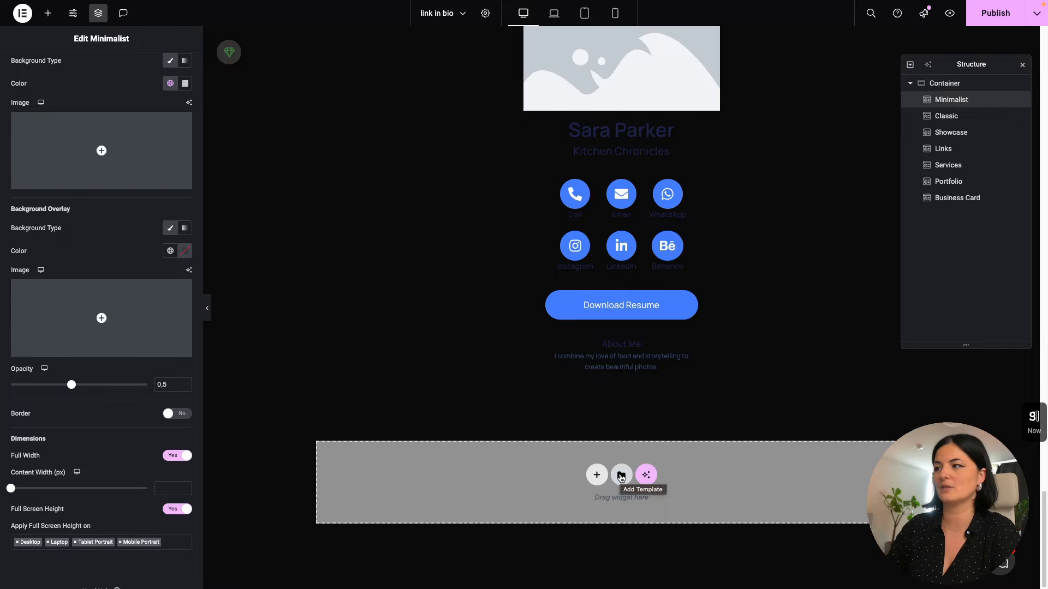
# Step: Browse the Elementor library's link-in-bio block templates from the empty section and close it
pyautogui.click(645, 475)
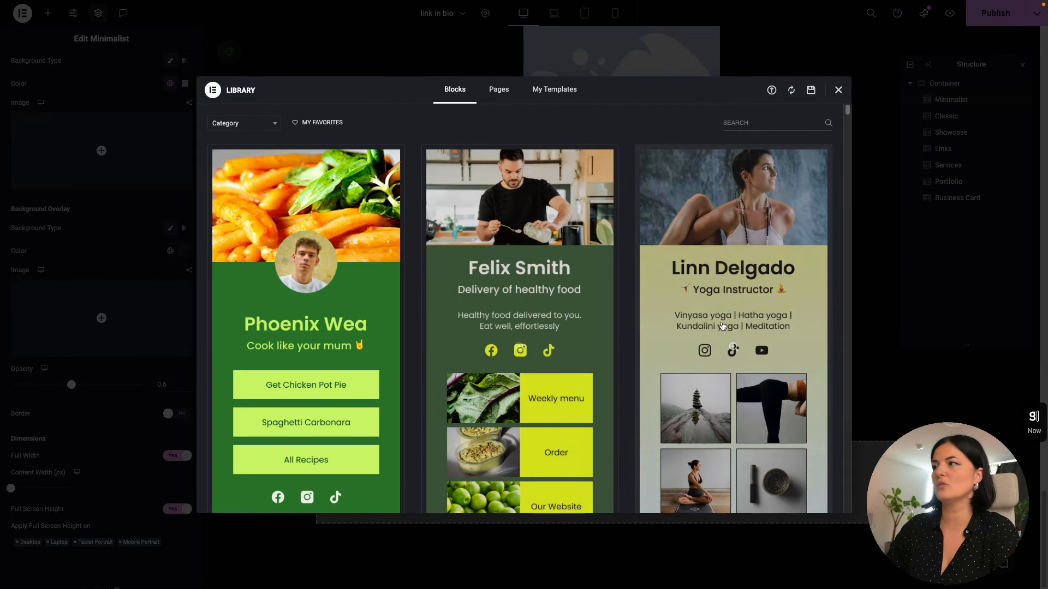
pyautogui.scroll(-3)
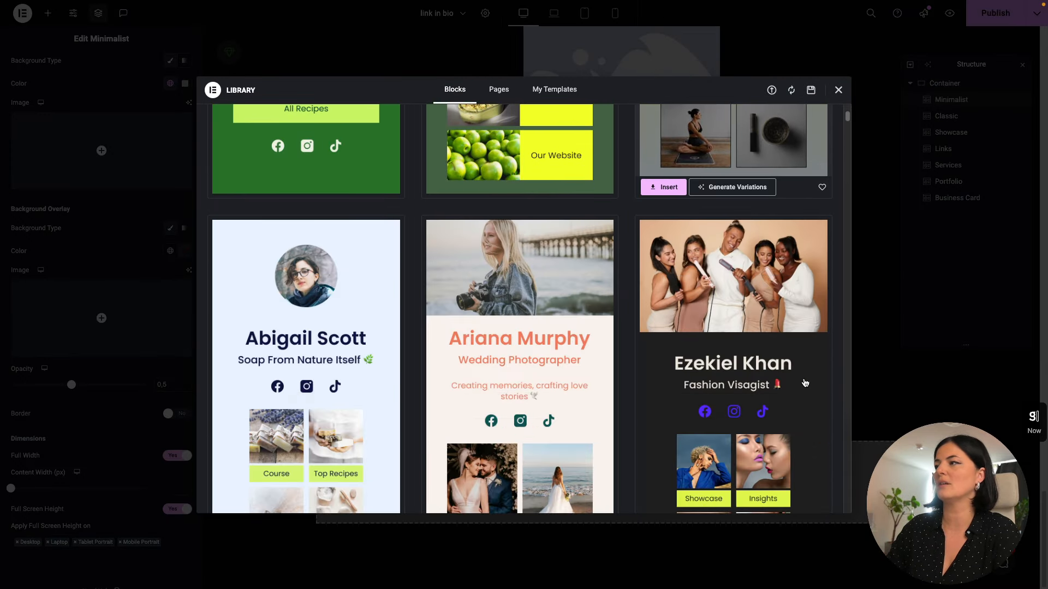
pyautogui.scroll(-3)
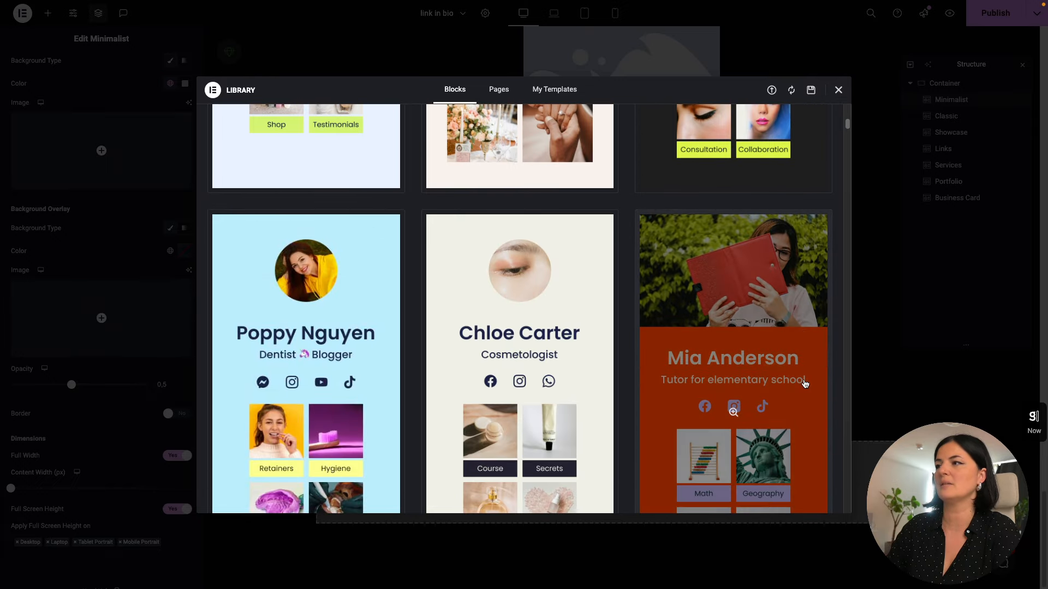
pyautogui.scroll(-3)
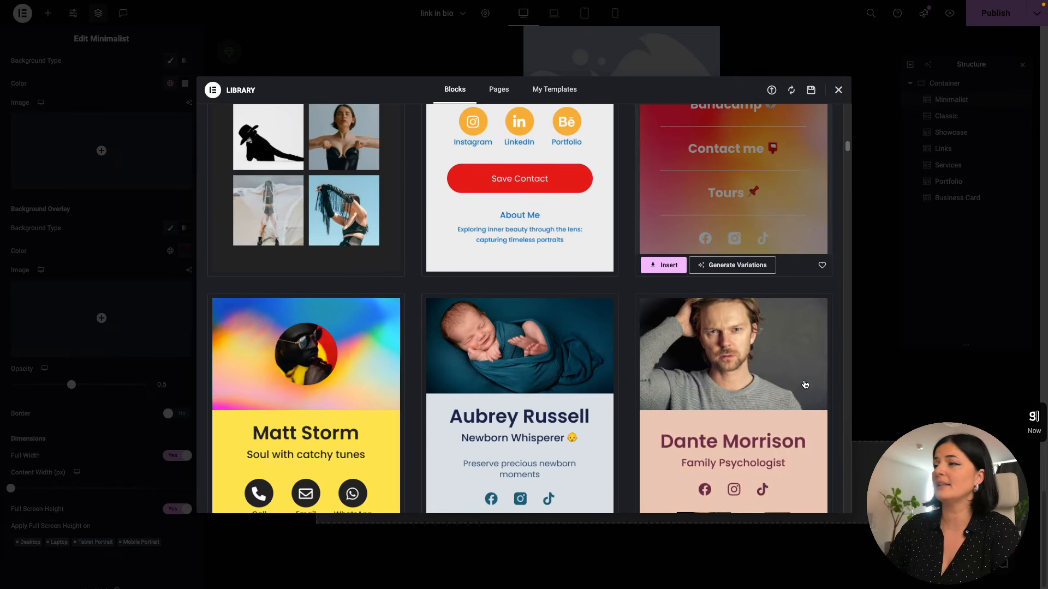
pyautogui.scroll(-3)
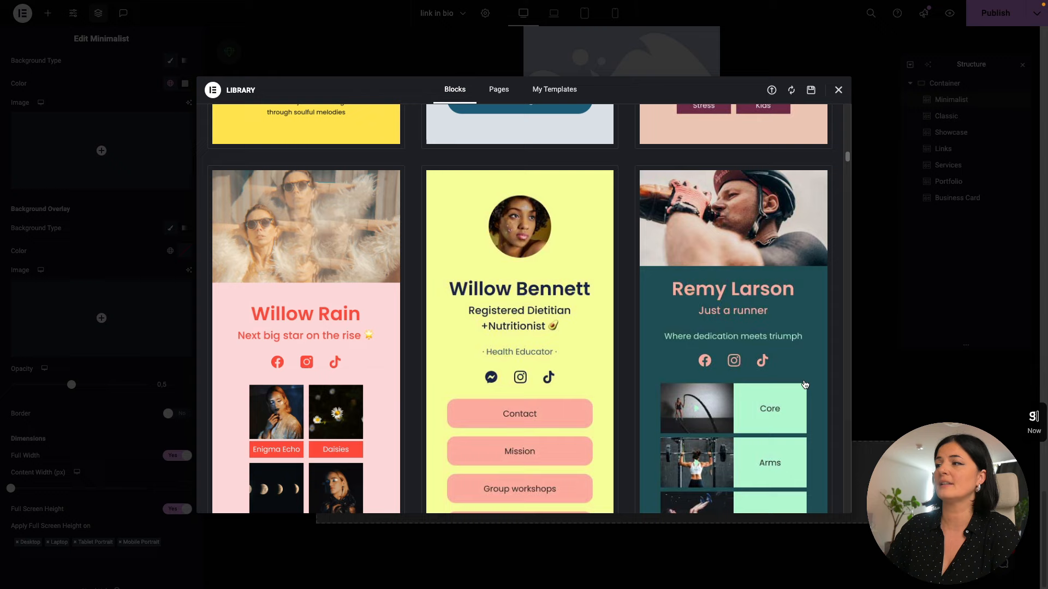
pyautogui.scroll(-3)
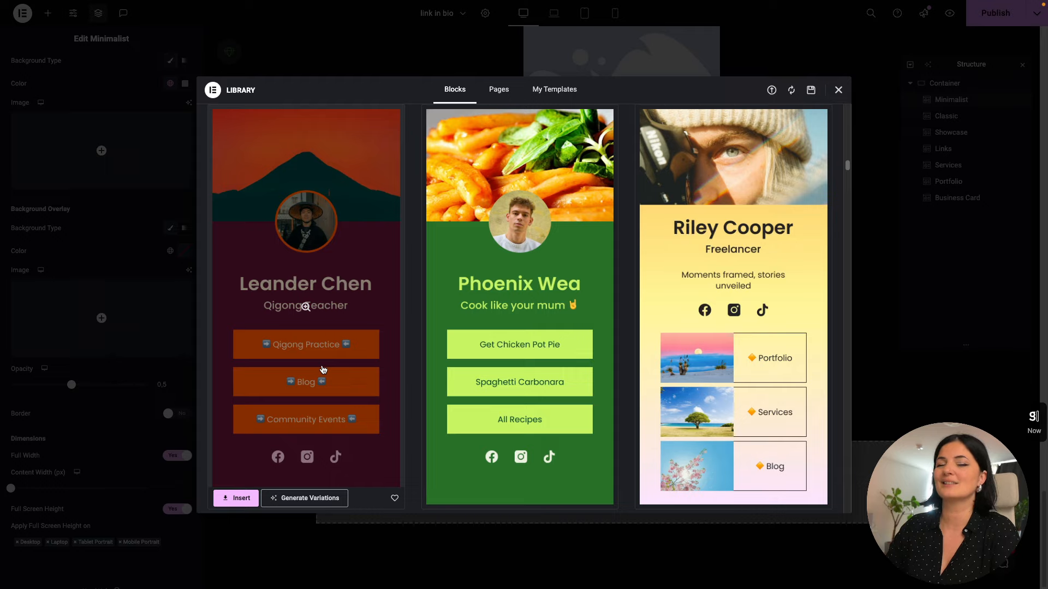
pyautogui.moveTo(339, 373)
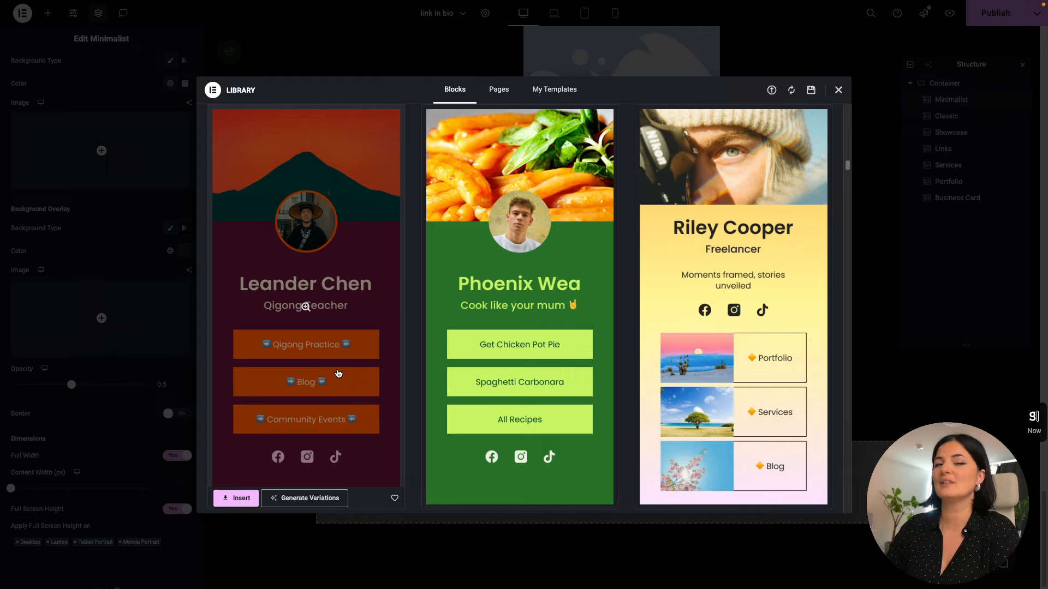
pyautogui.moveTo(346, 361)
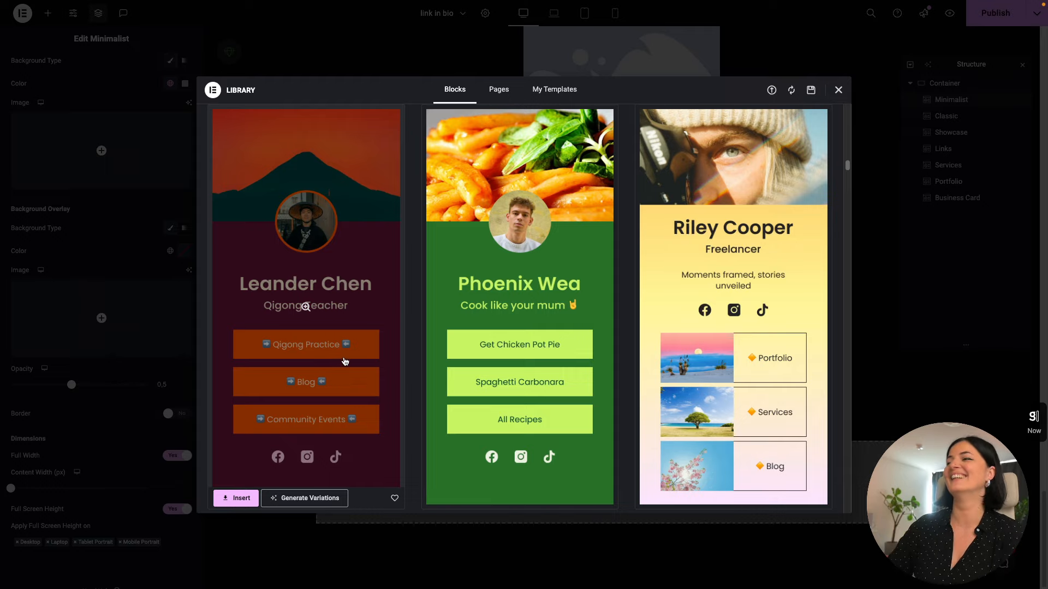
pyautogui.scroll(-3)
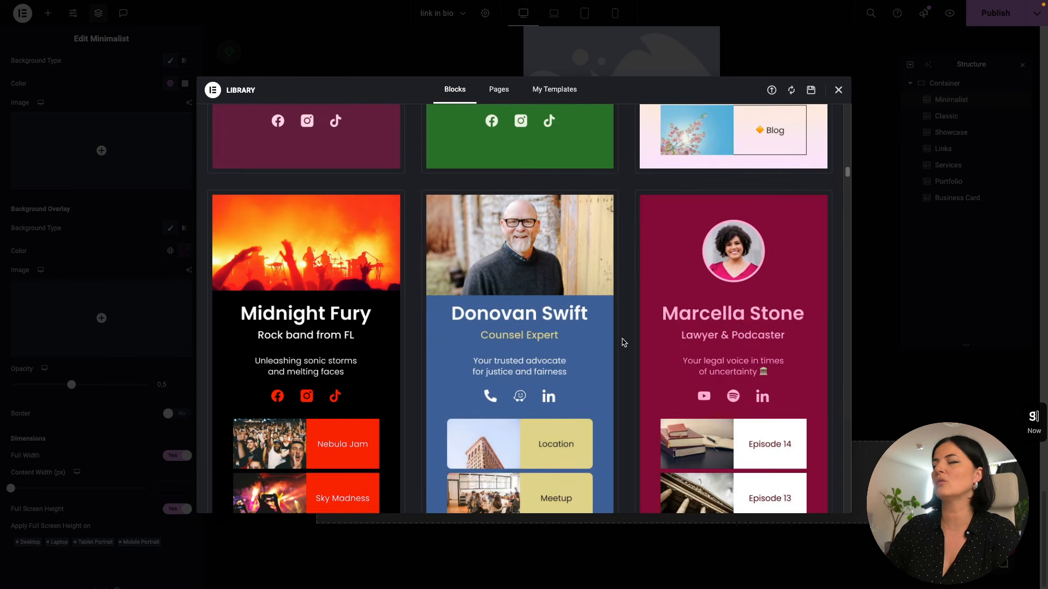
pyautogui.moveTo(415, 326)
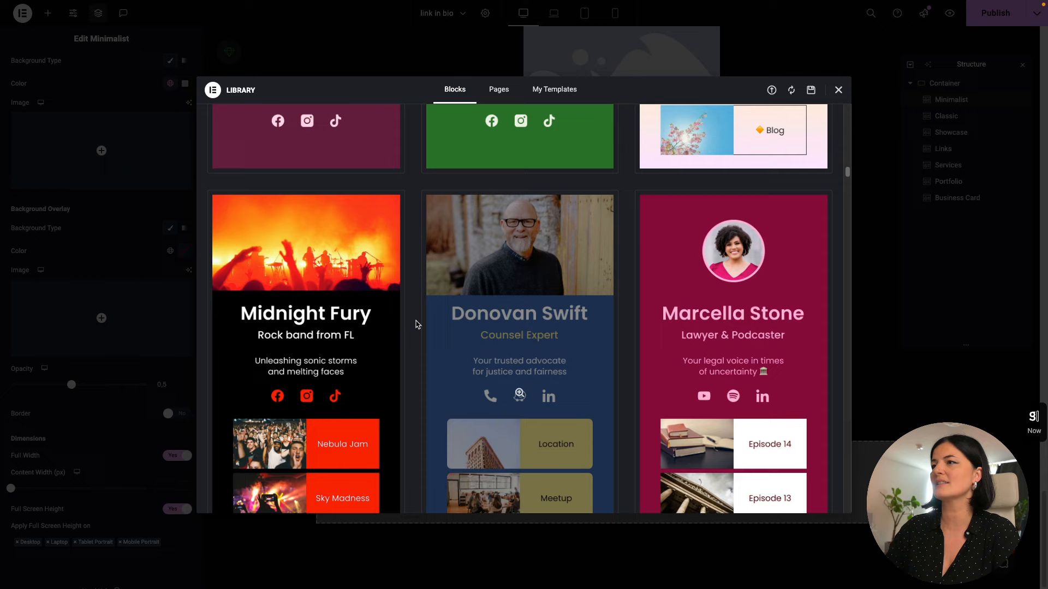
pyautogui.moveTo(582, 358)
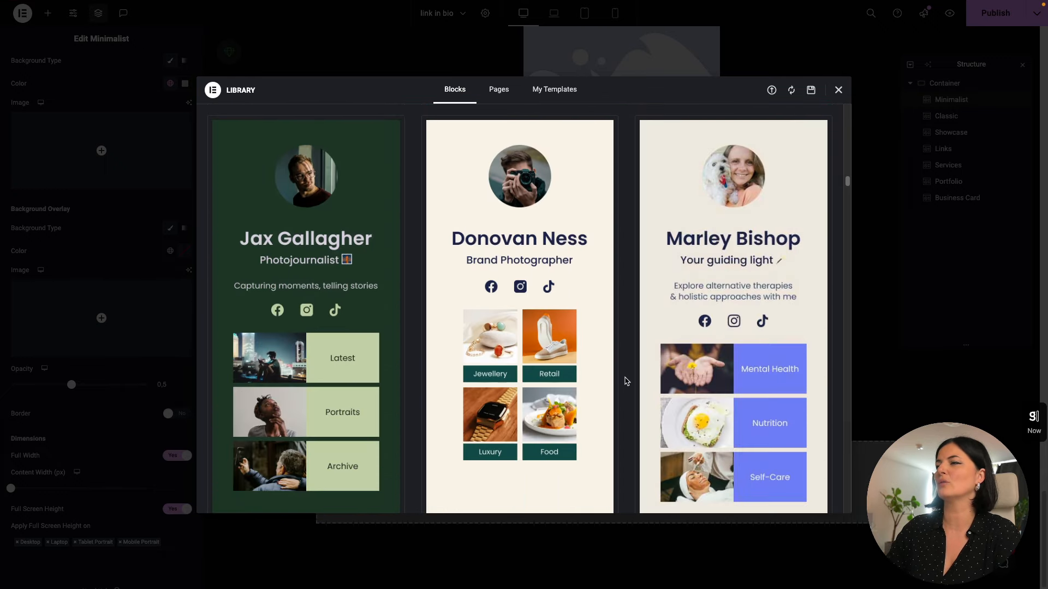
pyautogui.scroll(-3)
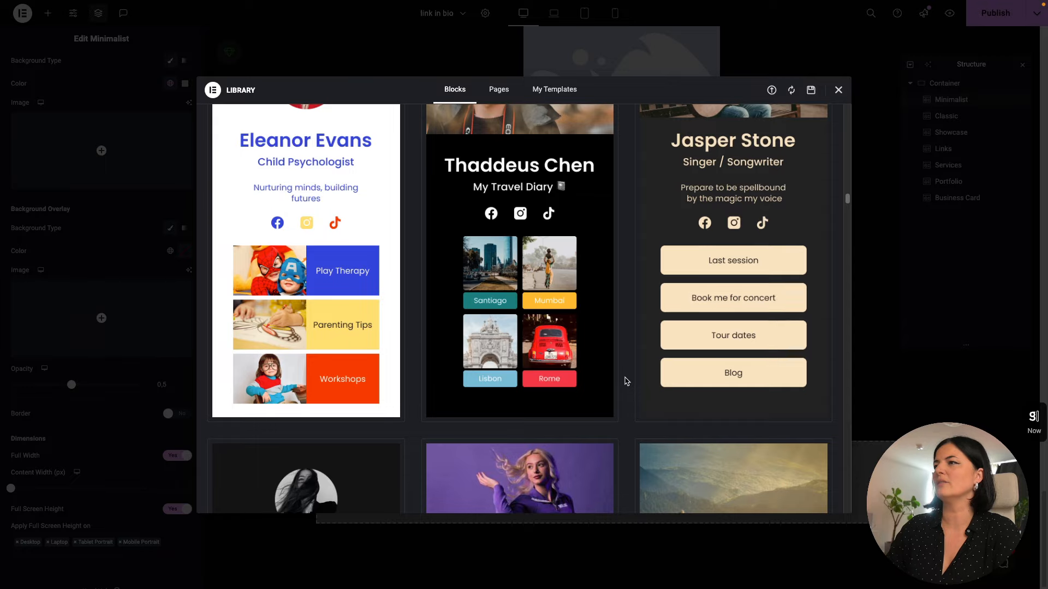
pyautogui.scroll(-3)
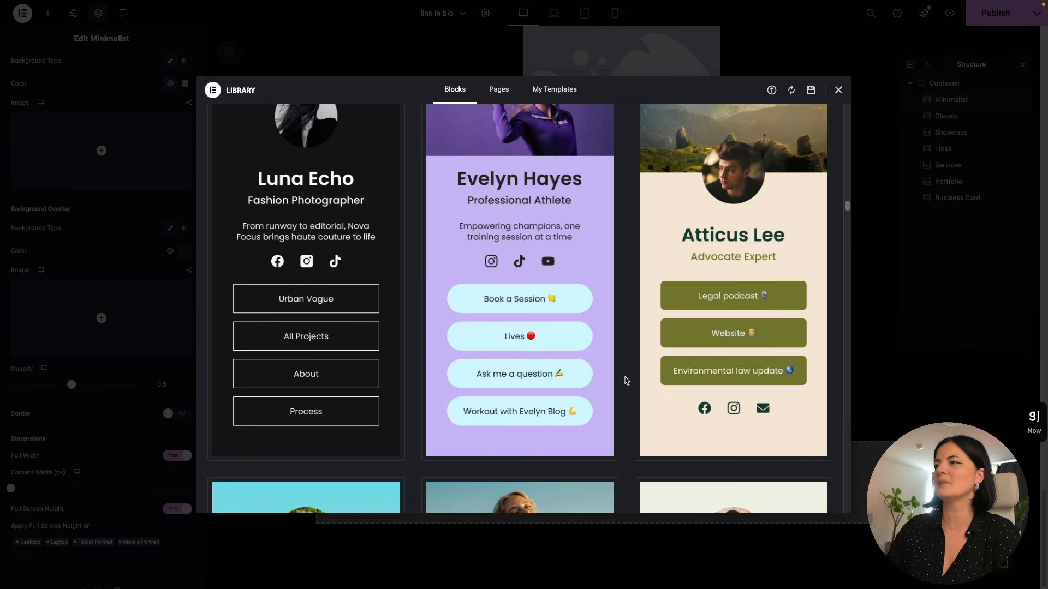
pyautogui.scroll(-3)
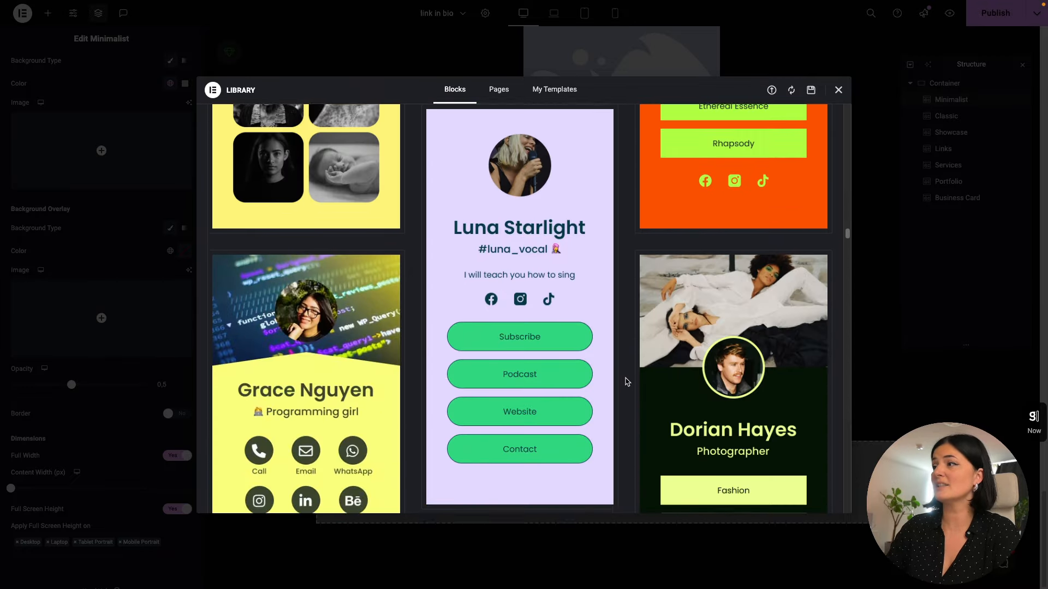
pyautogui.scroll(-3)
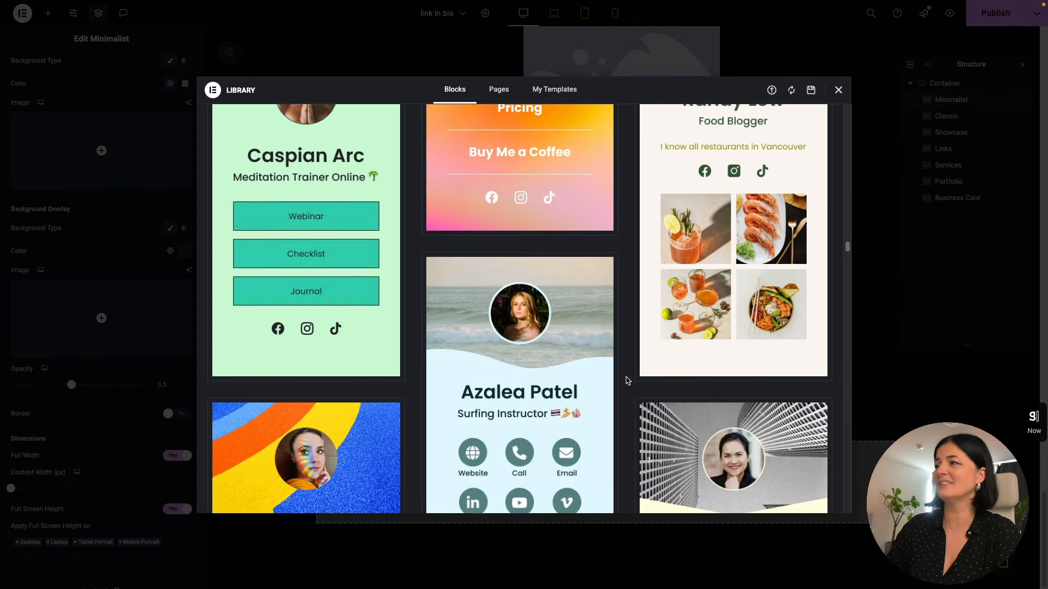
pyautogui.scroll(-3)
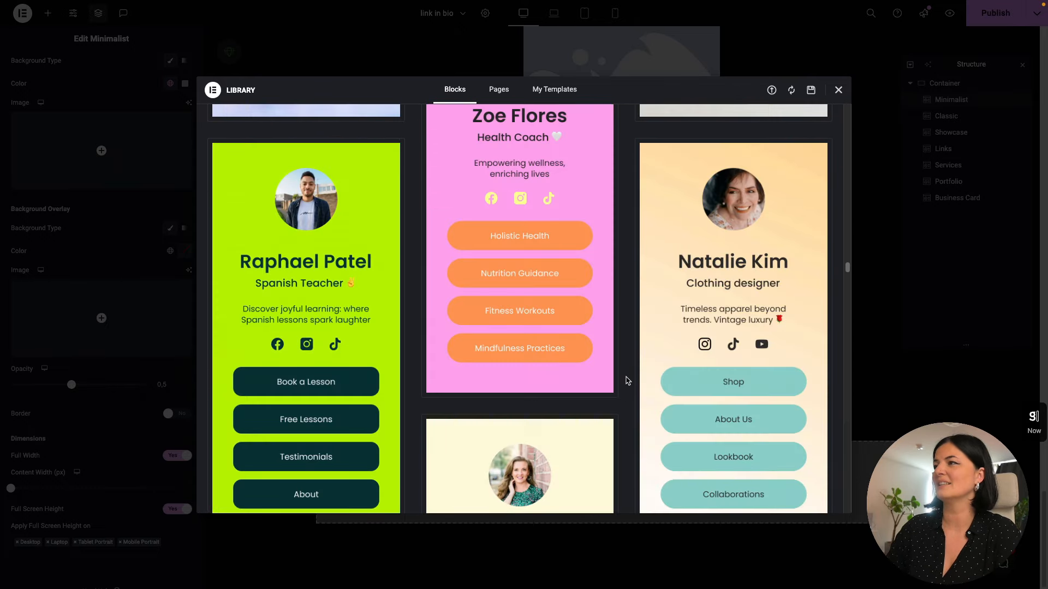
pyautogui.moveTo(306, 344)
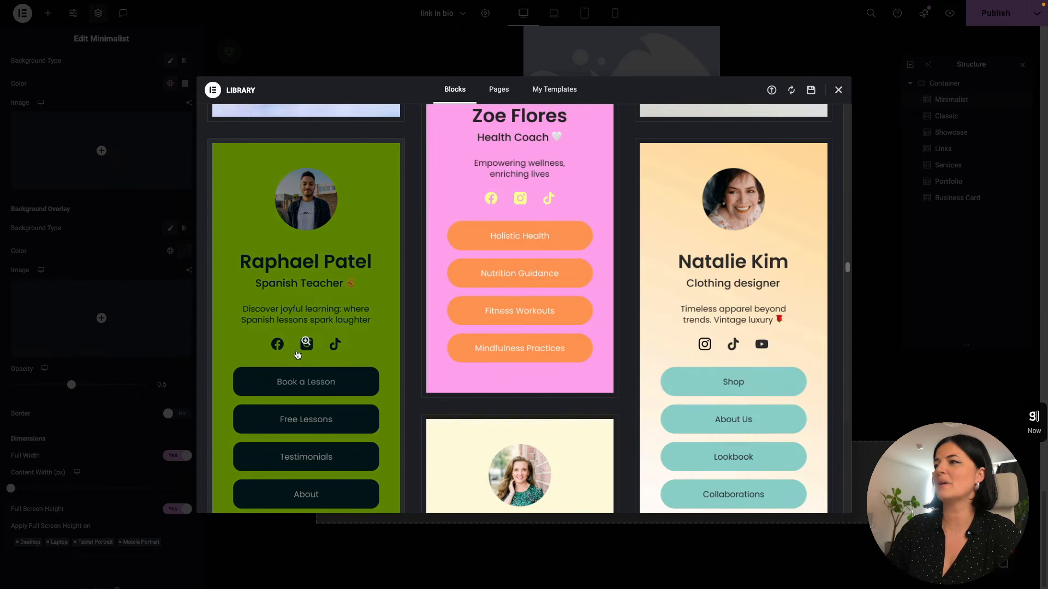
pyautogui.moveTo(346, 363)
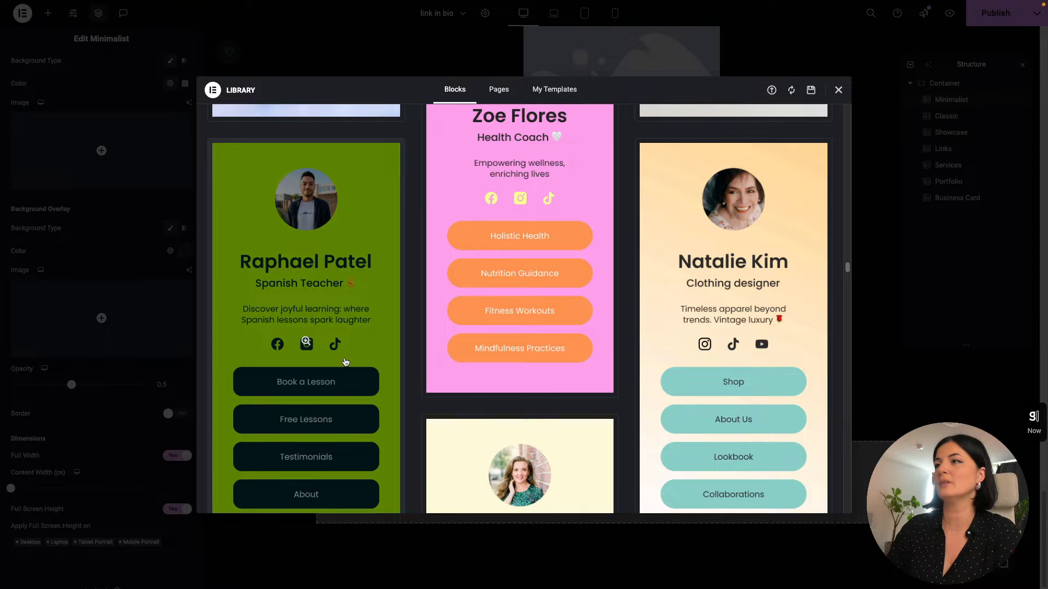
pyautogui.scroll(-3)
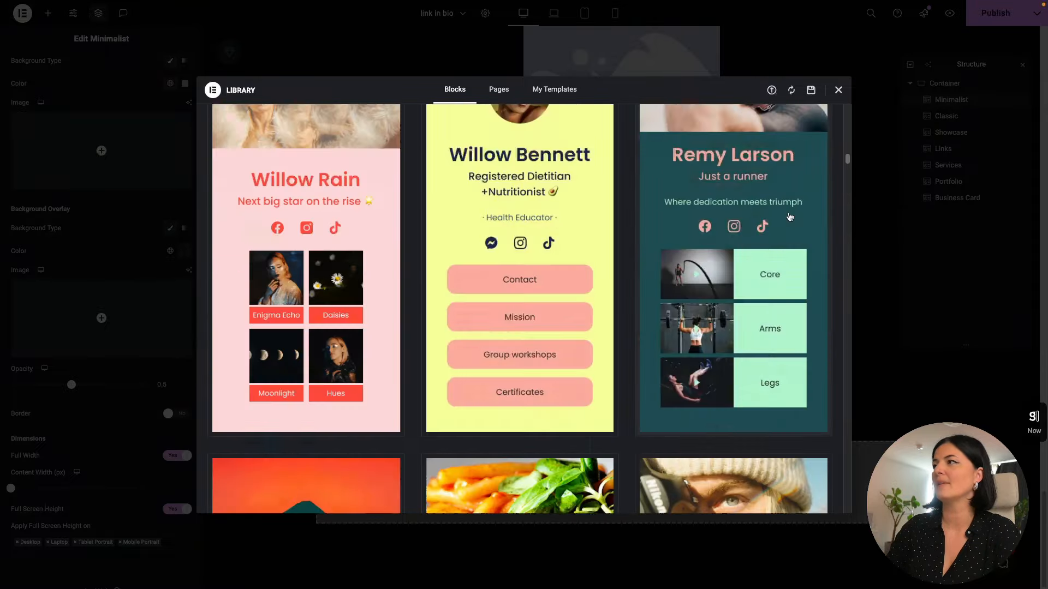
pyautogui.scroll(3)
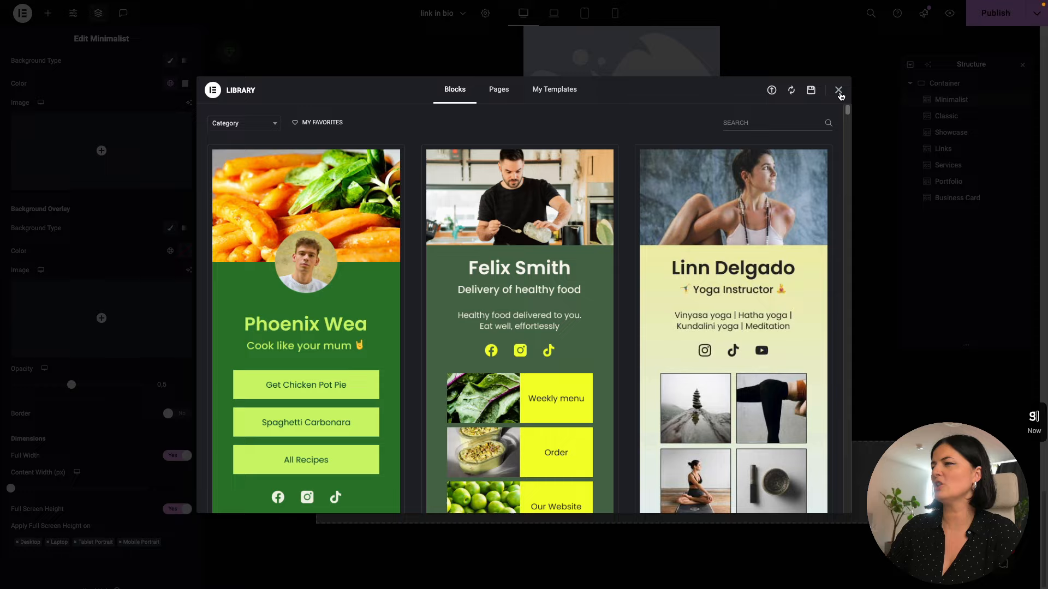
pyautogui.moveTo(839, 91)
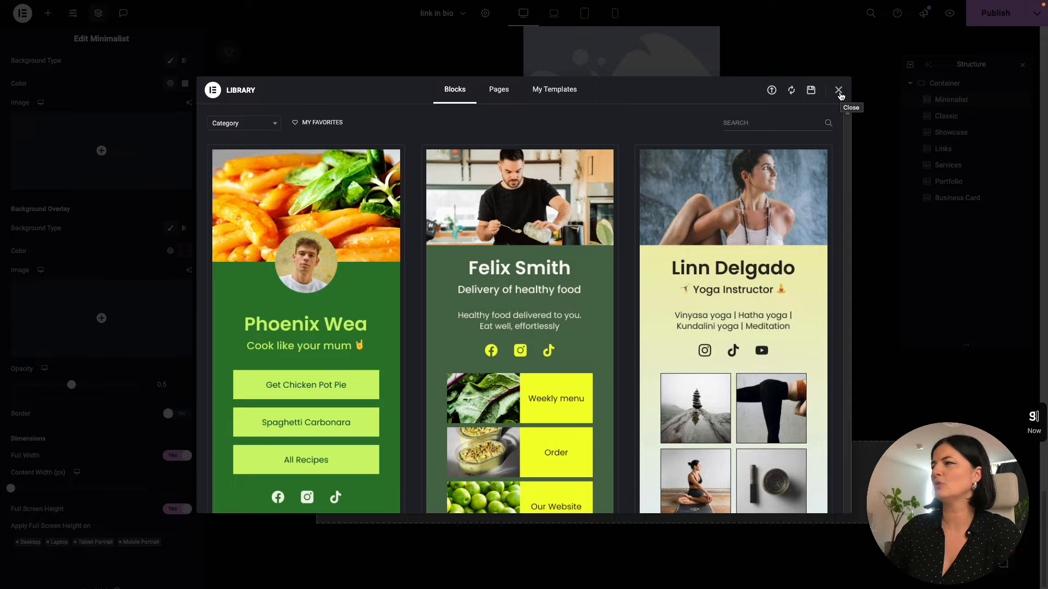
pyautogui.click(839, 91)
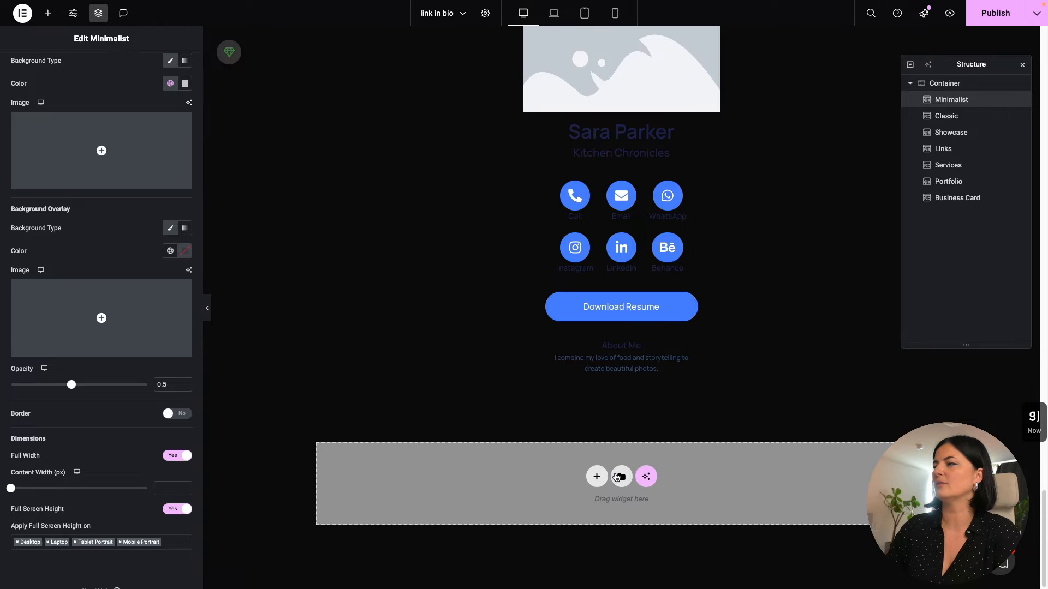
# Step: Insert the Evelyn Hayes Professional Athlete block from the library into the empty section
pyautogui.click(596, 477)
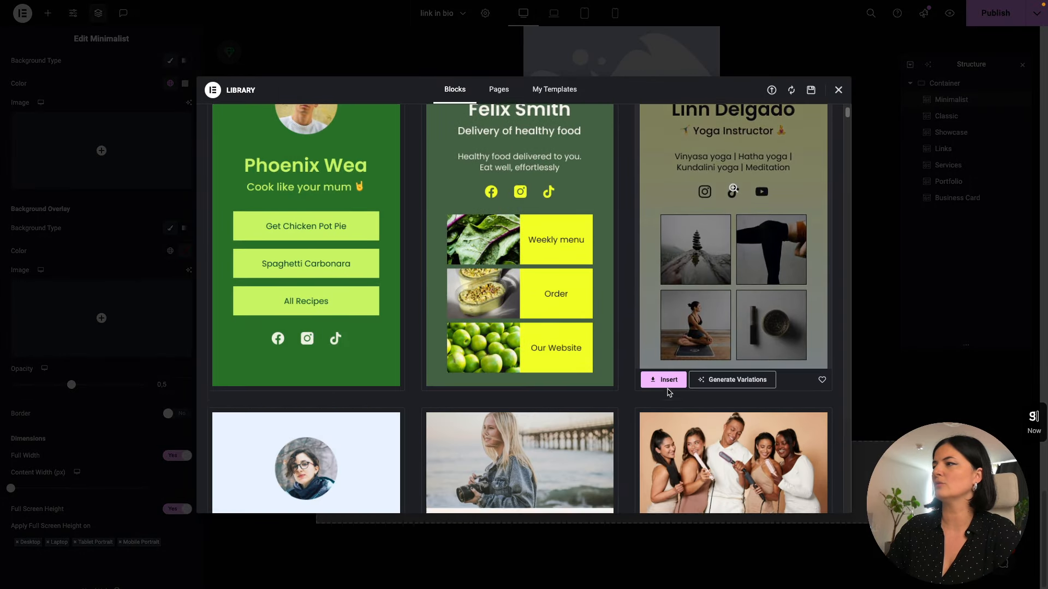
pyautogui.scroll(-3)
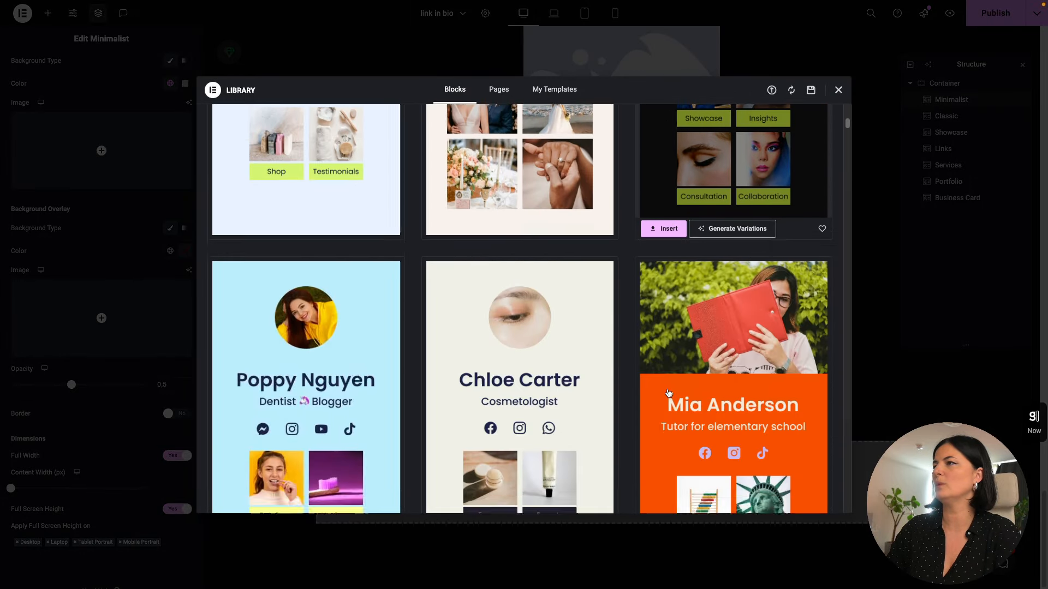
pyautogui.scroll(-3)
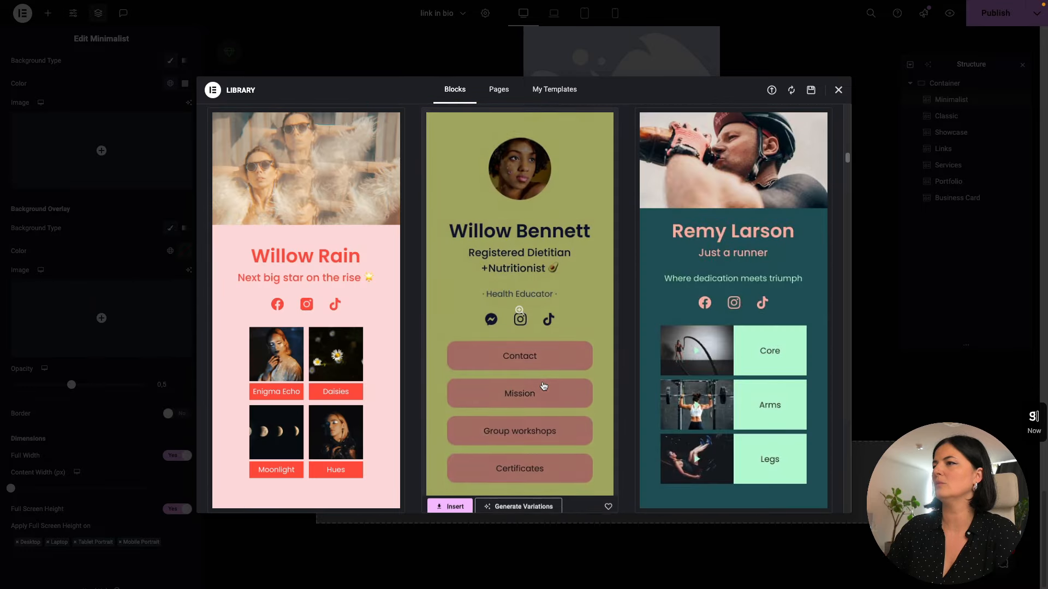
pyautogui.click(520, 393)
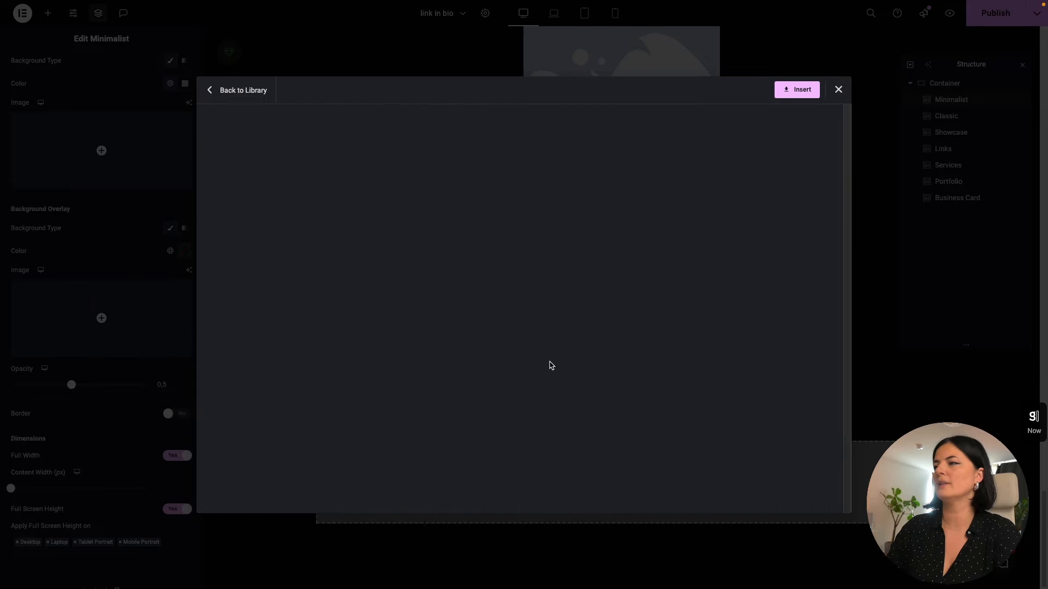
pyautogui.click(797, 89)
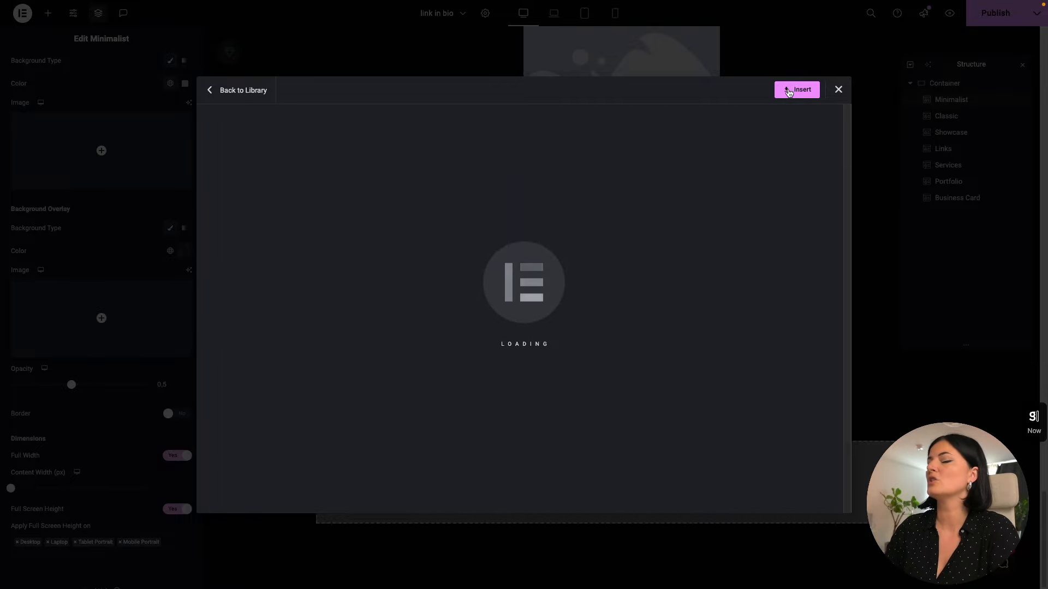
pyautogui.click(796, 88)
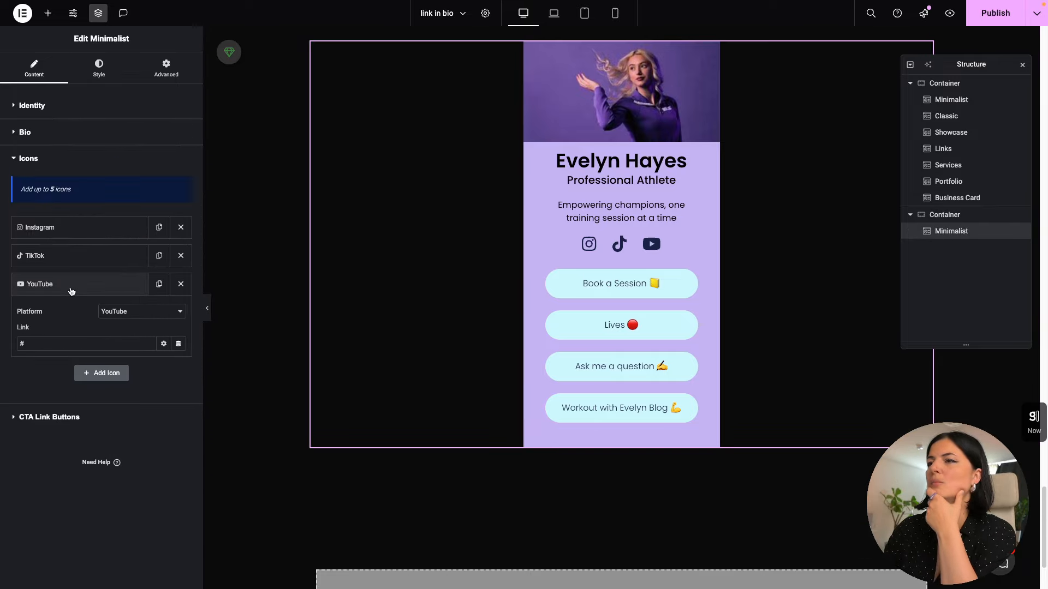
# Step: Change the YouTube icon to Email and add a Messenger icon to the row
pyautogui.click(141, 311)
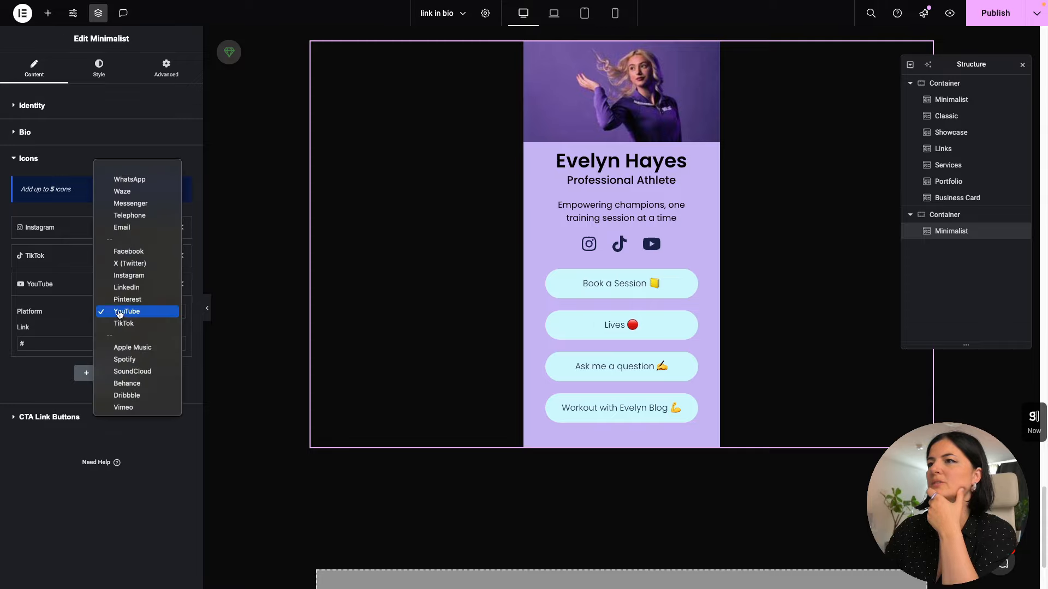
pyautogui.click(128, 311)
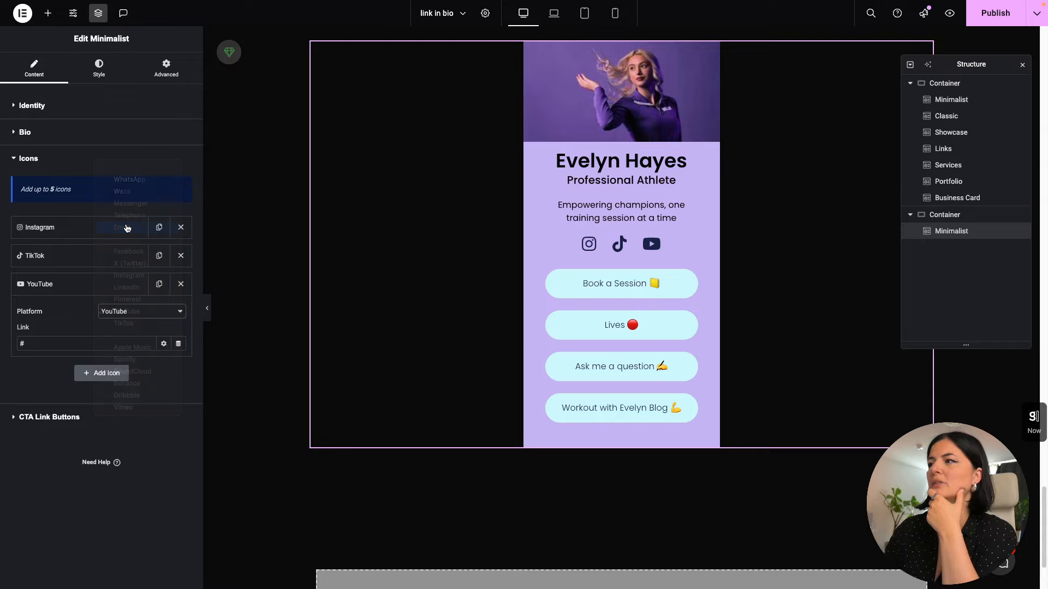
pyautogui.click(116, 215)
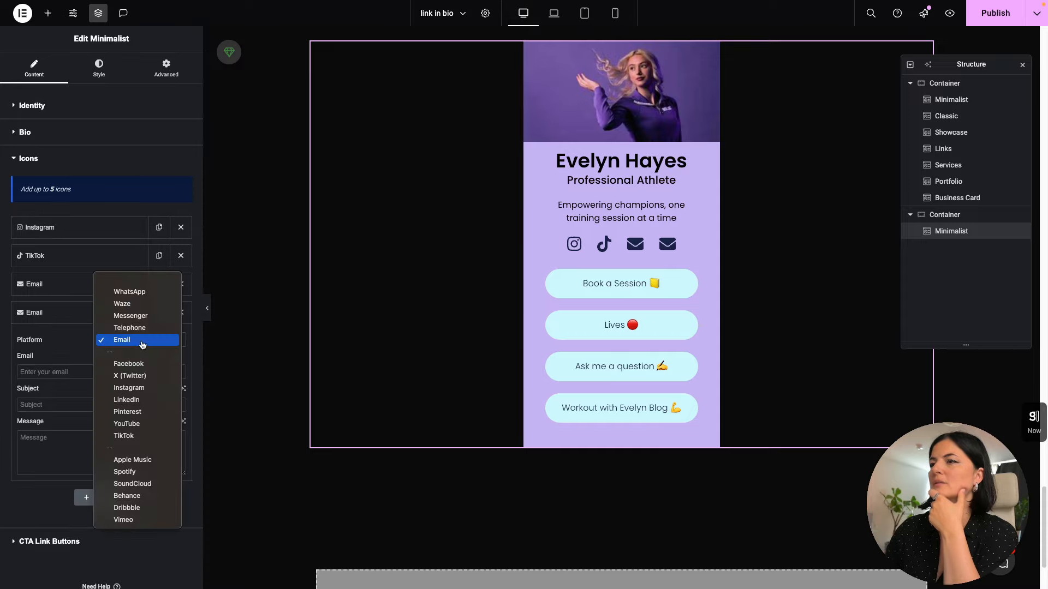
pyautogui.click(129, 316)
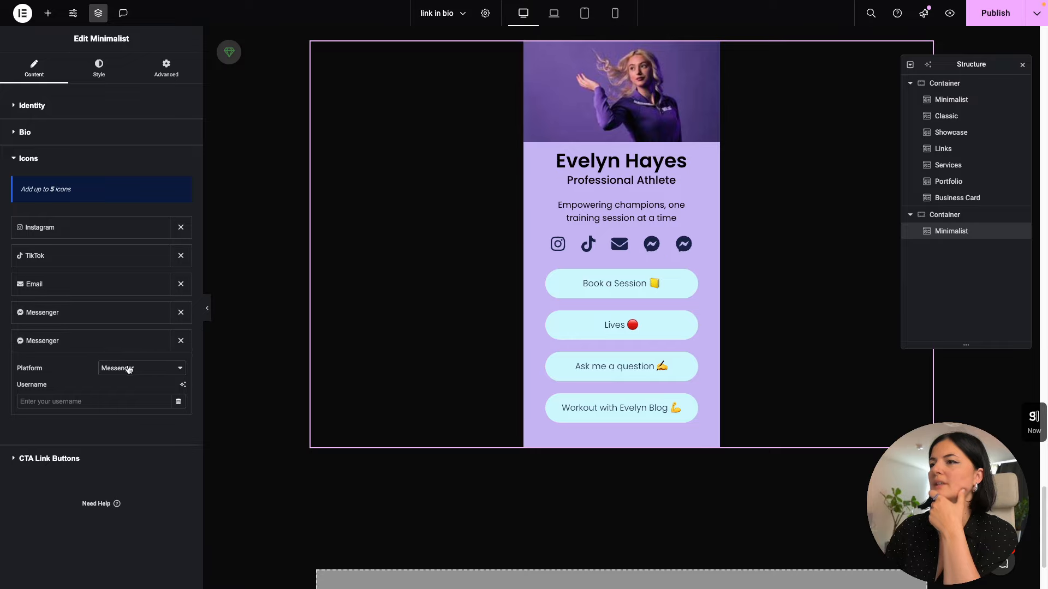
pyautogui.click(141, 367)
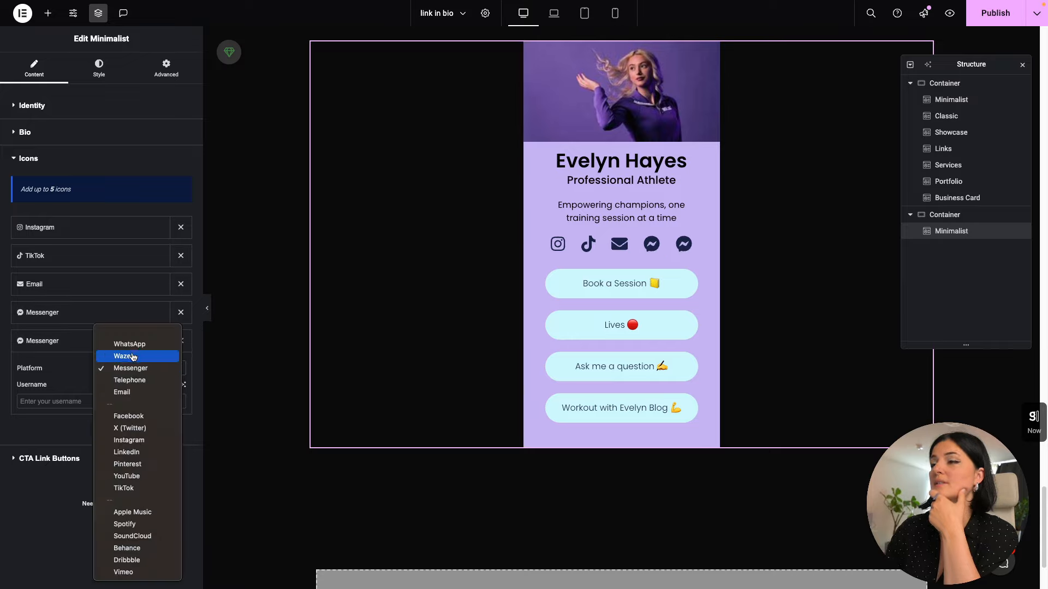
pyautogui.moveTo(129, 416)
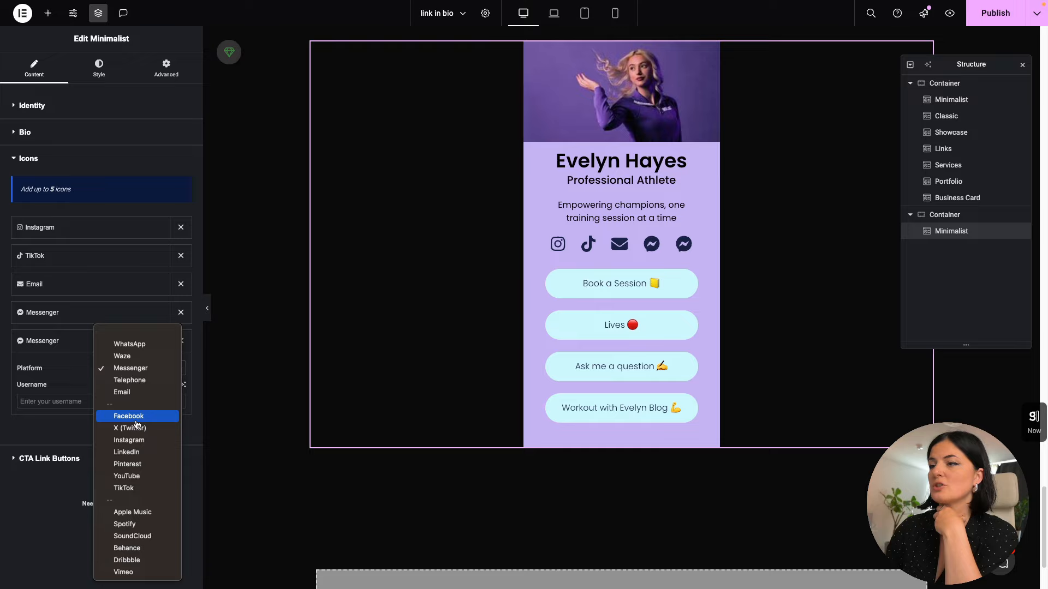
pyautogui.moveTo(123, 356)
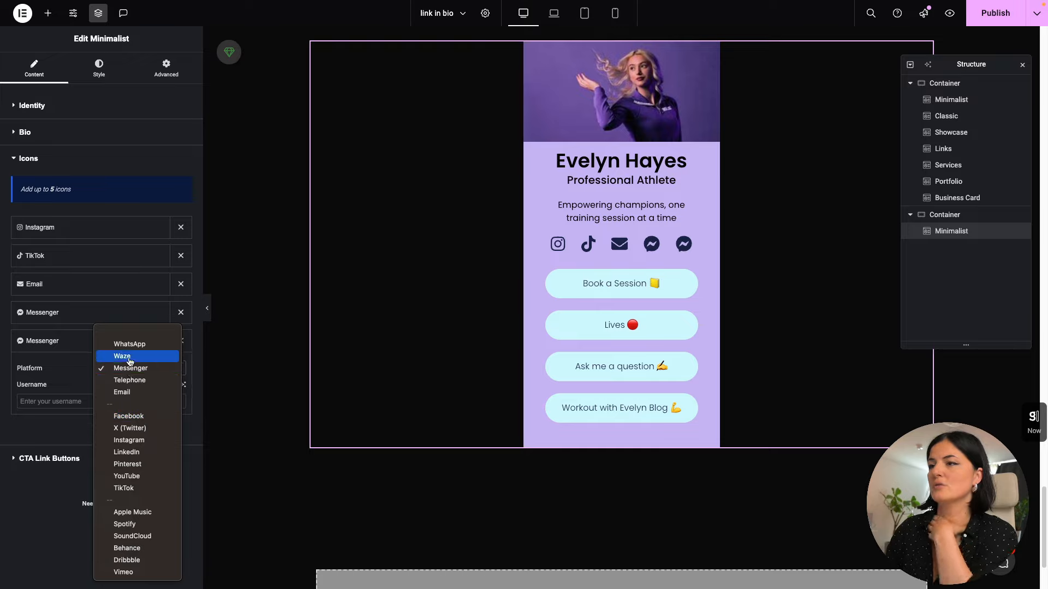
pyautogui.moveTo(135, 573)
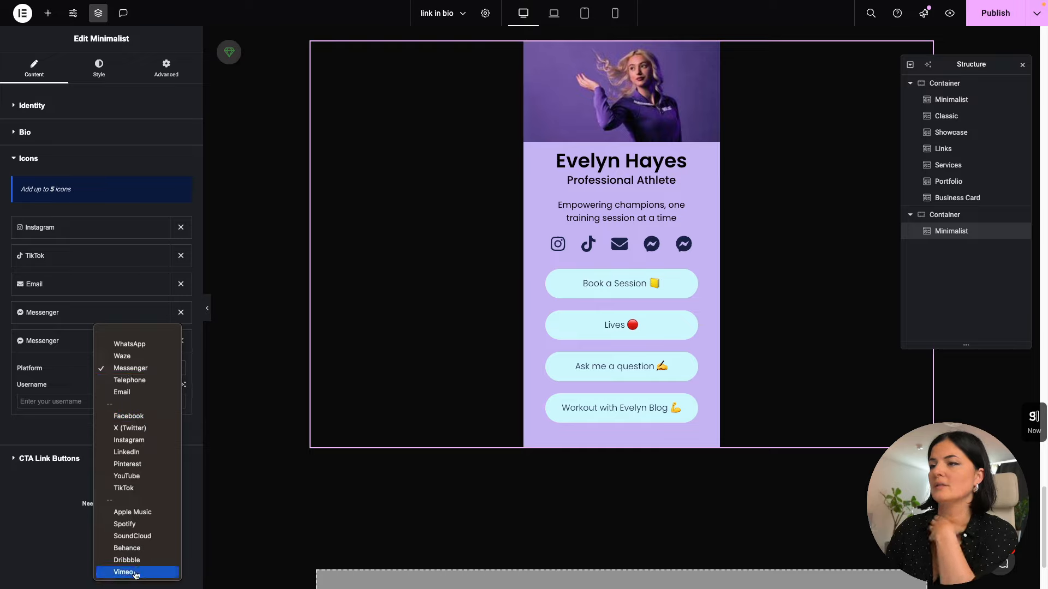
pyautogui.moveTo(128, 464)
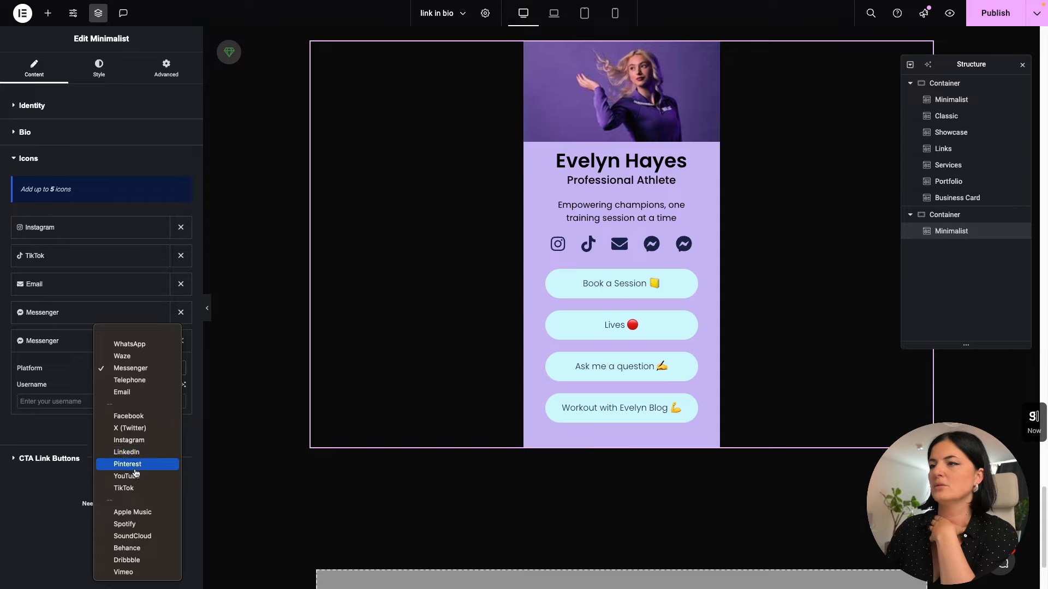
pyautogui.moveTo(137, 548)
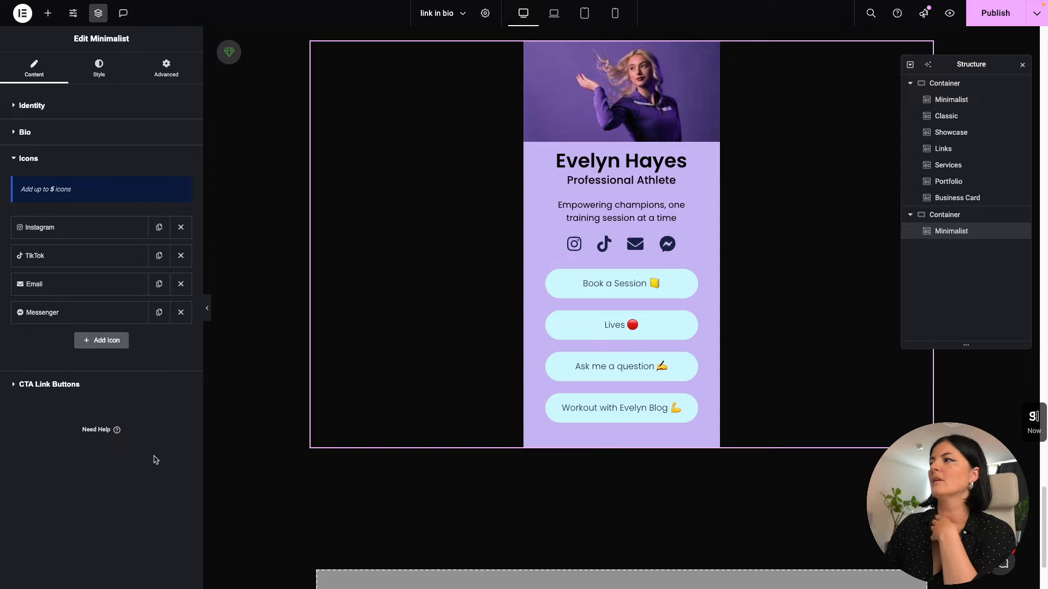
# Step: Review the bio and icon list settings, then move to the block's styling options
pyautogui.click(26, 132)
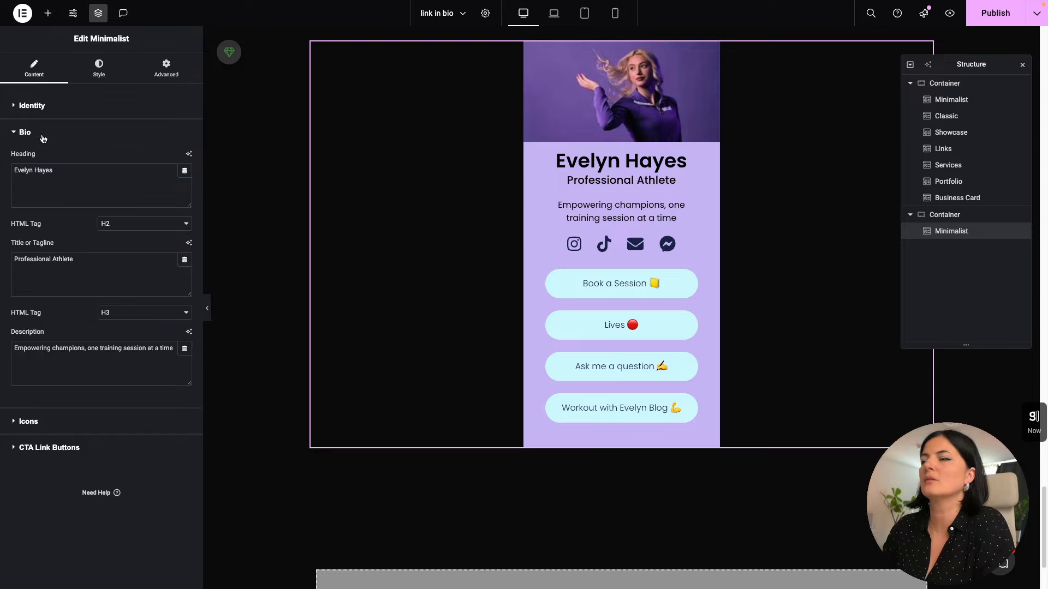
pyautogui.click(32, 104)
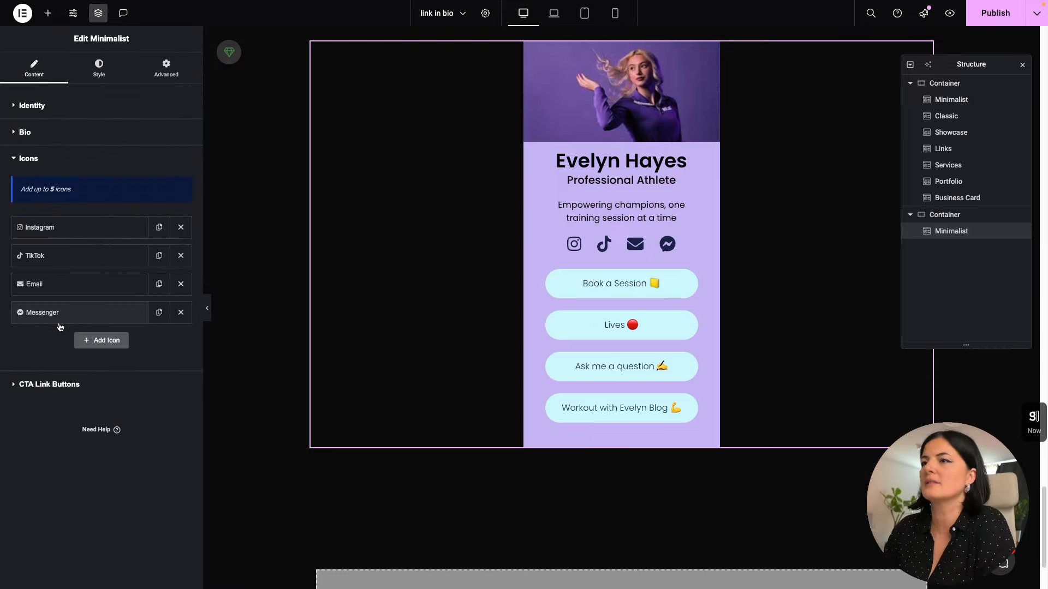
pyautogui.click(98, 68)
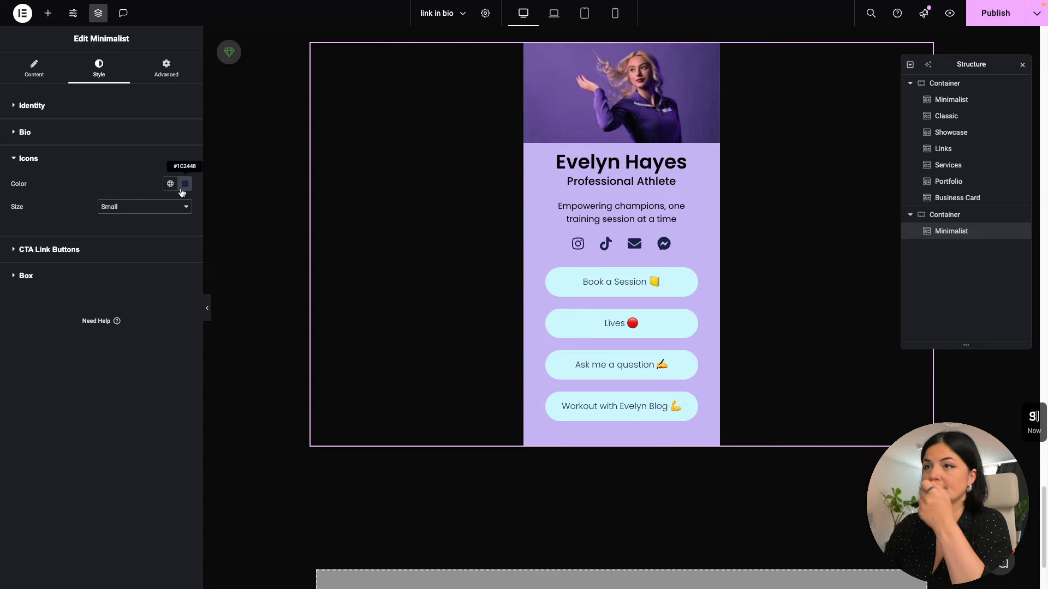
pyautogui.moveTo(148, 227)
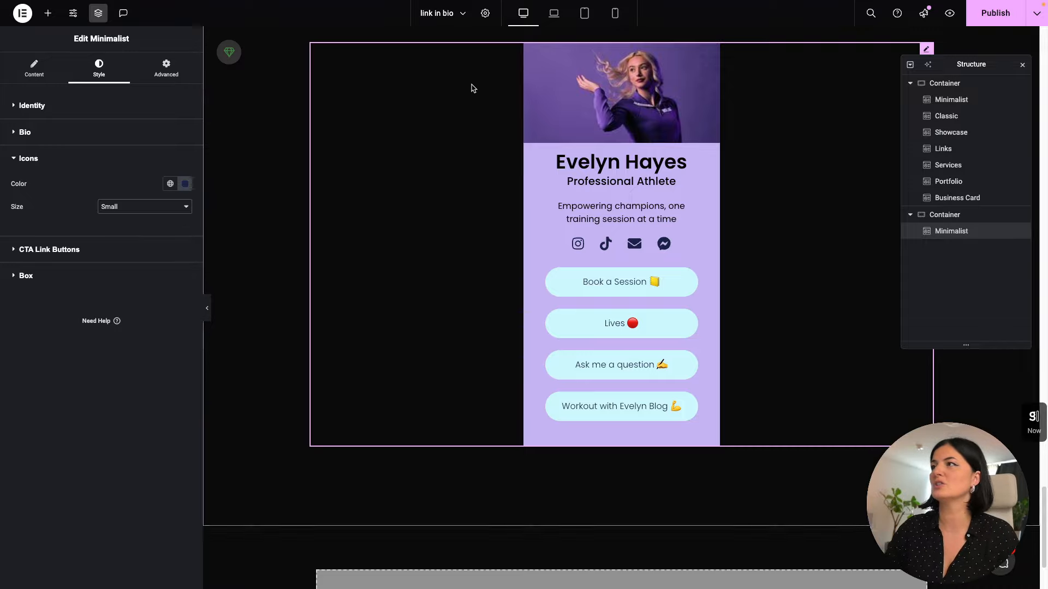
pyautogui.click(583, 13)
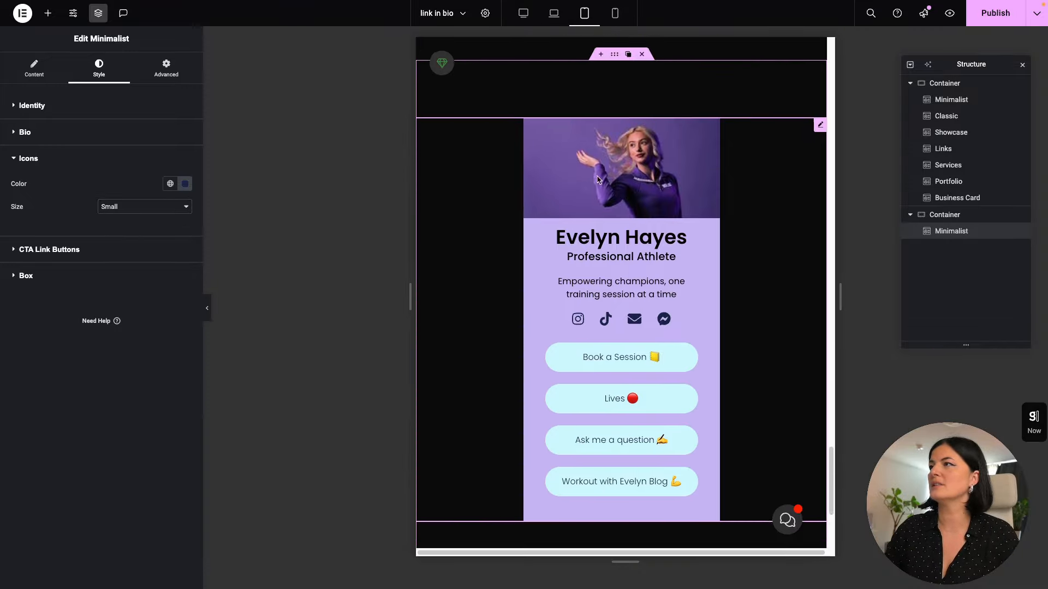
pyautogui.click(615, 13)
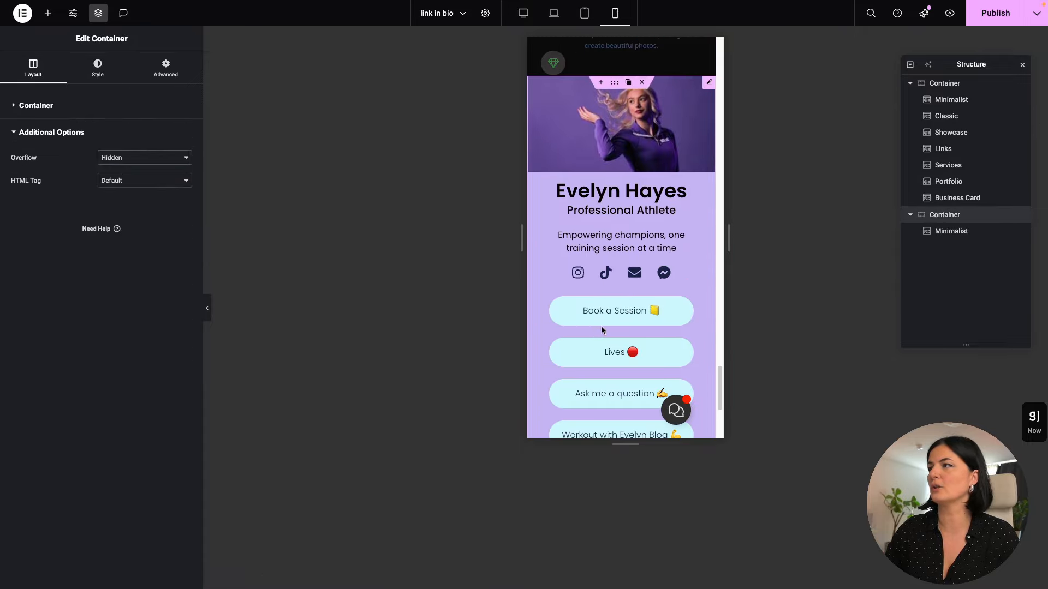
pyautogui.click(584, 13)
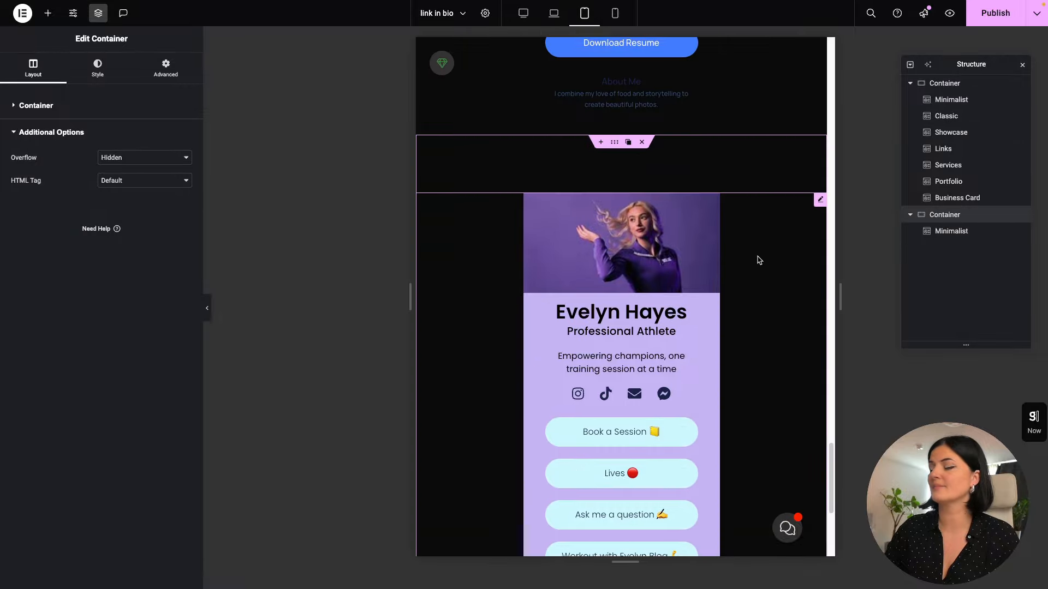
pyautogui.click(996, 13)
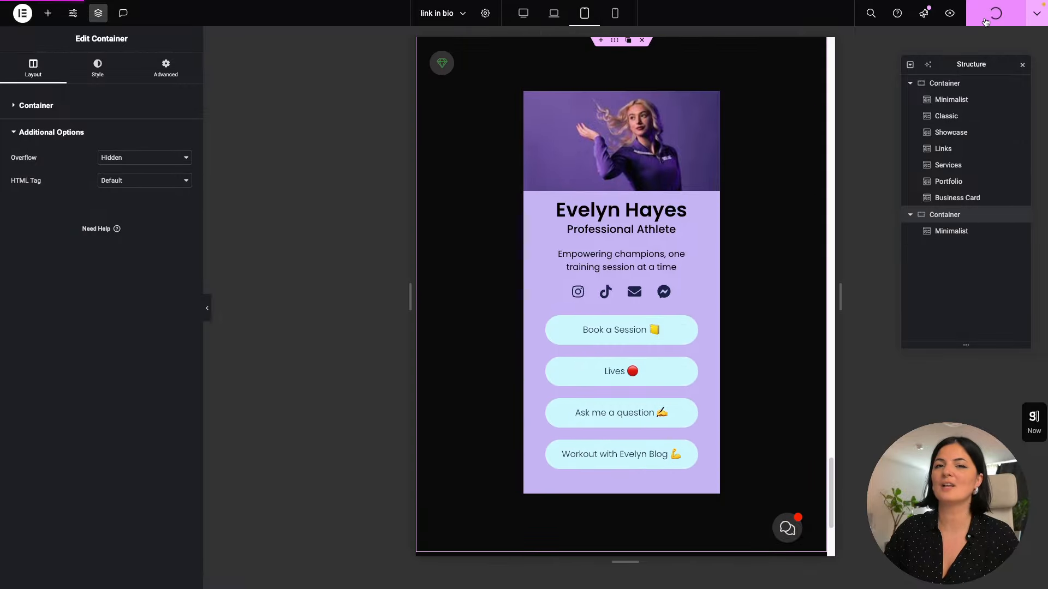